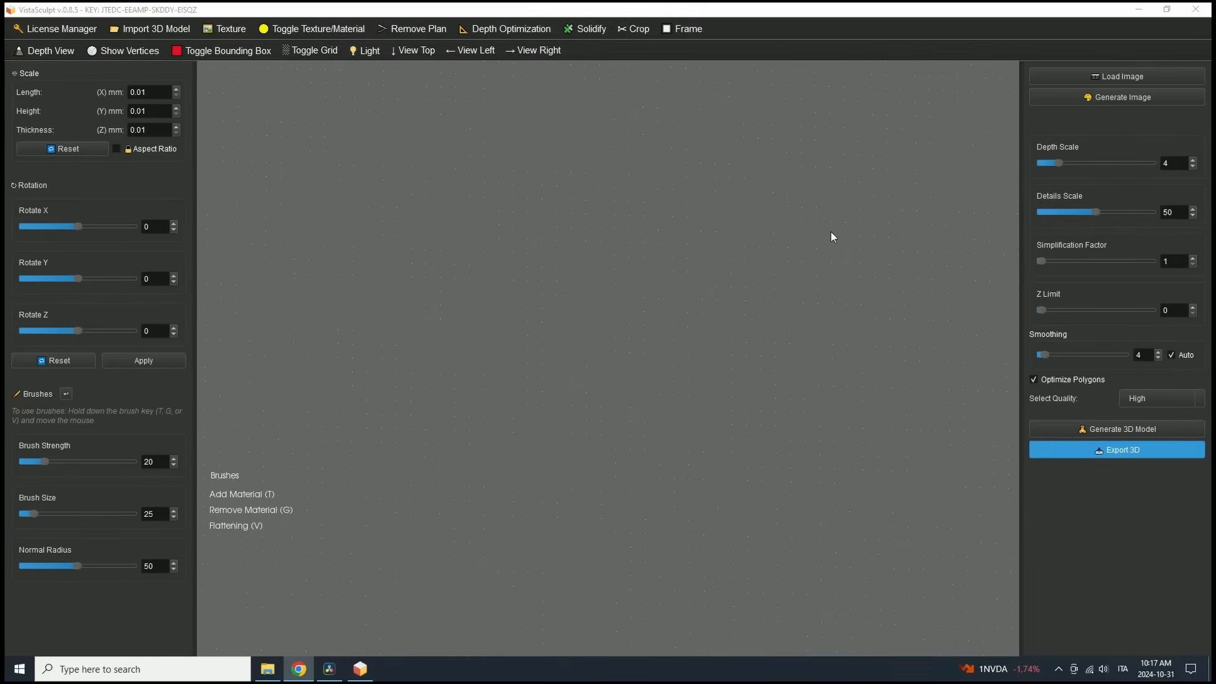
mouse_move(767, 262)
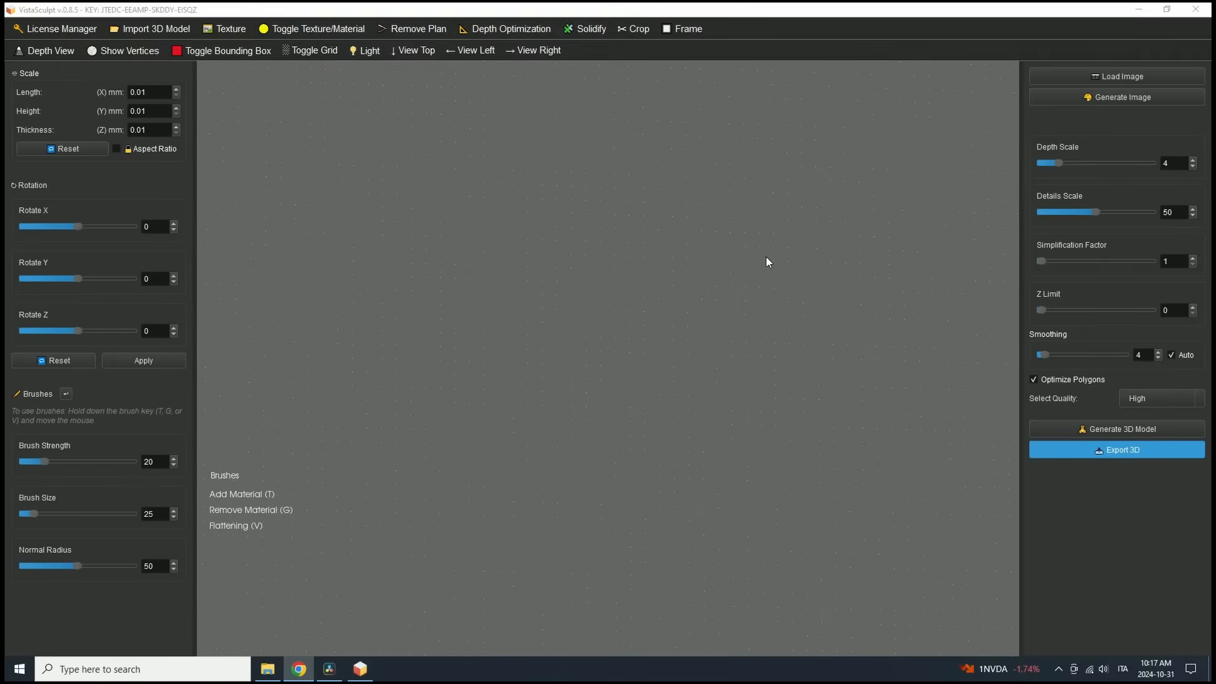
mouse_move(628, 281)
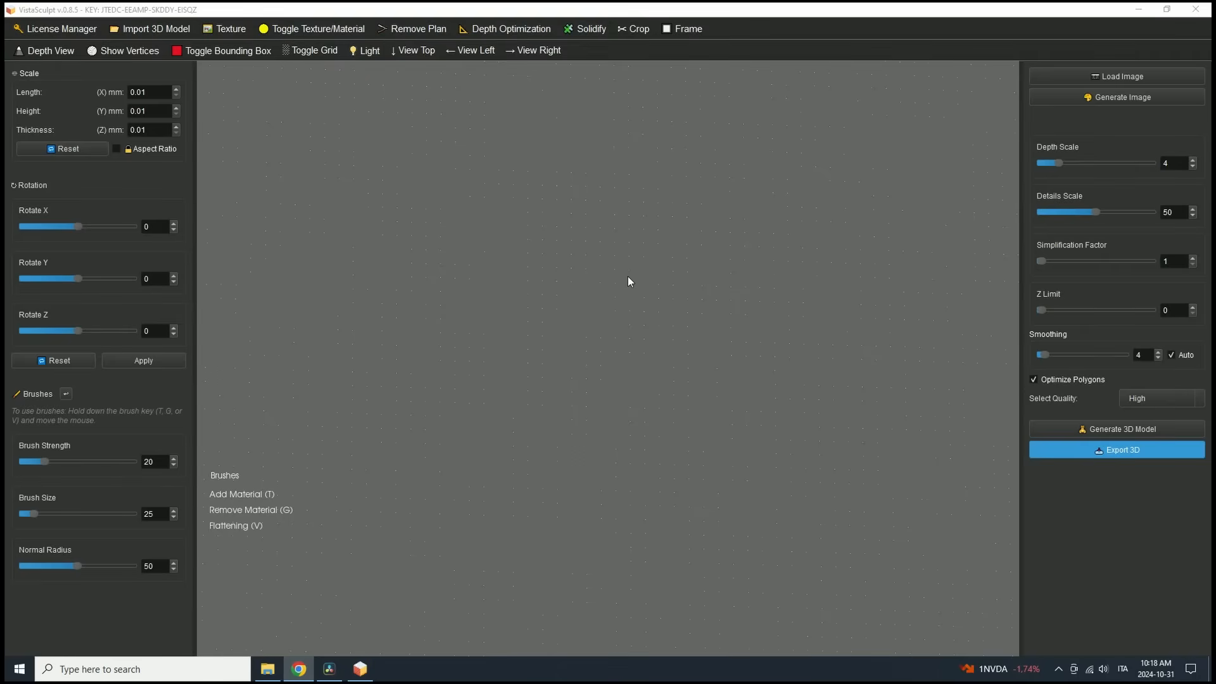
mouse_move(611, 293)
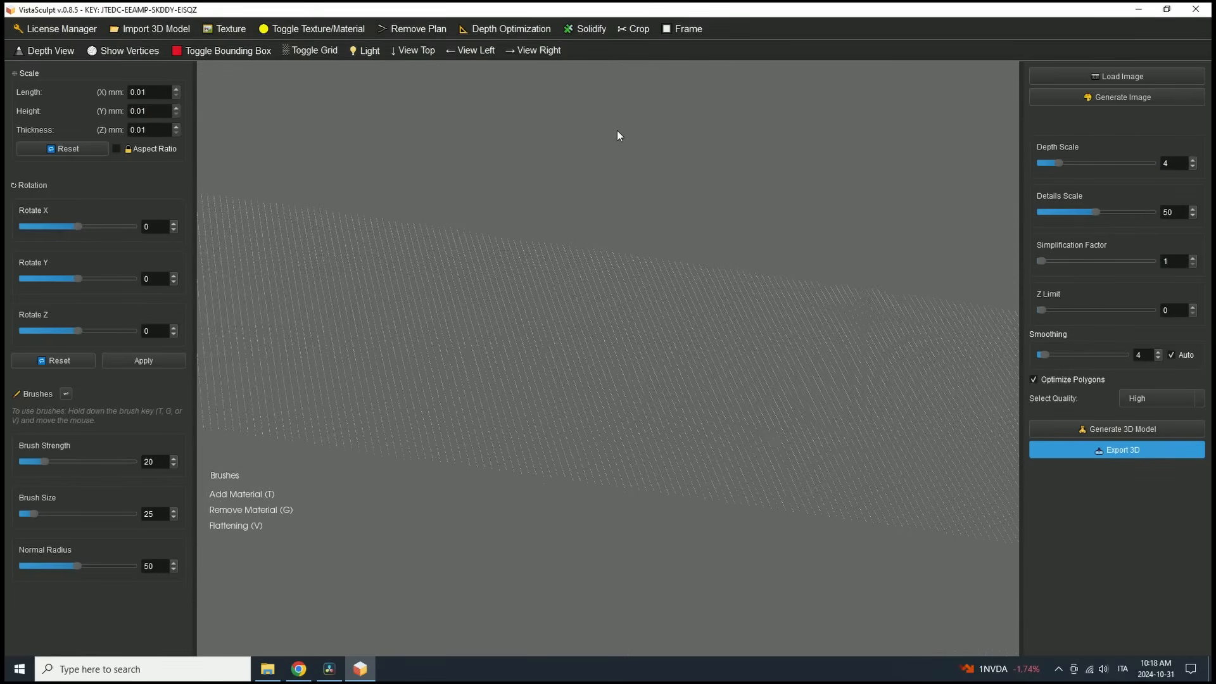
Orbit the viewport so the flat point-grid mesh shows at an angle.
drag(618, 135, 773, 157)
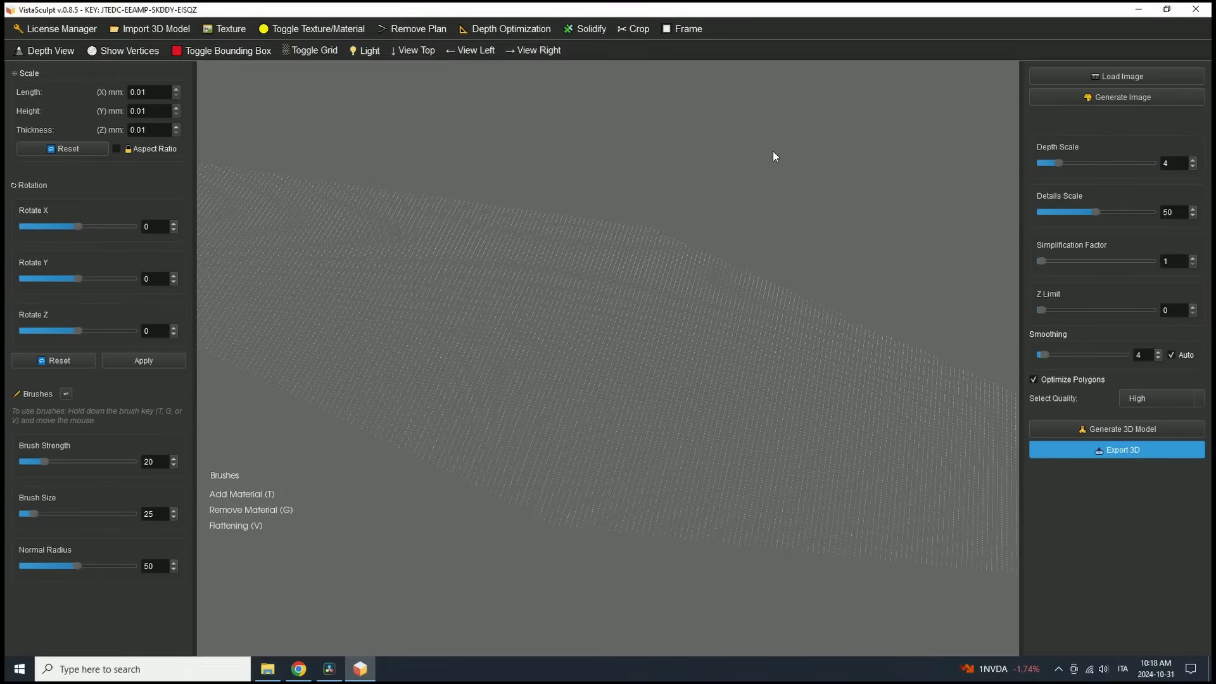
mouse_move(454, 172)
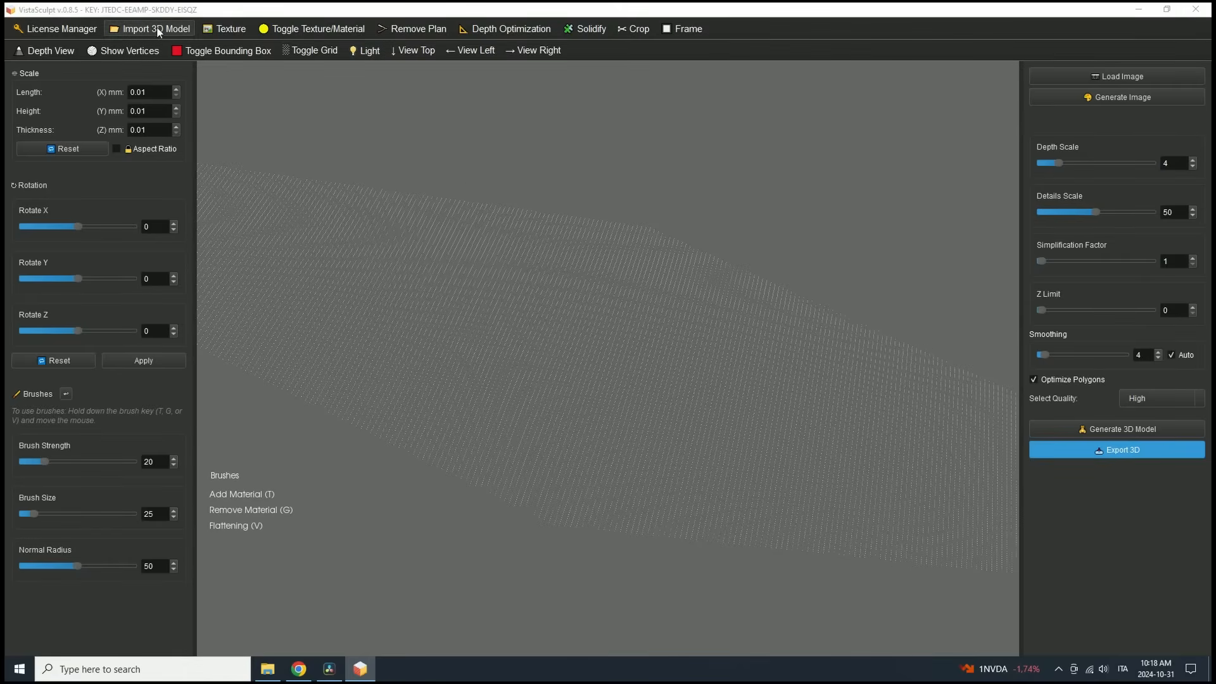
click(154, 29)
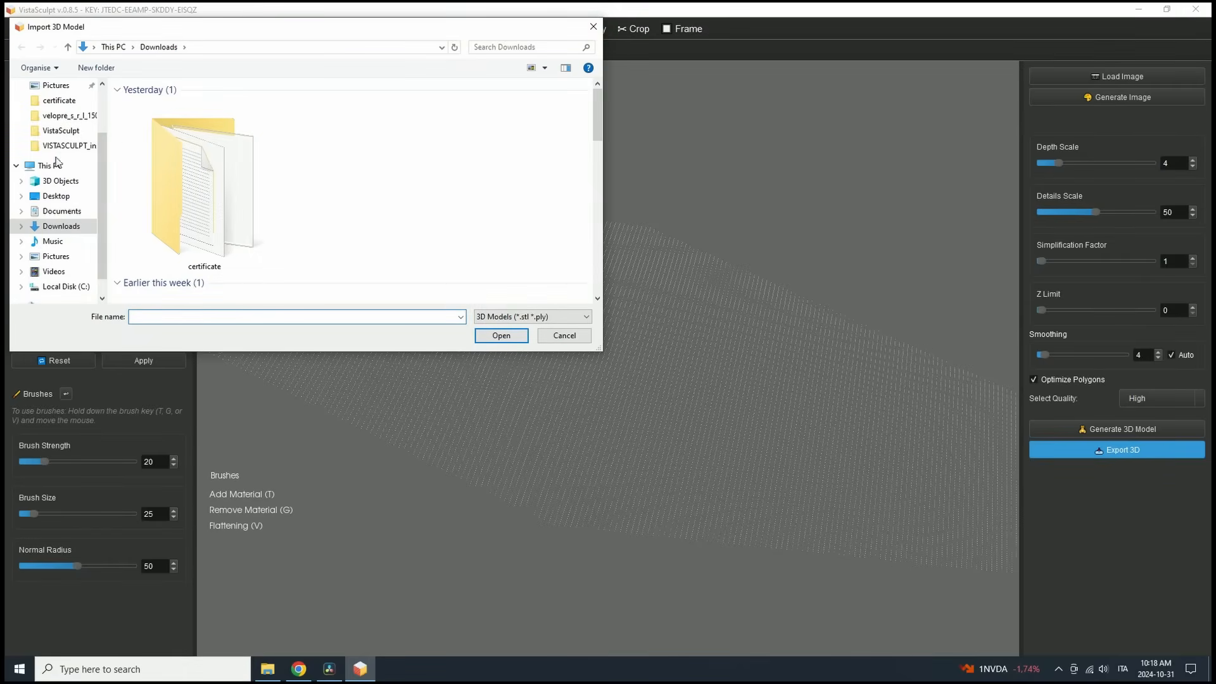
scroll(down, 3)
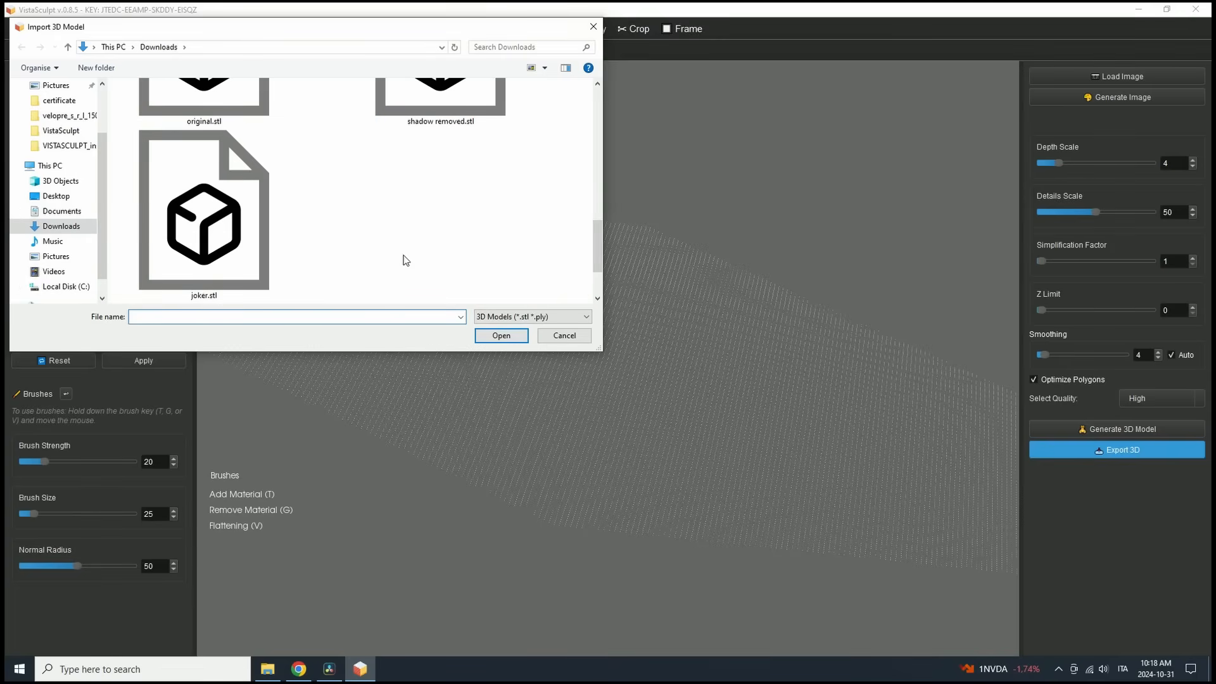
click(202, 226)
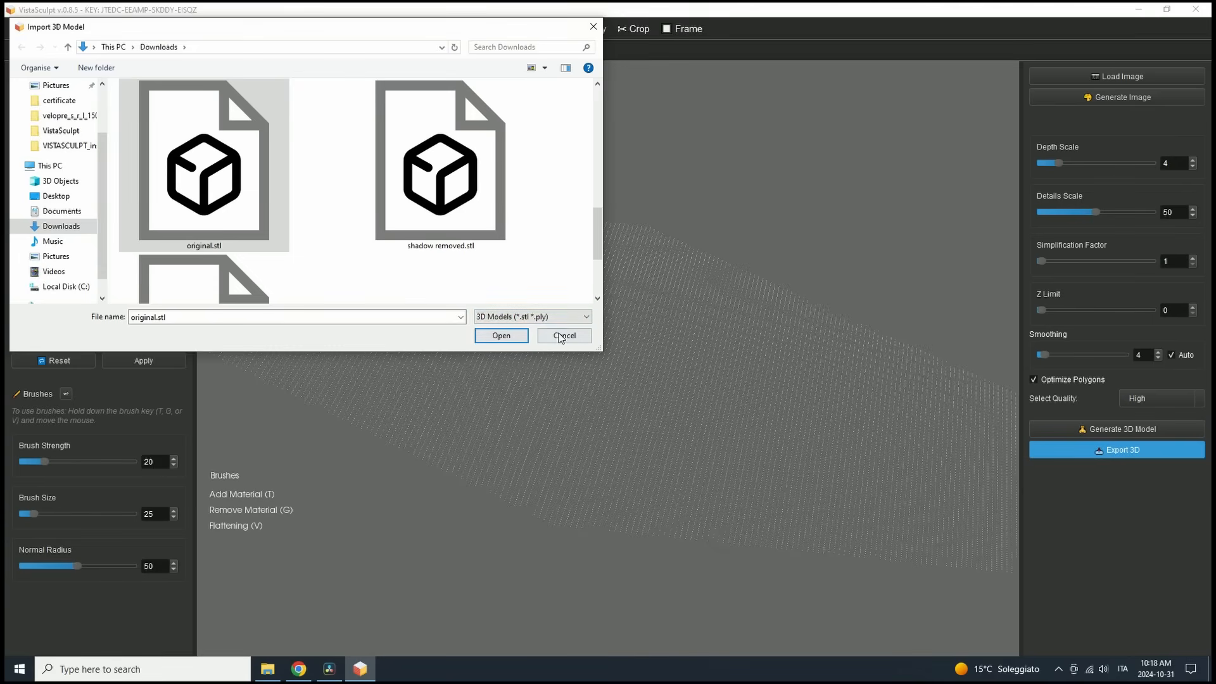
click(562, 334)
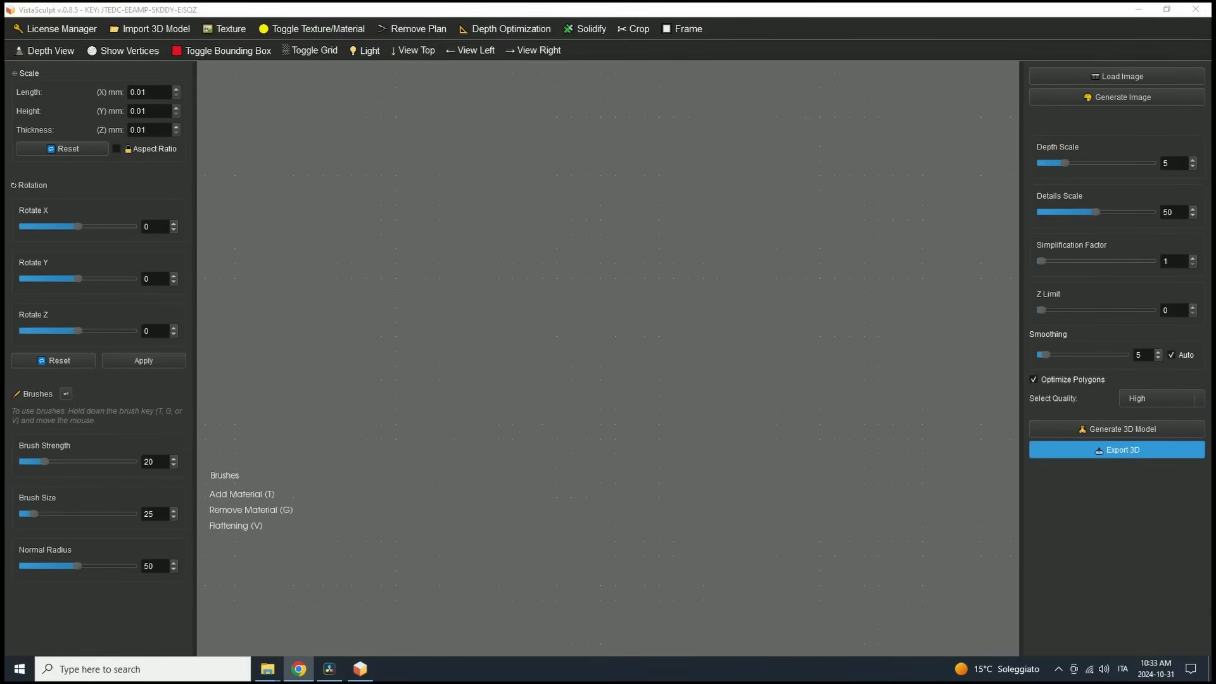
mouse_move(955, 245)
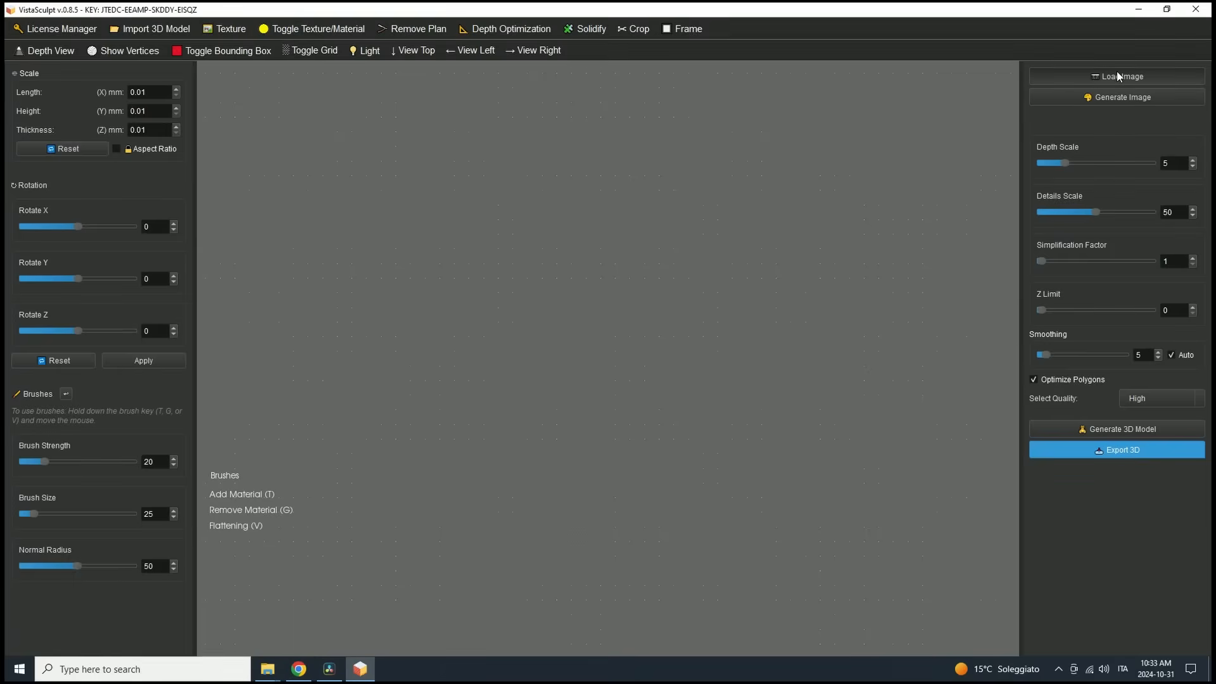
Load image (34).webp from the Desktop as the source picture, answering No to restoration.
click(1117, 76)
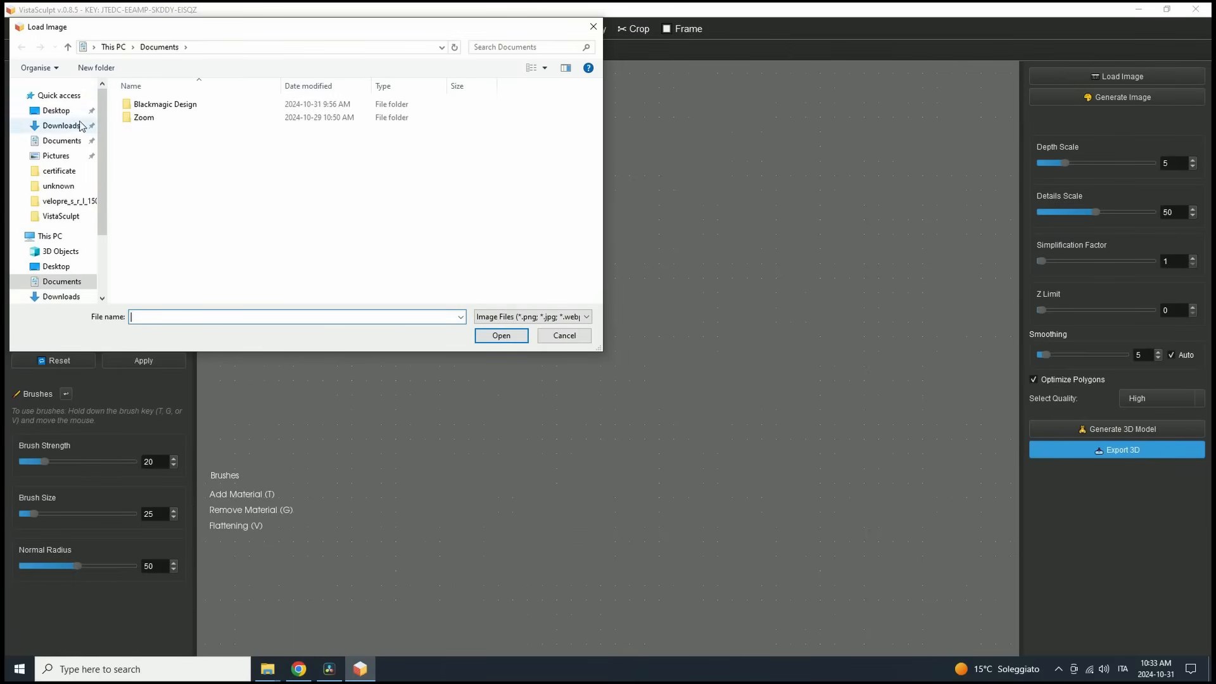
click(55, 110)
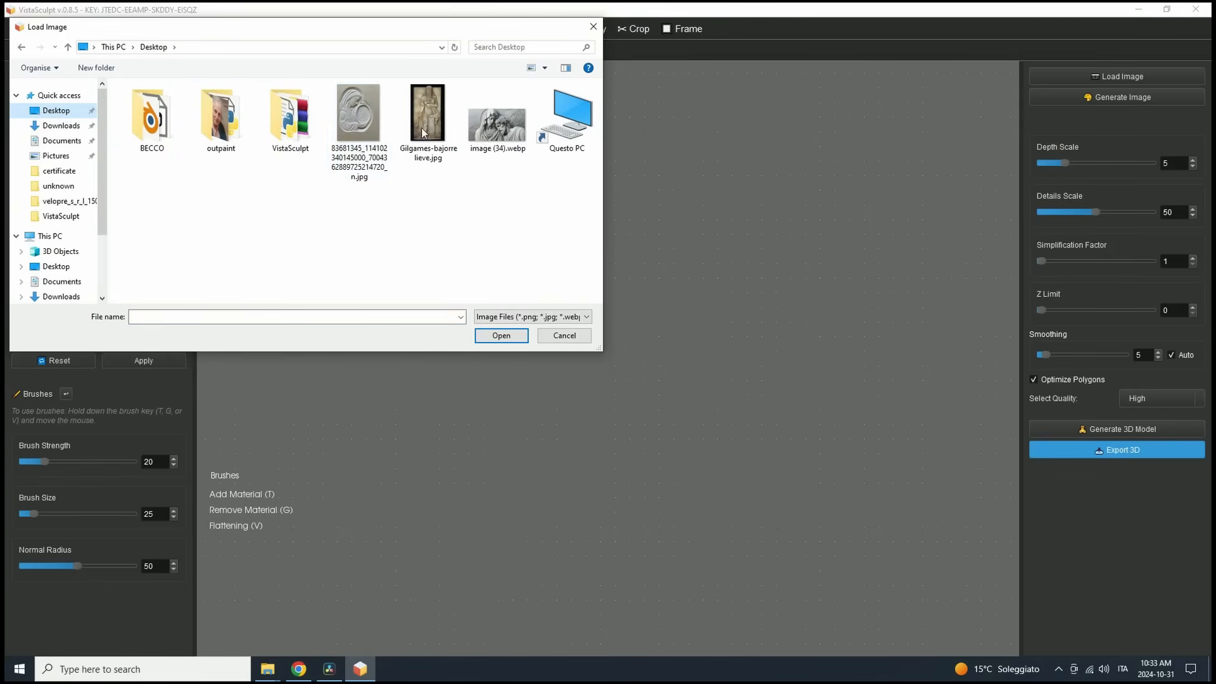
mouse_move(497, 127)
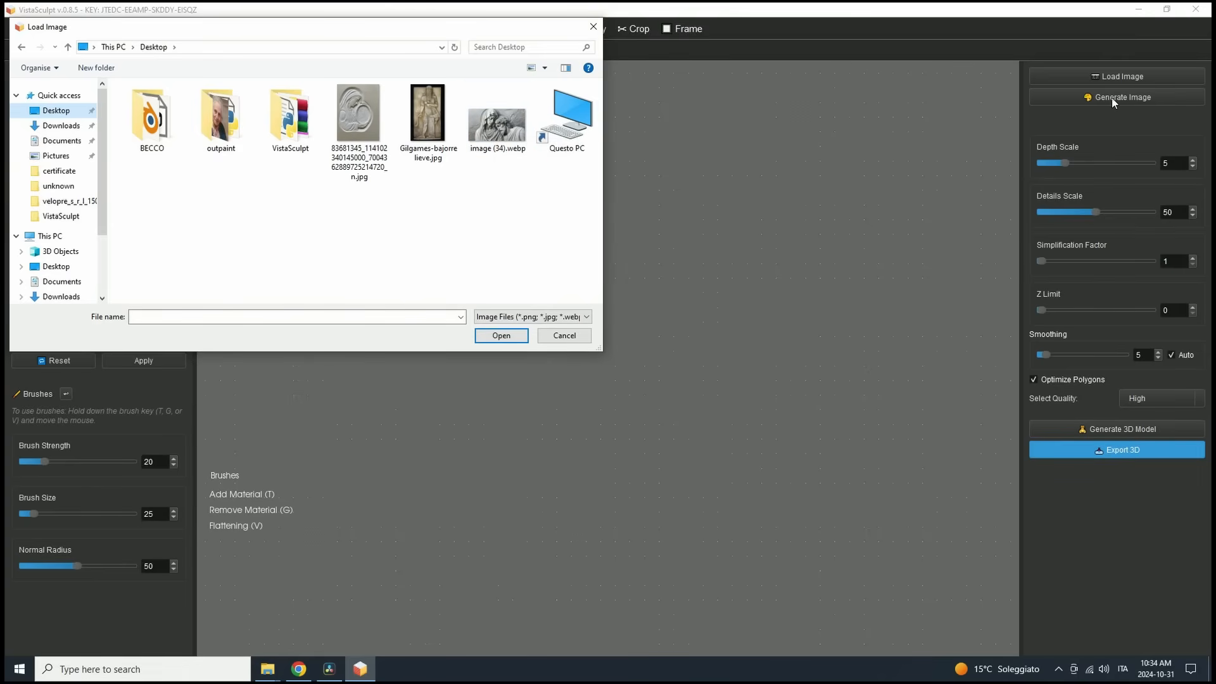
click(496, 115)
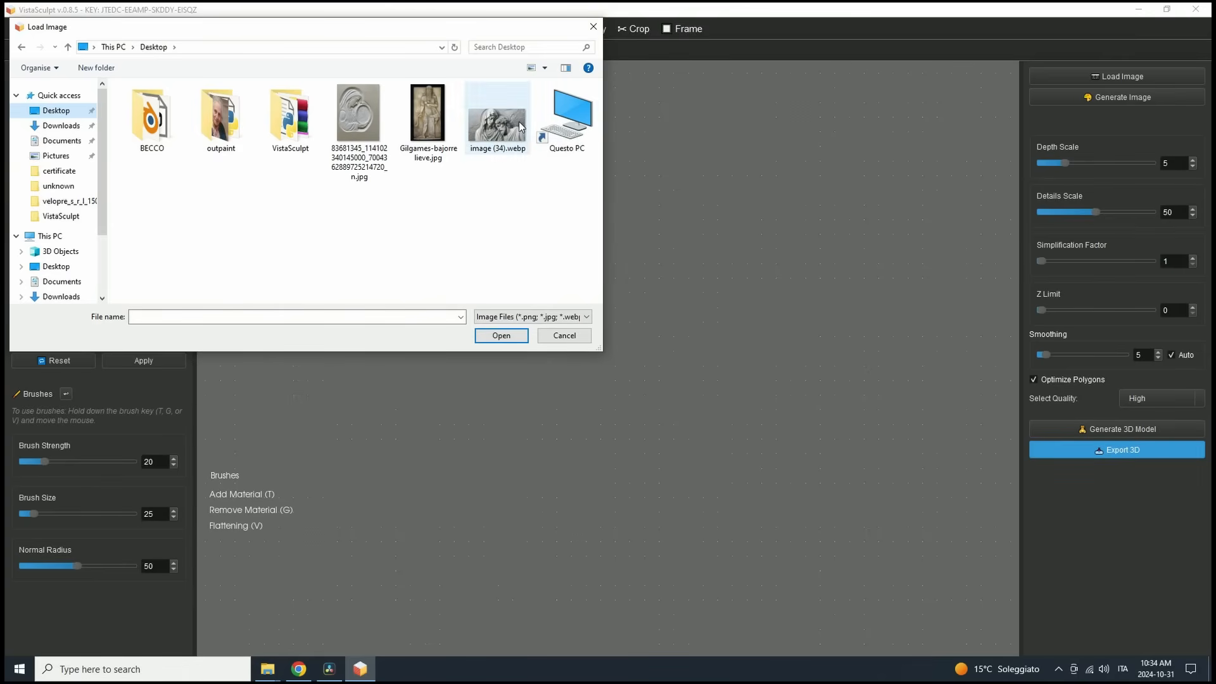
click(496, 116)
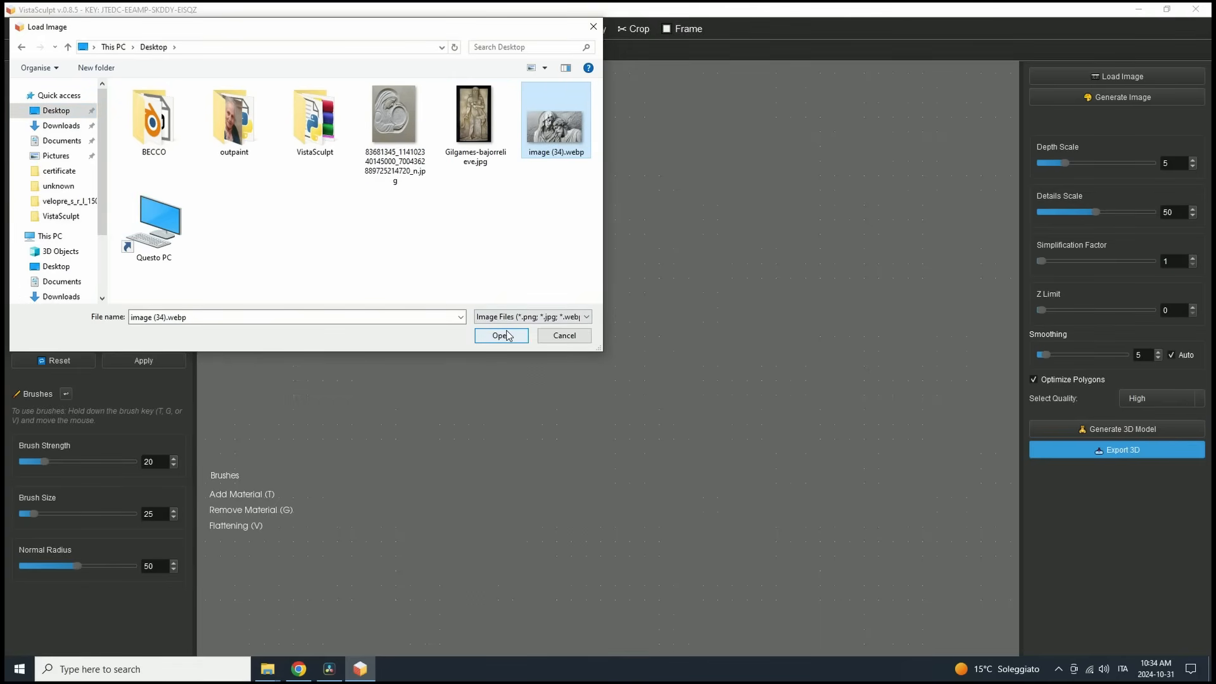
click(501, 335)
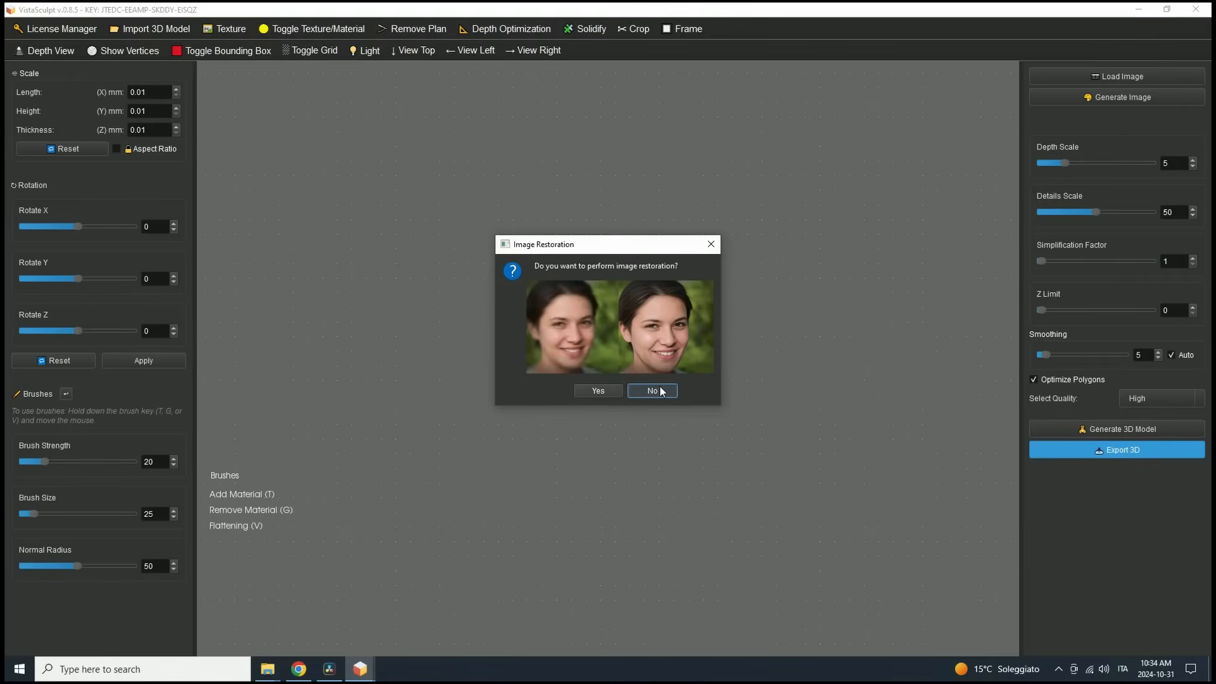
click(651, 390)
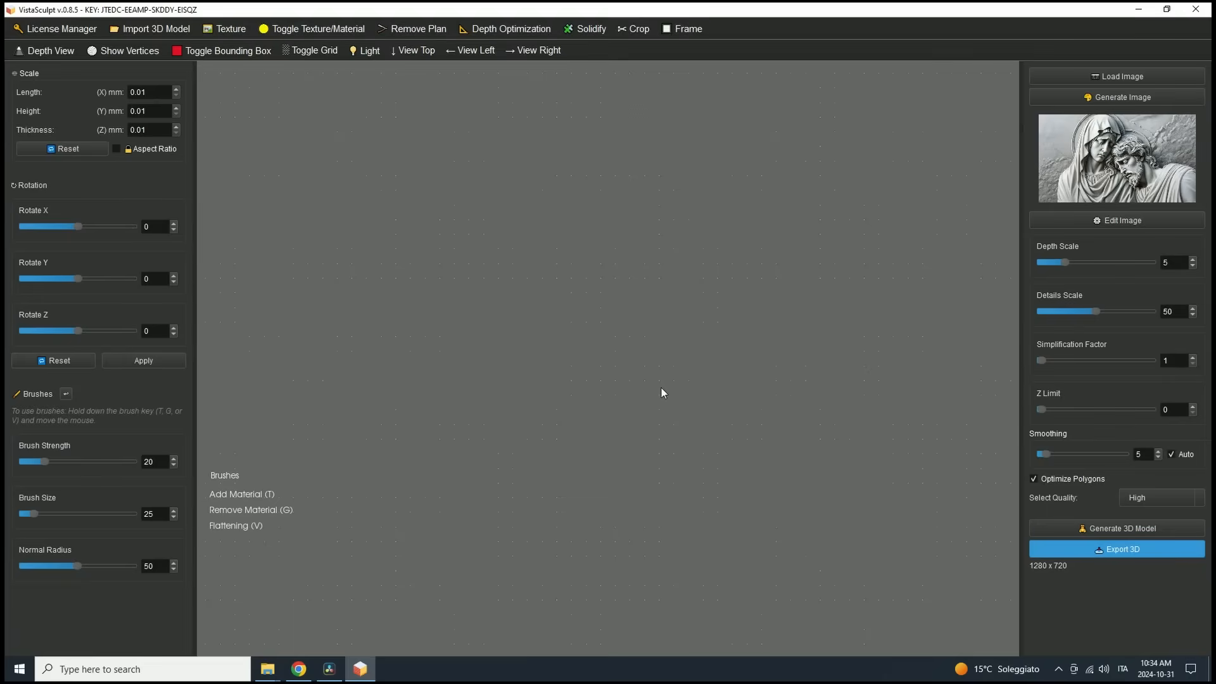
mouse_move(879, 303)
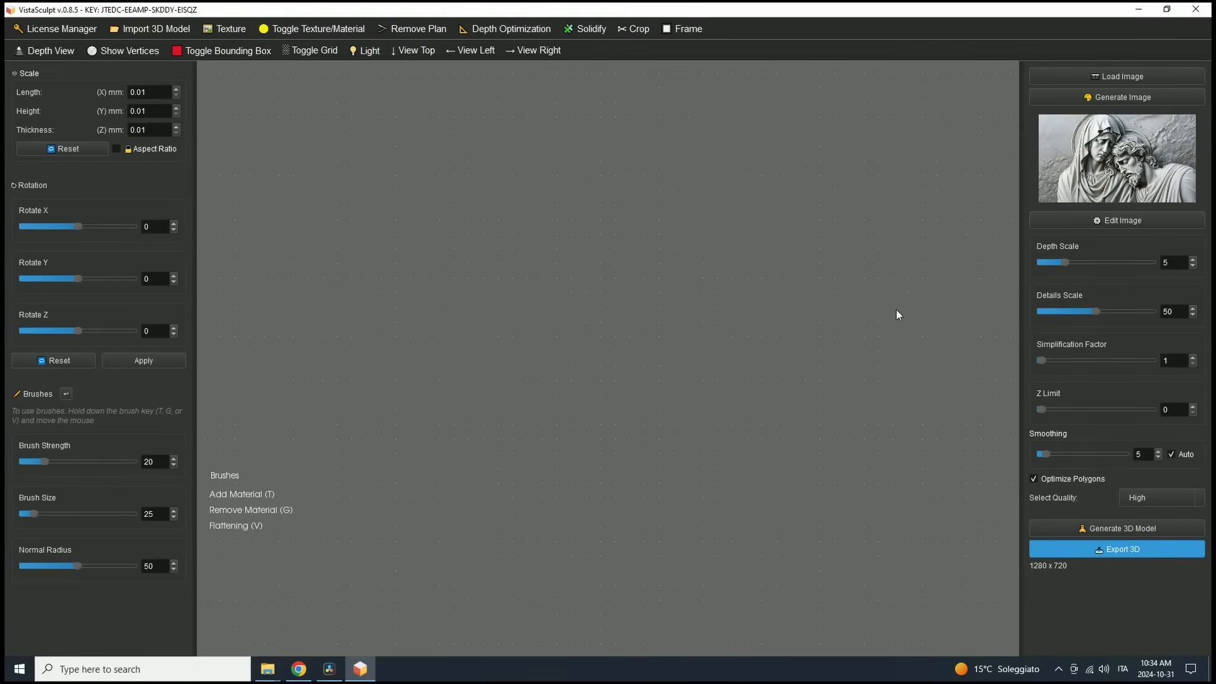
mouse_move(1098, 530)
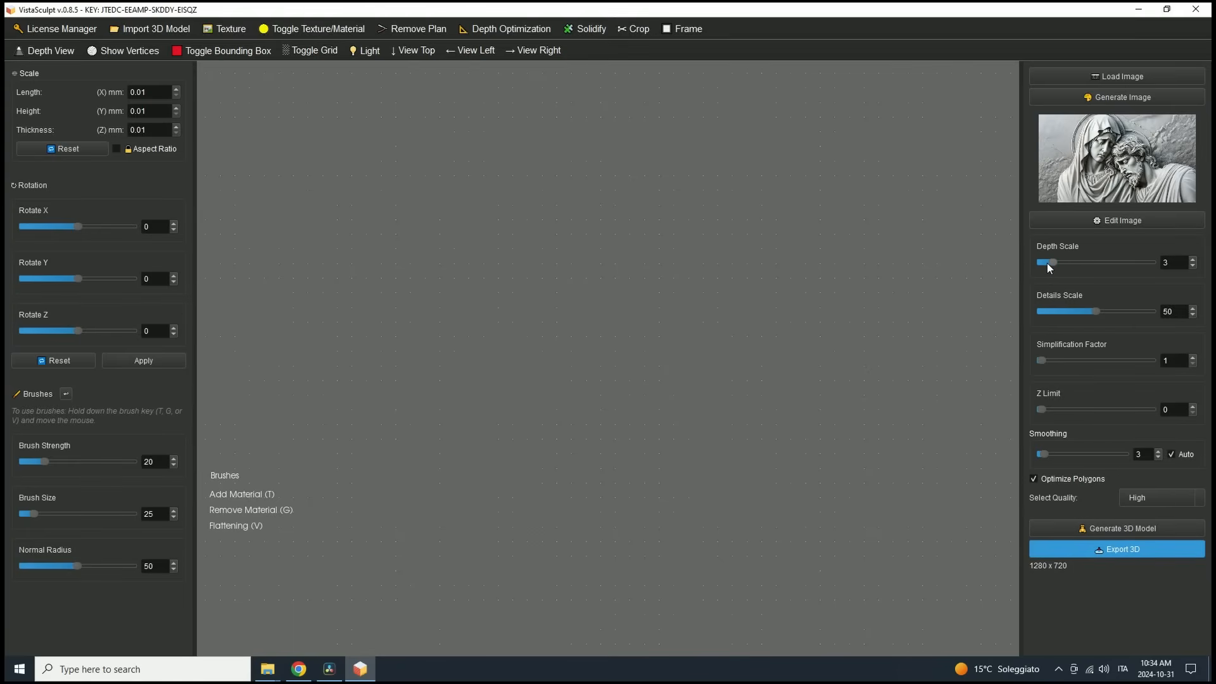
Adjust the Details Scale slider, settling it at 56 with depth kept at 3.
drag(1093, 311, 1105, 311)
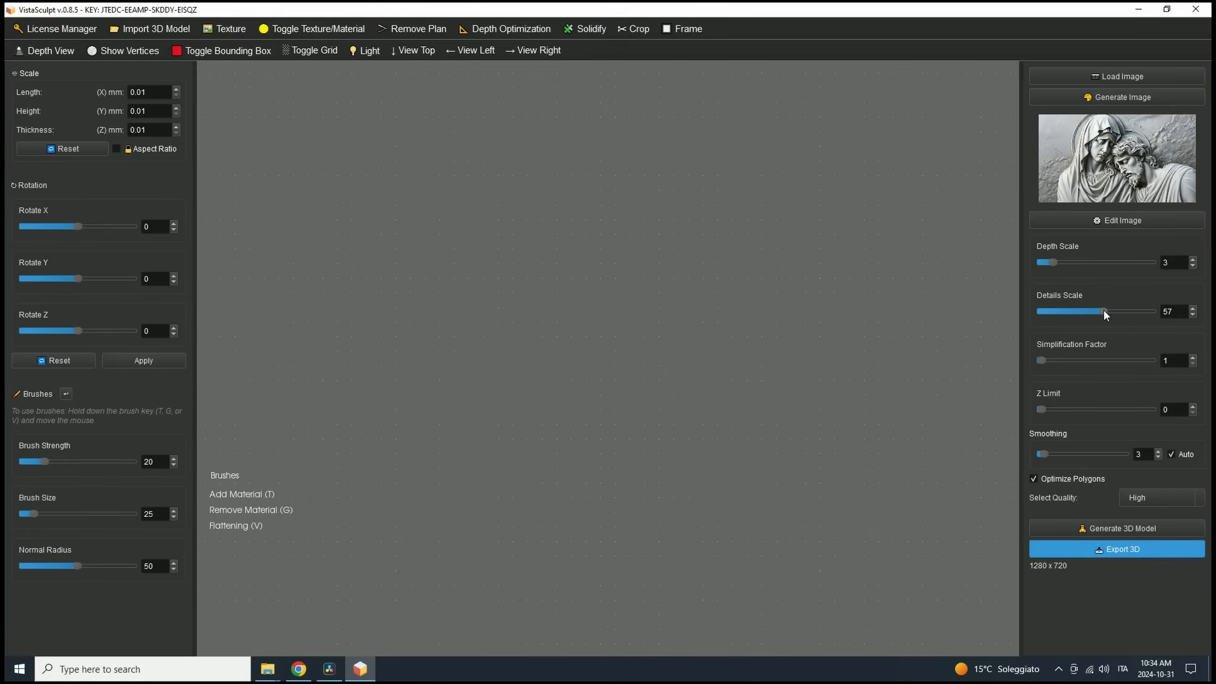
drag(1097, 311, 1131, 312)
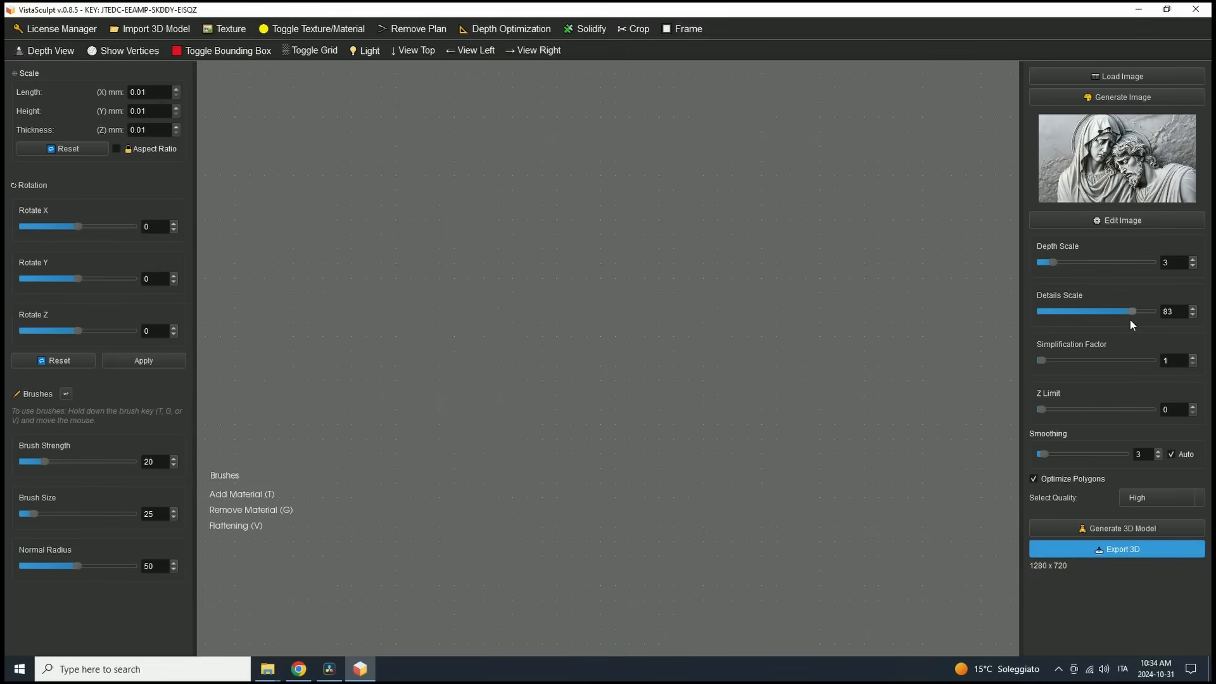
drag(1133, 311, 1093, 312)
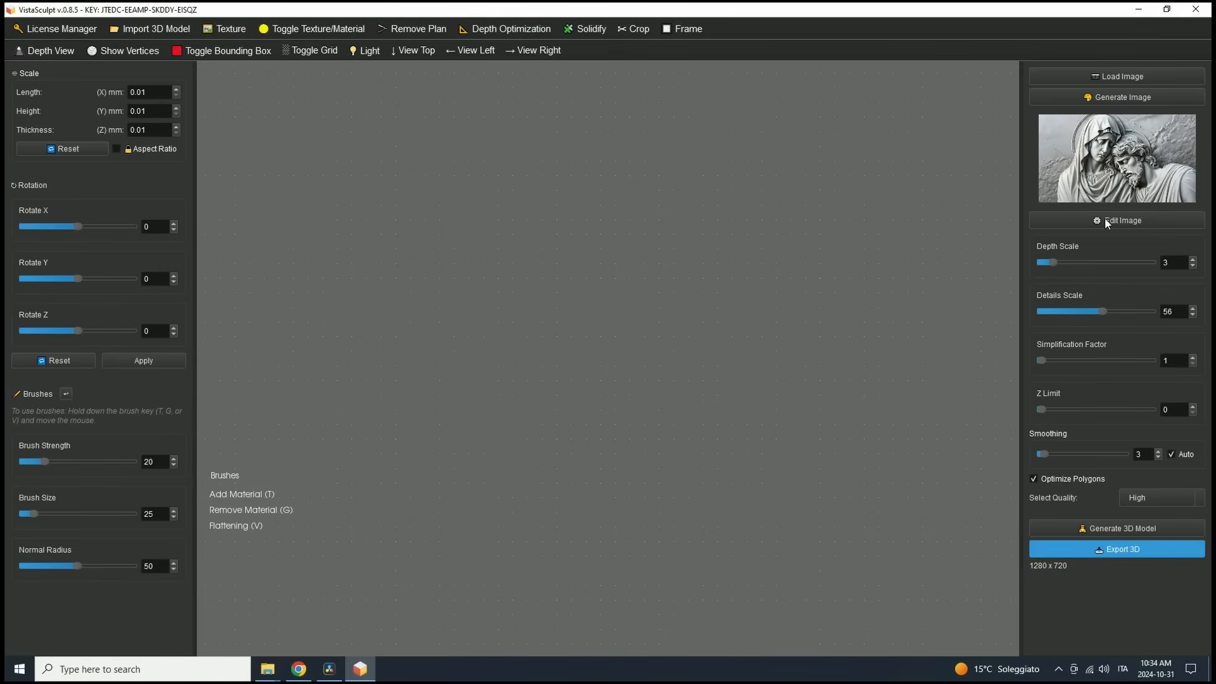
In Edit Image, enable Expand Image and add expansion margin above the picture.
click(1121, 220)
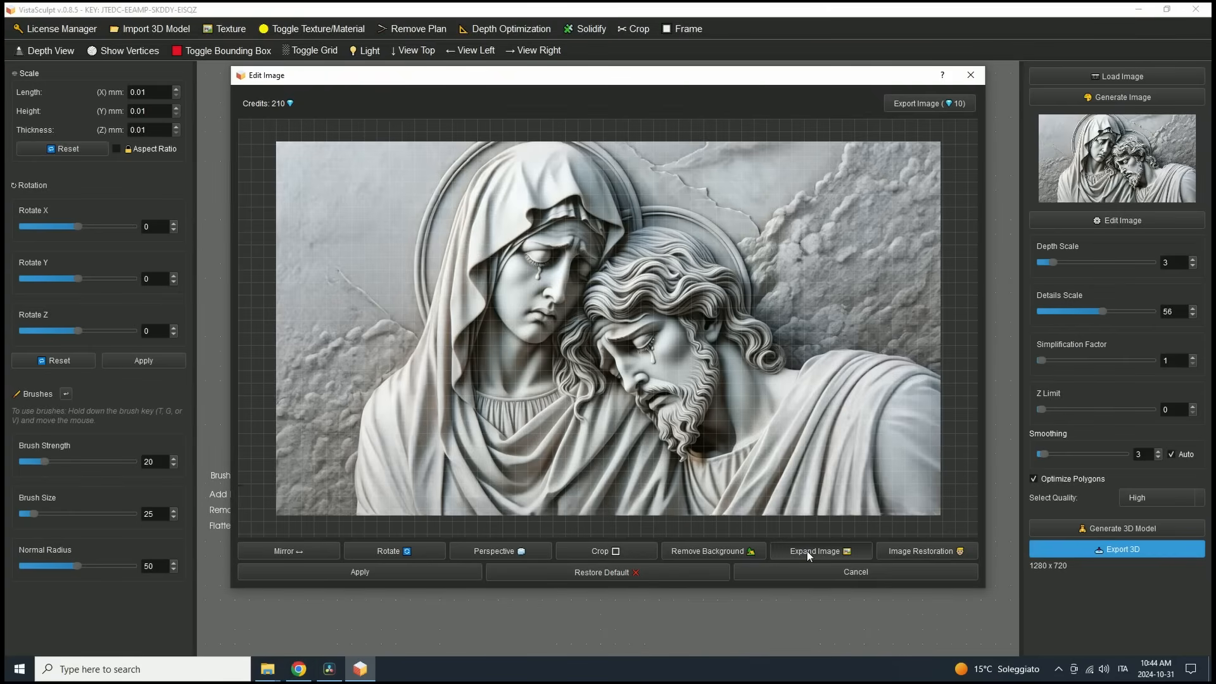
click(820, 551)
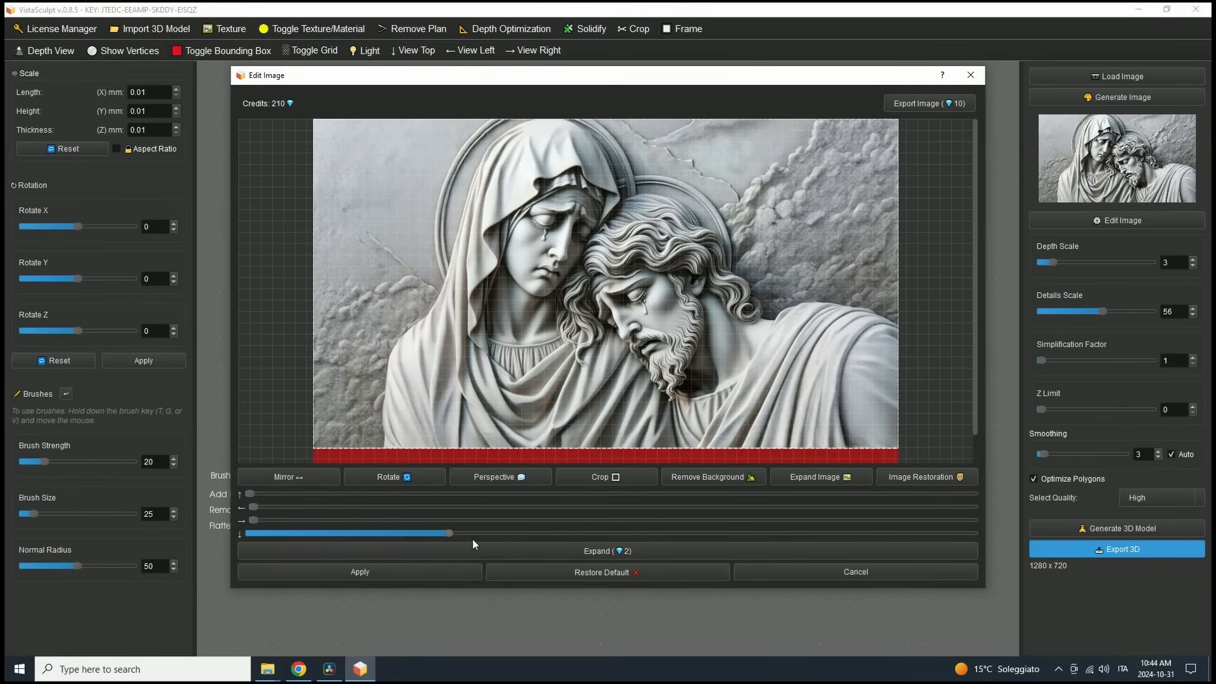
drag(450, 533, 596, 534)
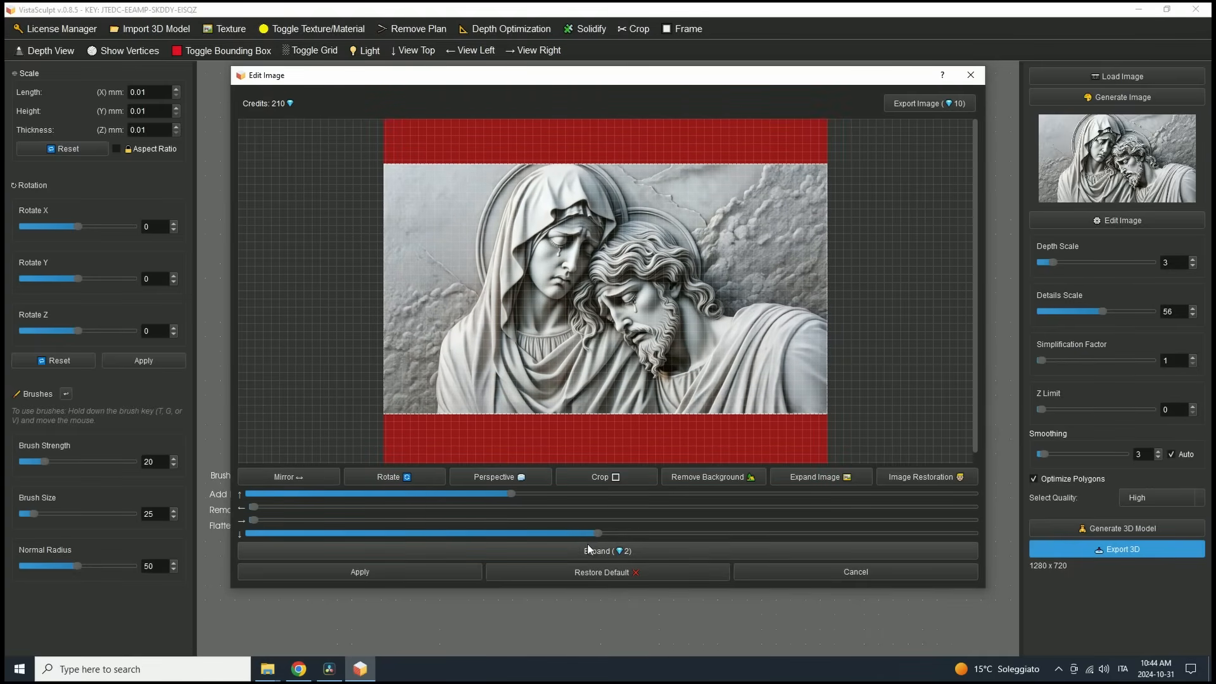
mouse_move(779, 340)
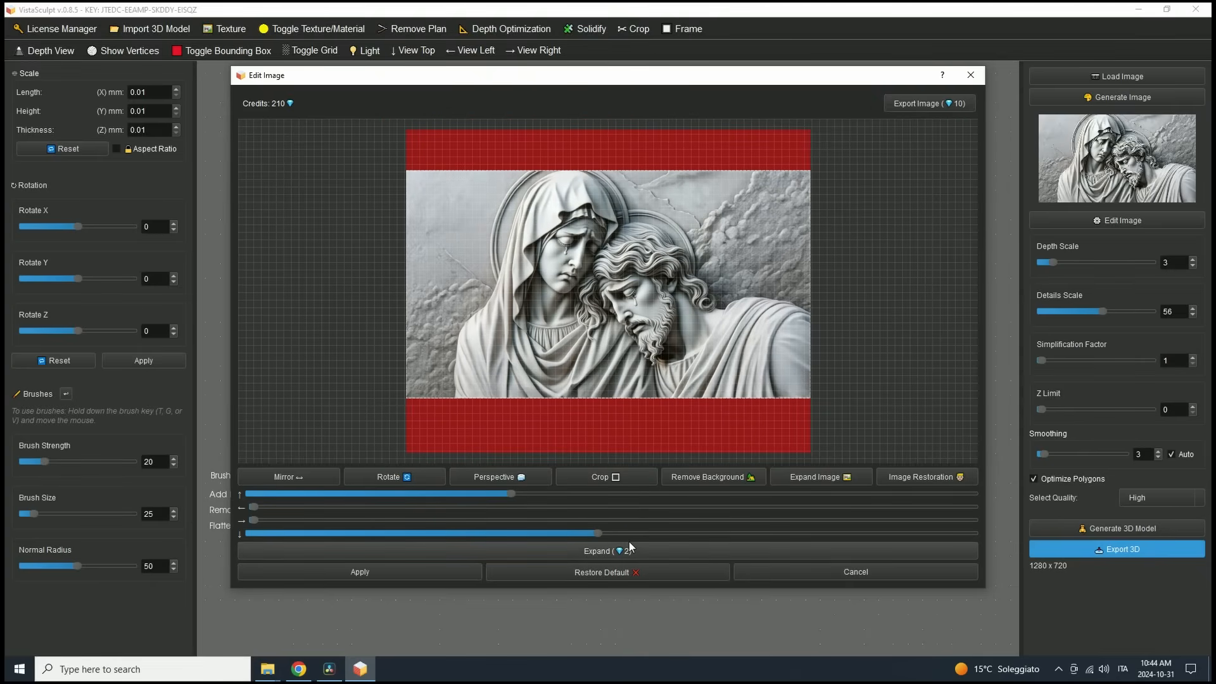
Expand the image for 2 credits into a 1280×1023 picture and acknowledge the success notice.
click(607, 551)
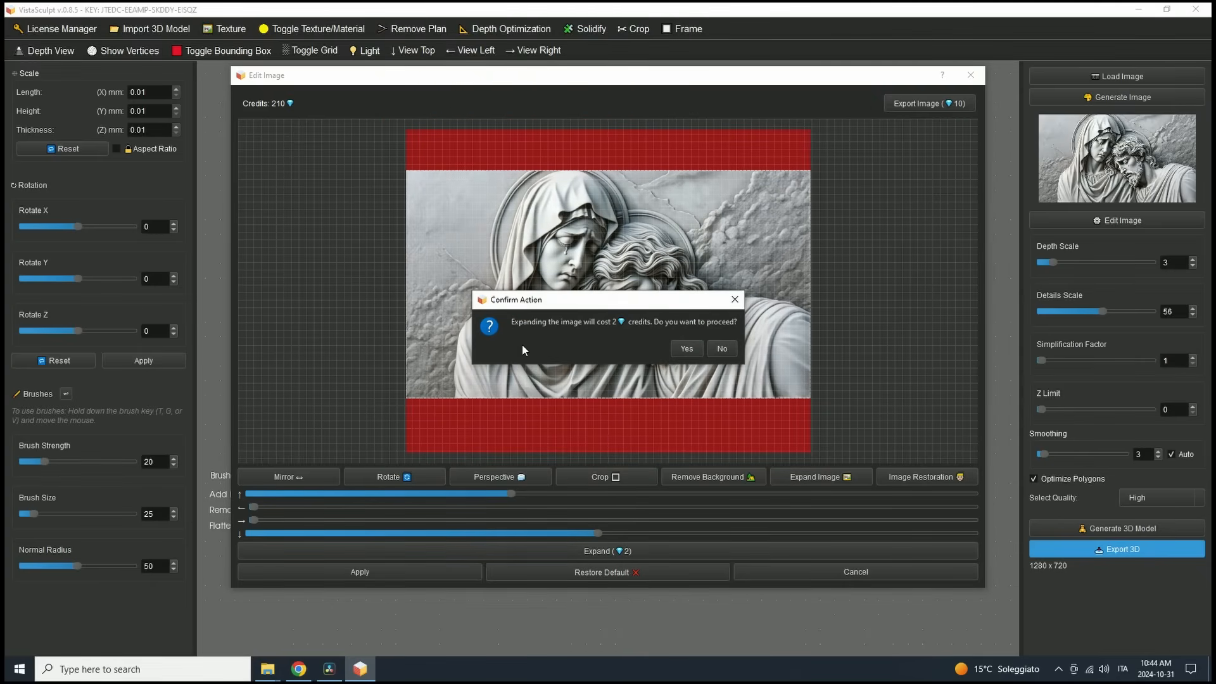
mouse_move(717, 330)
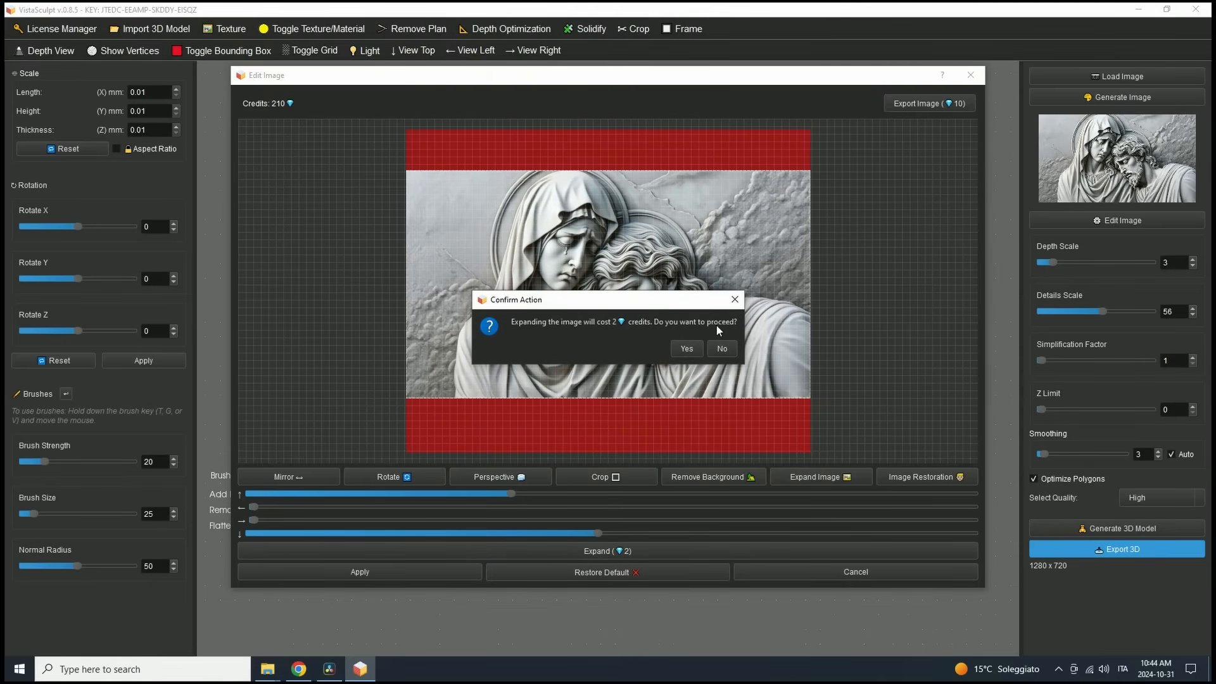
mouse_move(696, 347)
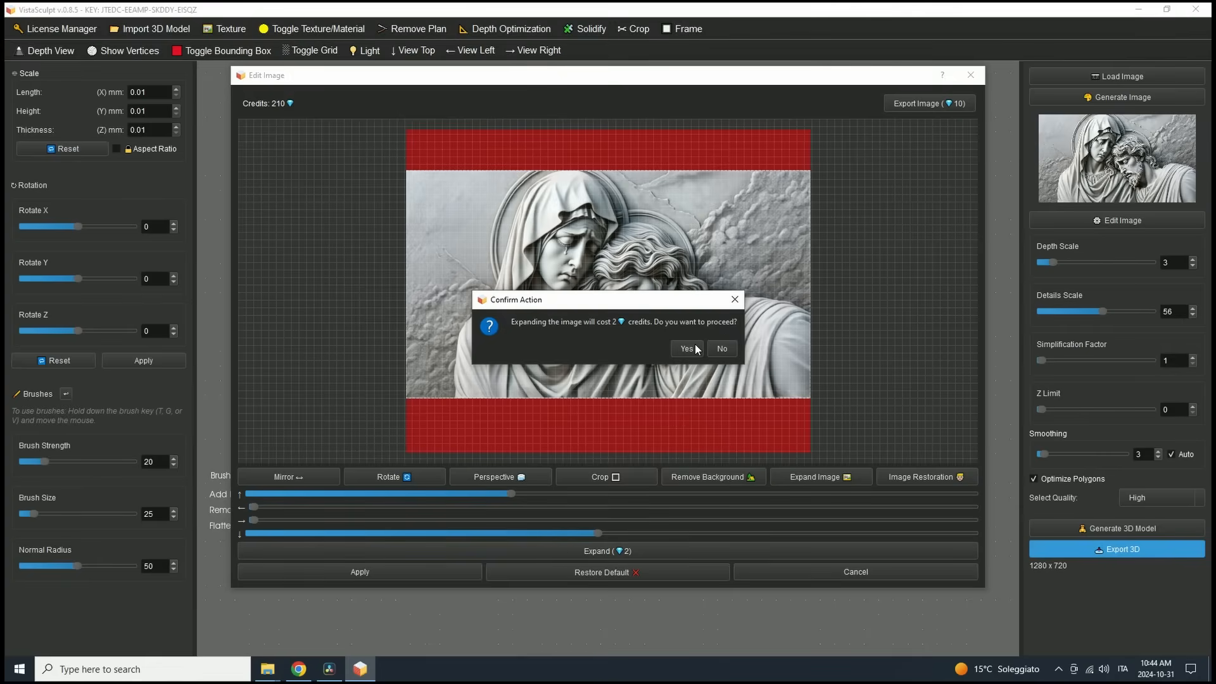
click(684, 348)
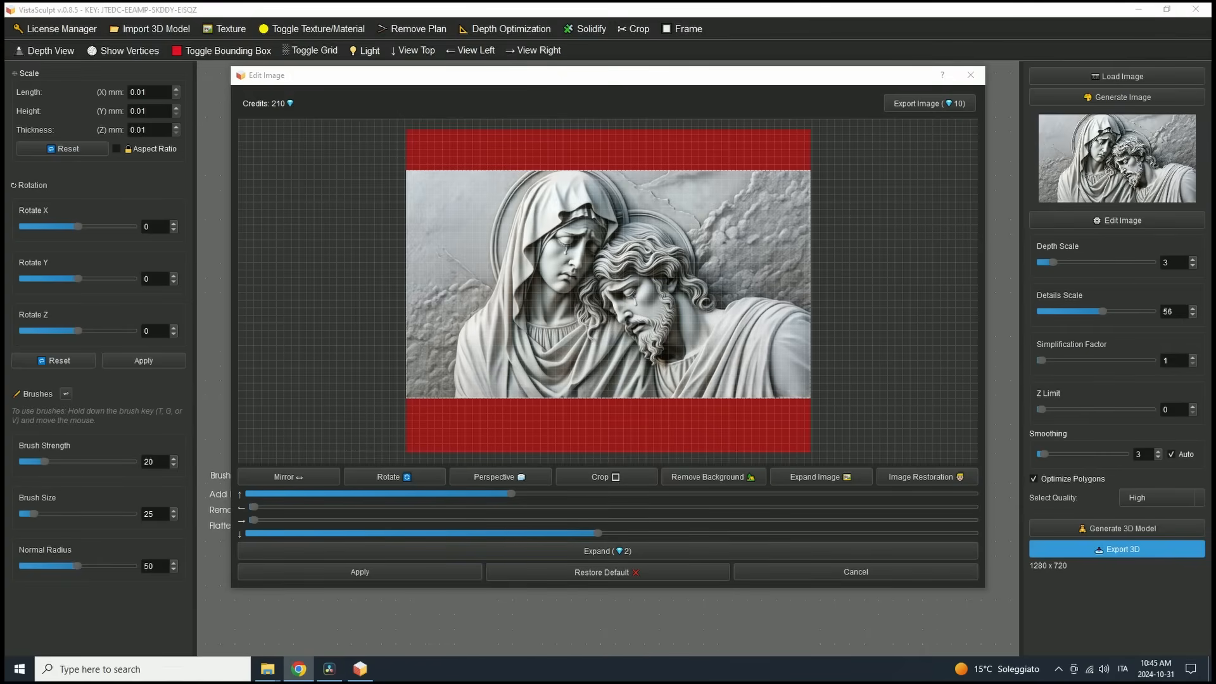
click(607, 551)
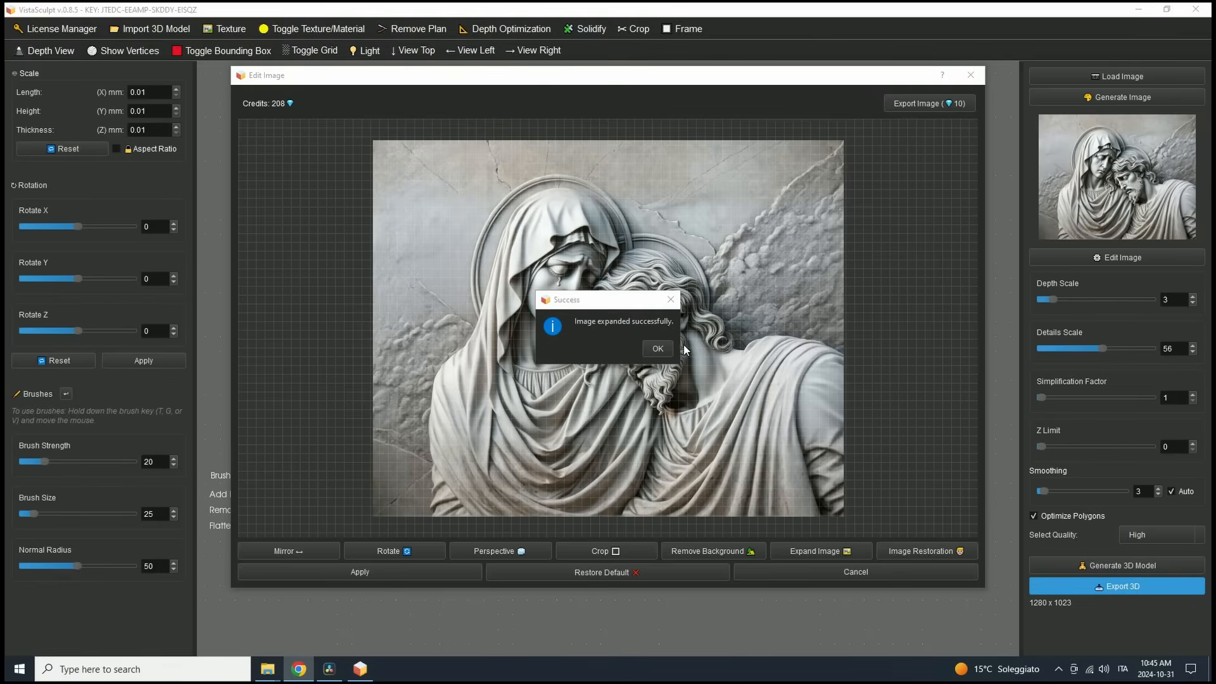
click(656, 349)
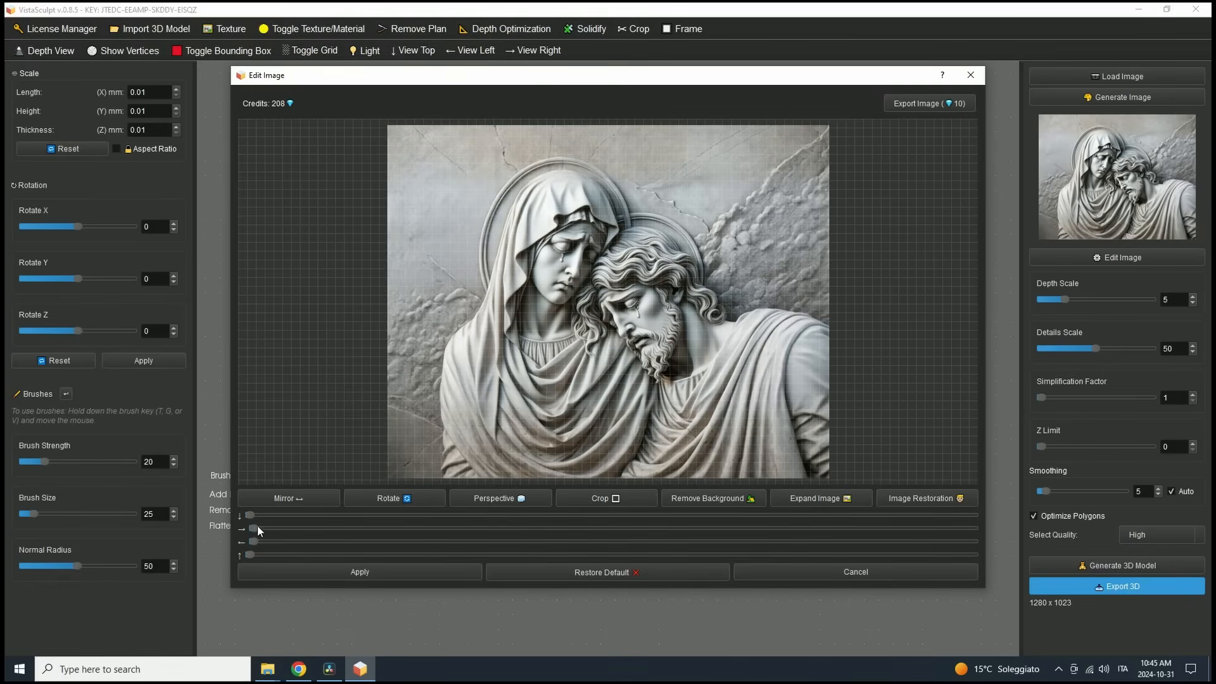
Crop the left and right edges inward and apply, leaving a 1119×1023 image.
drag(249, 528, 297, 528)
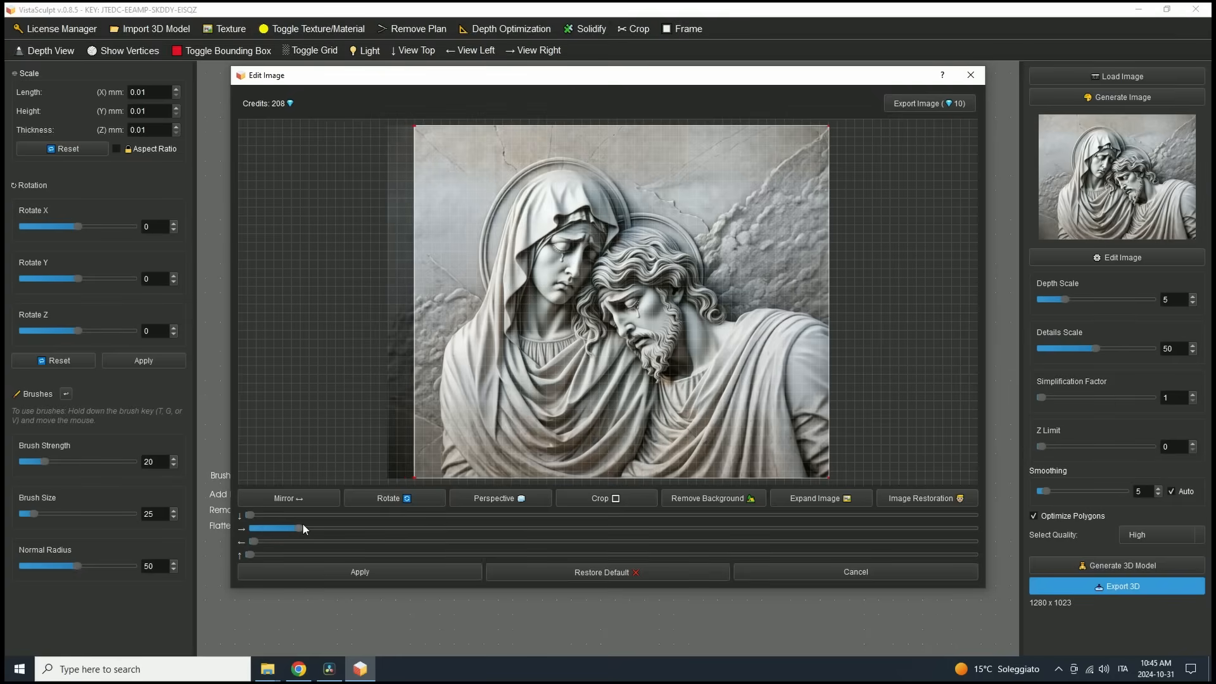
drag(303, 530, 255, 541)
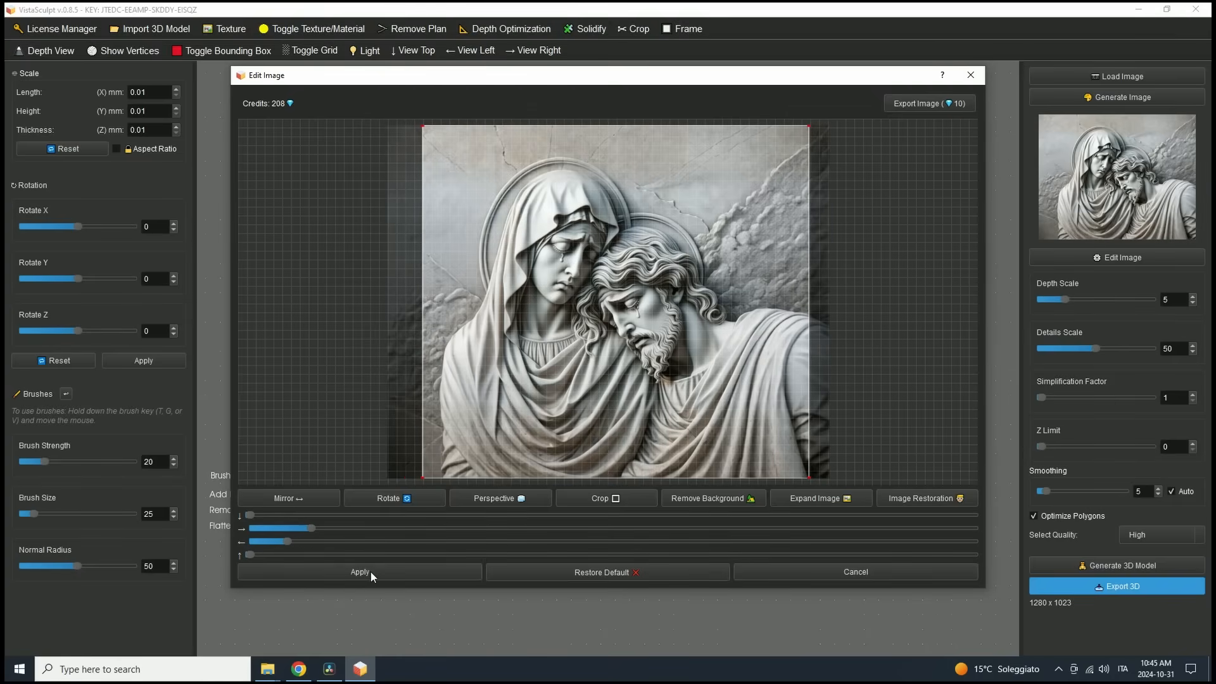
click(359, 572)
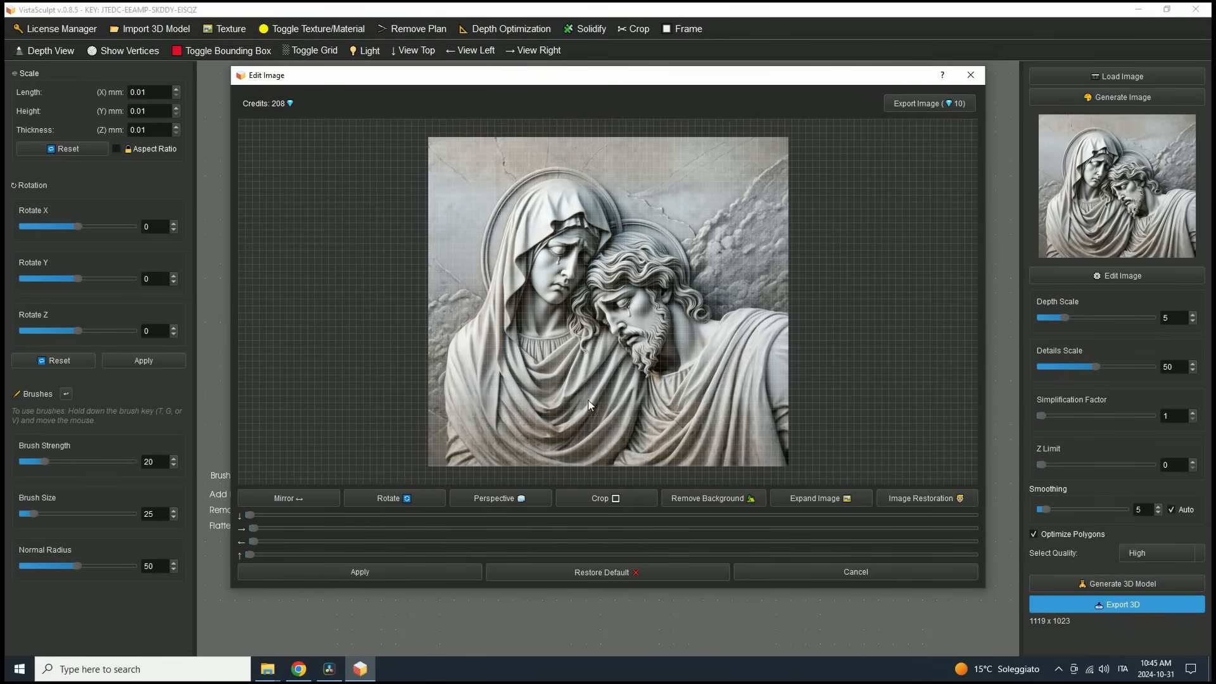
mouse_move(880, 259)
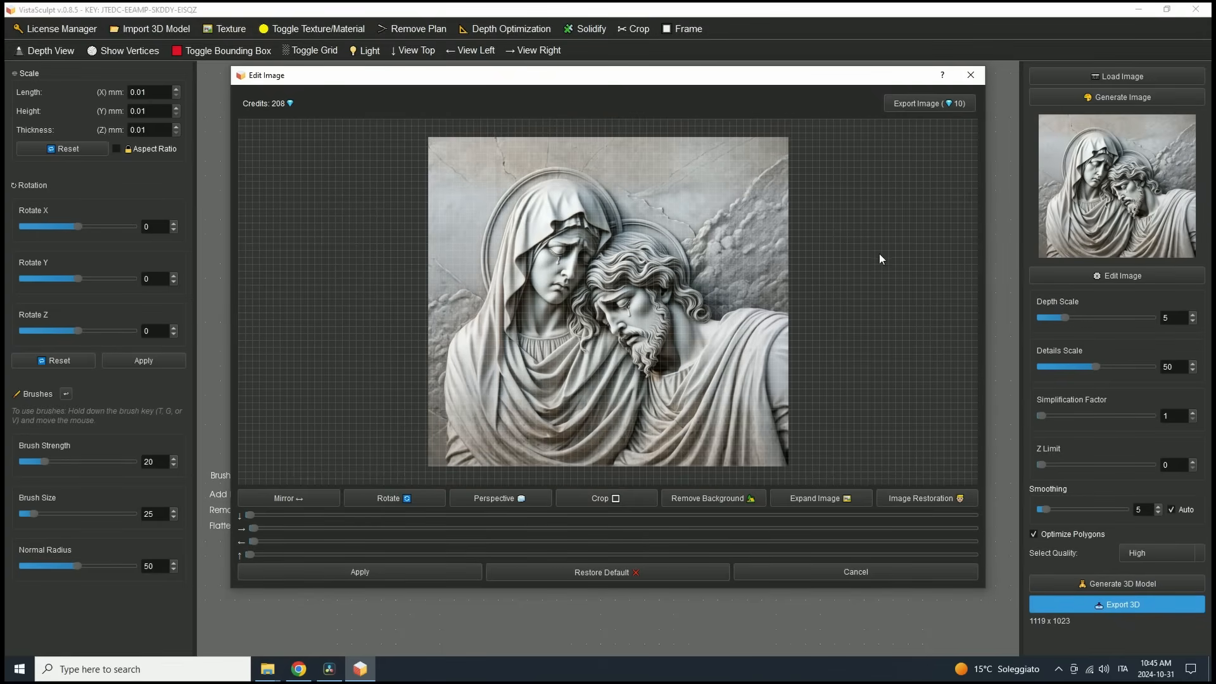
click(969, 75)
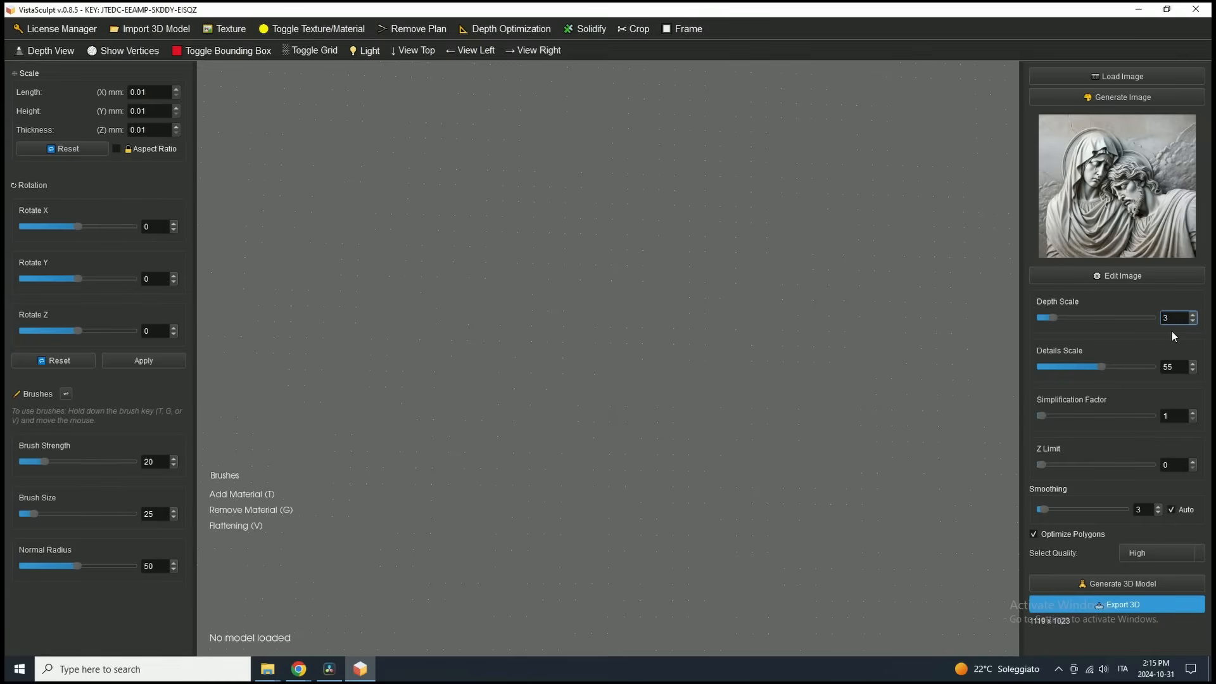
mouse_move(1056, 320)
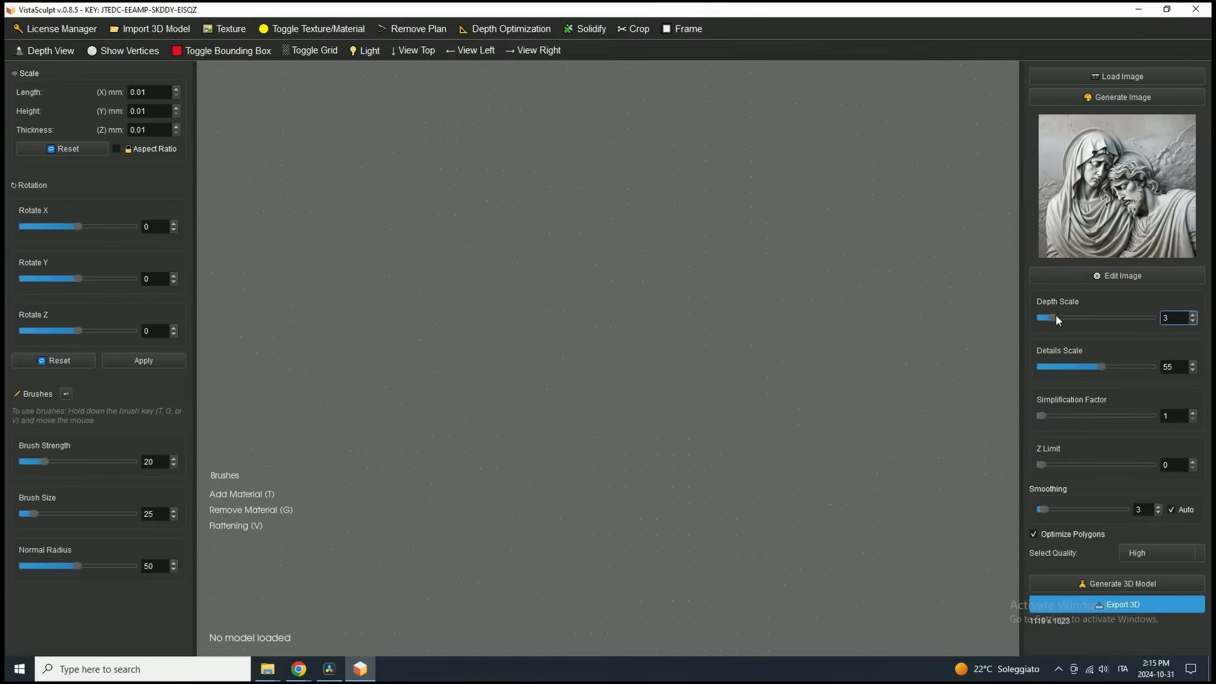
mouse_move(1070, 316)
text(80)
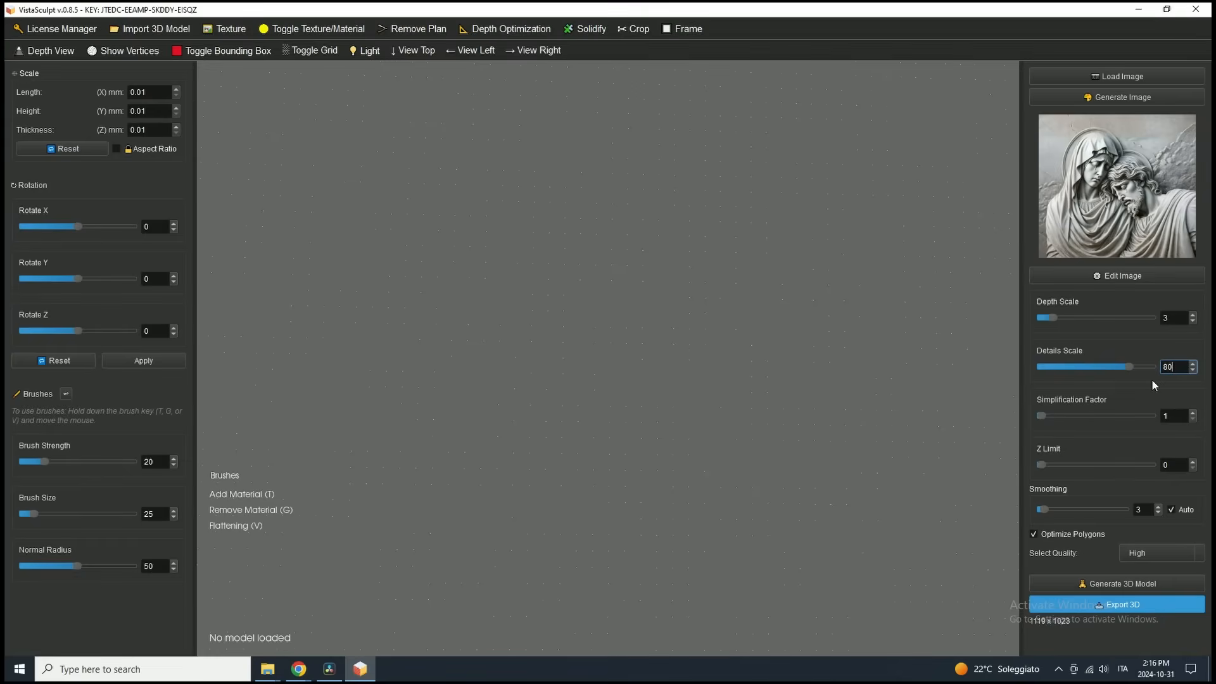
mouse_move(1153, 381)
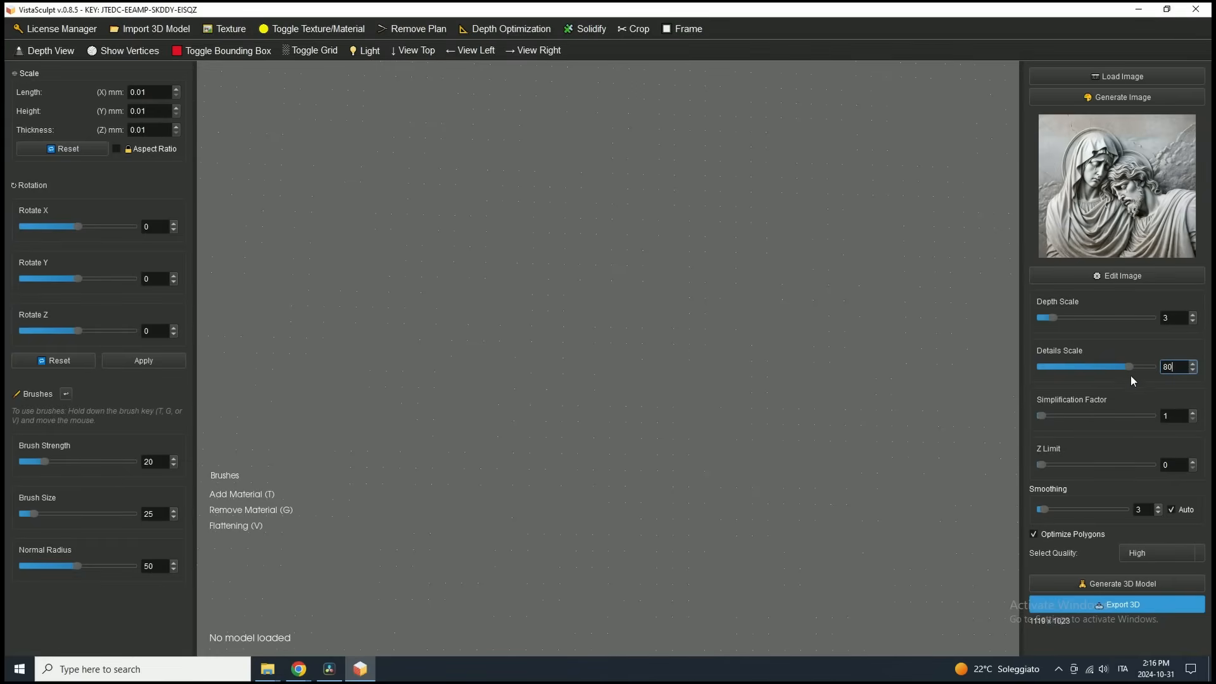
mouse_move(1129, 369)
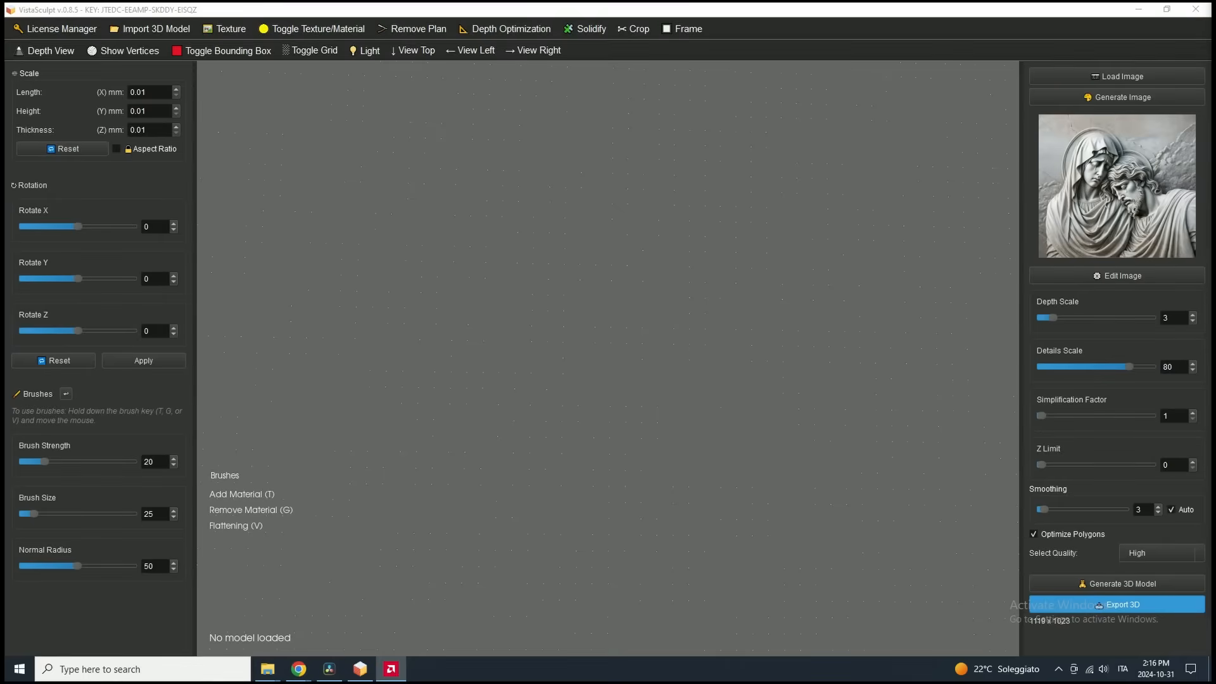
mouse_move(1115, 417)
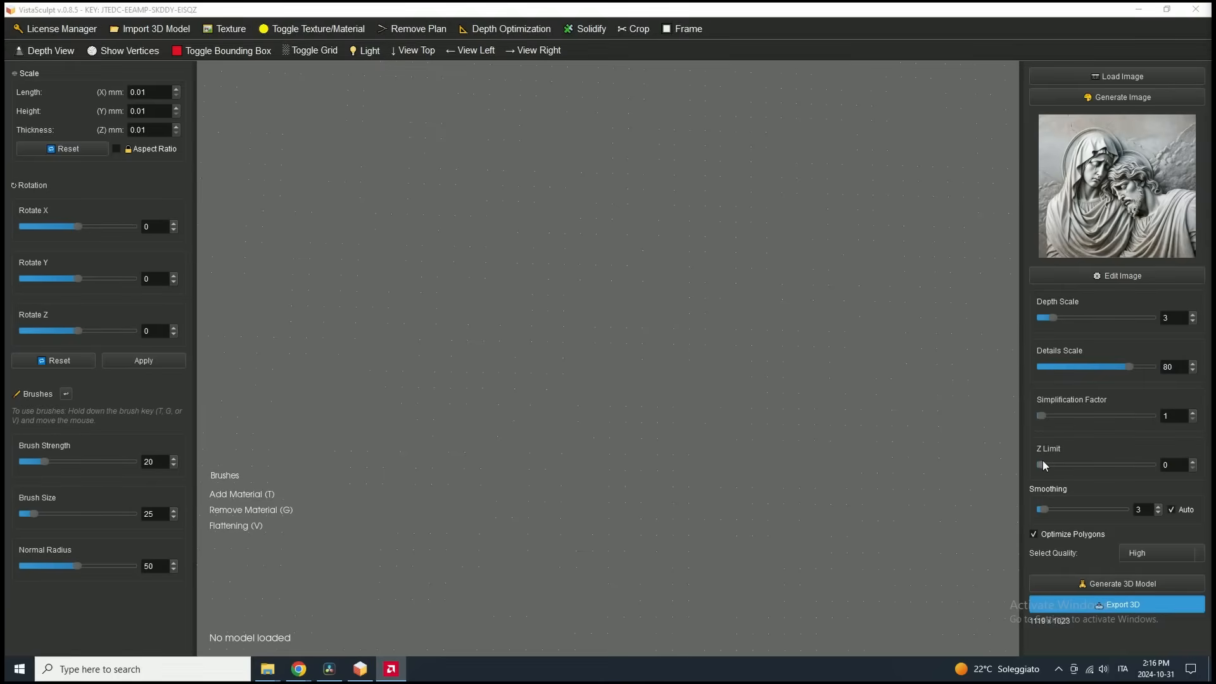
mouse_move(929, 432)
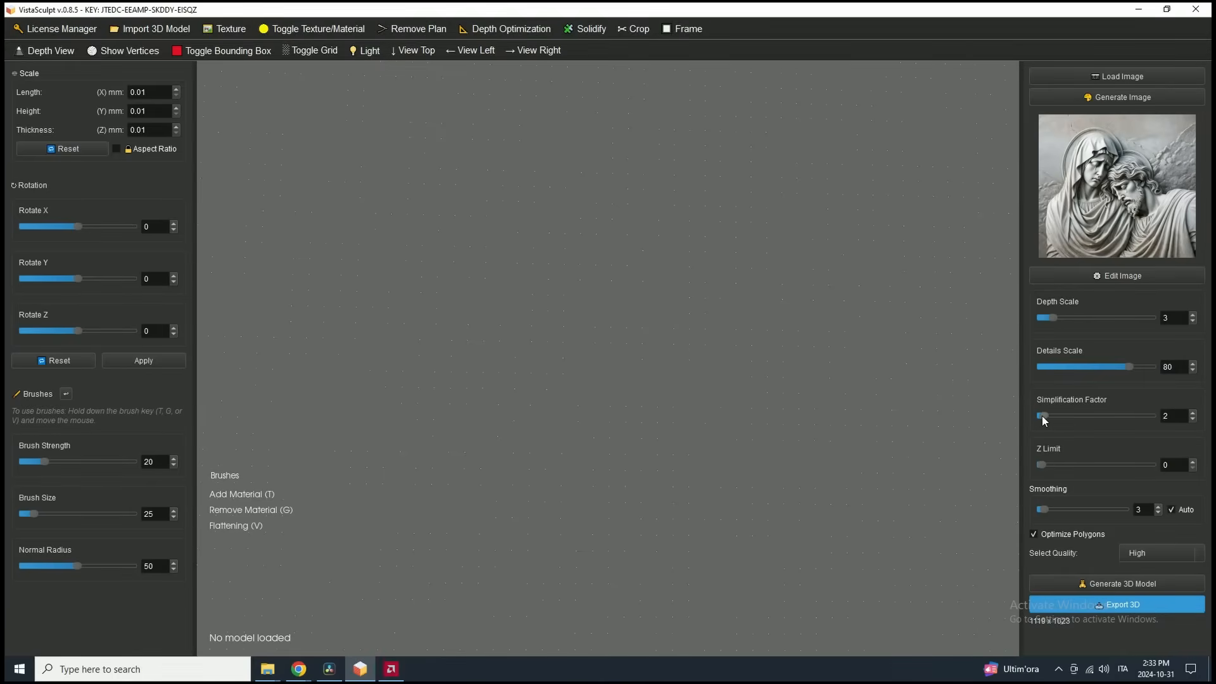
drag(1043, 416, 1051, 415)
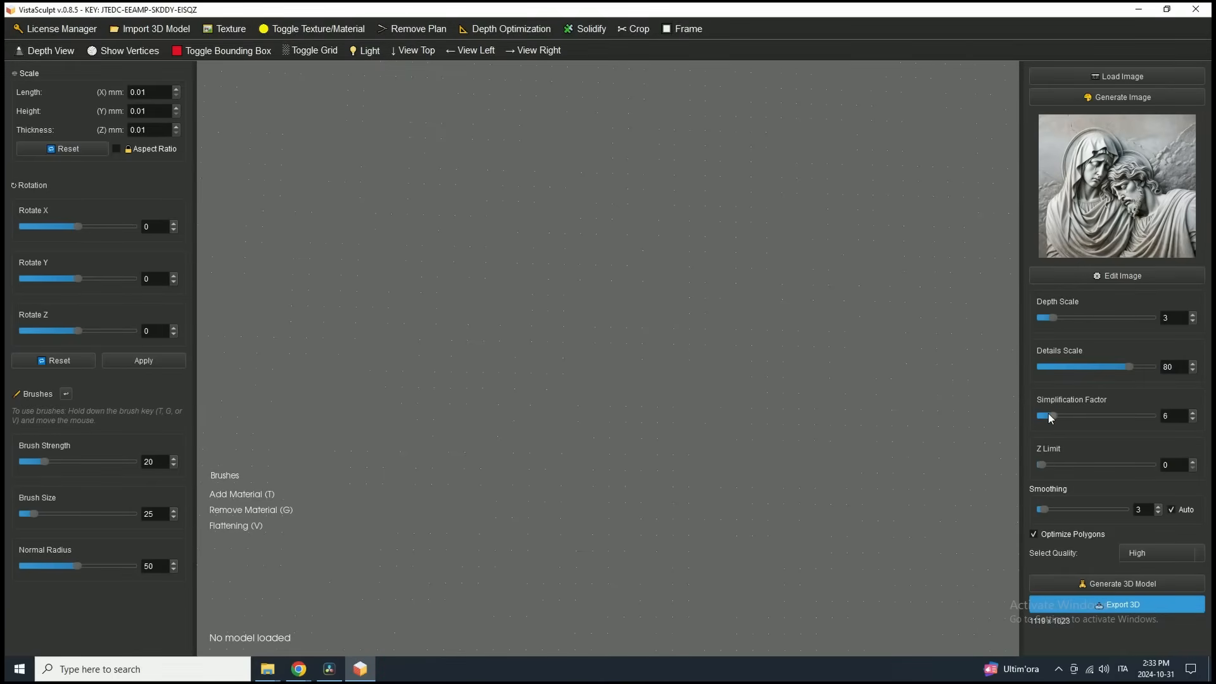
drag(1049, 415, 1042, 415)
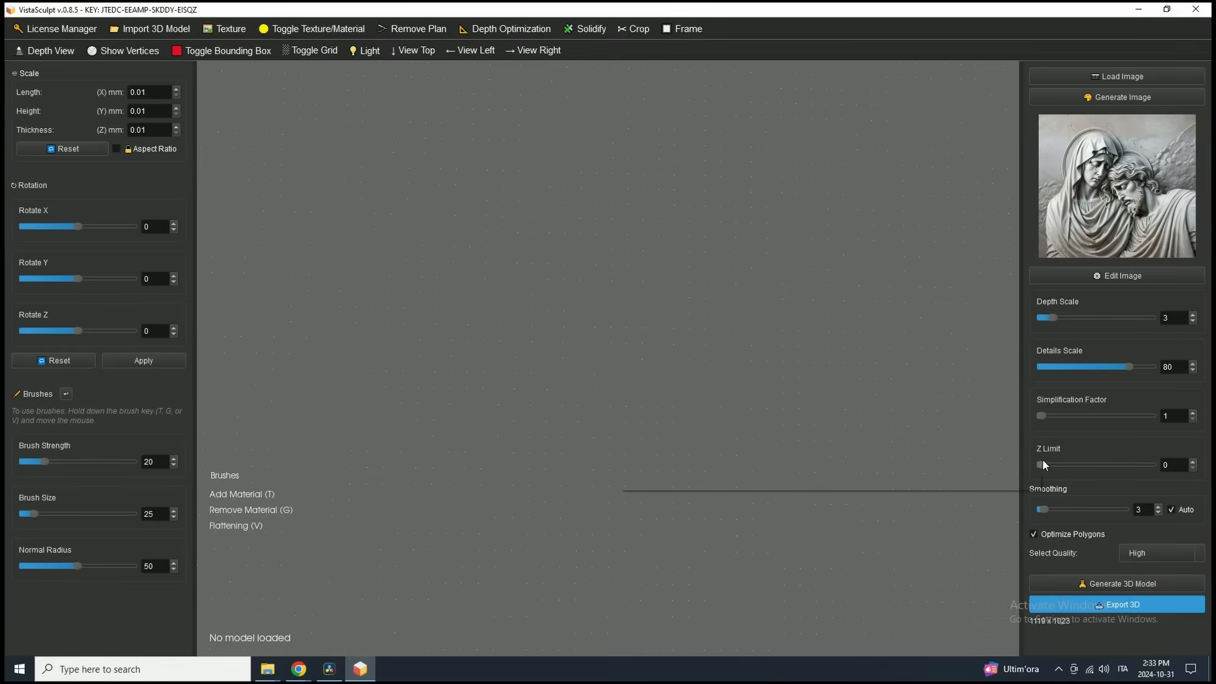
mouse_move(1043, 465)
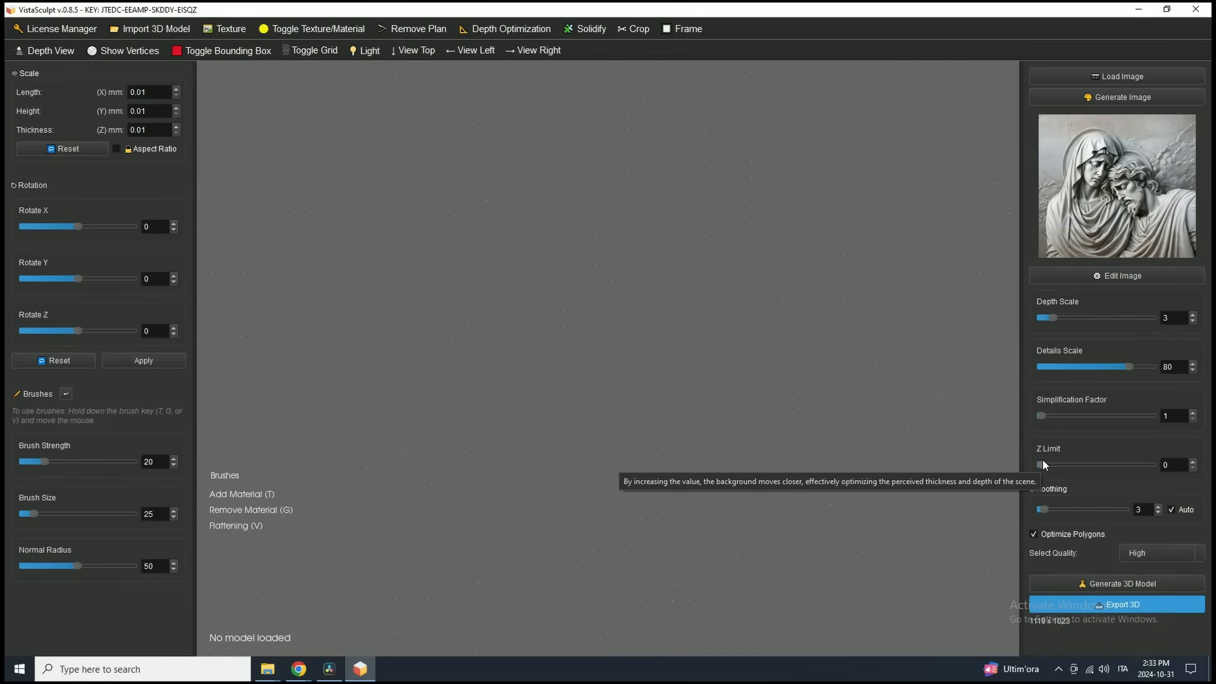
drag(1045, 464, 1090, 465)
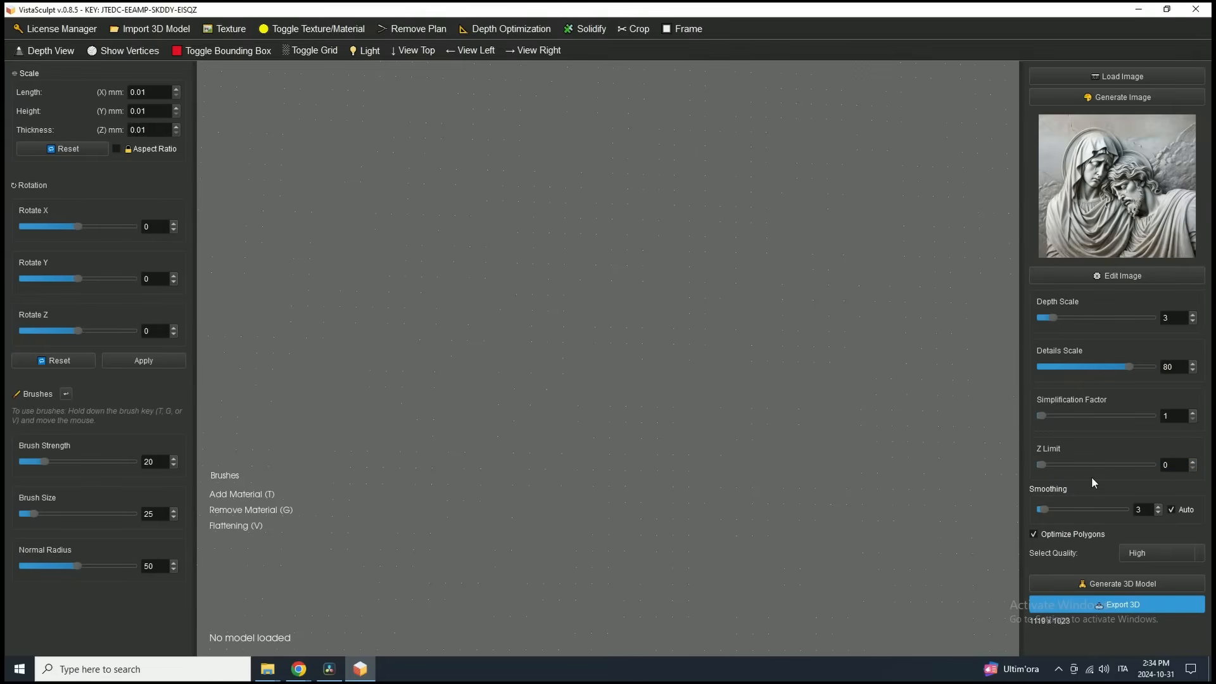
mouse_move(1128, 419)
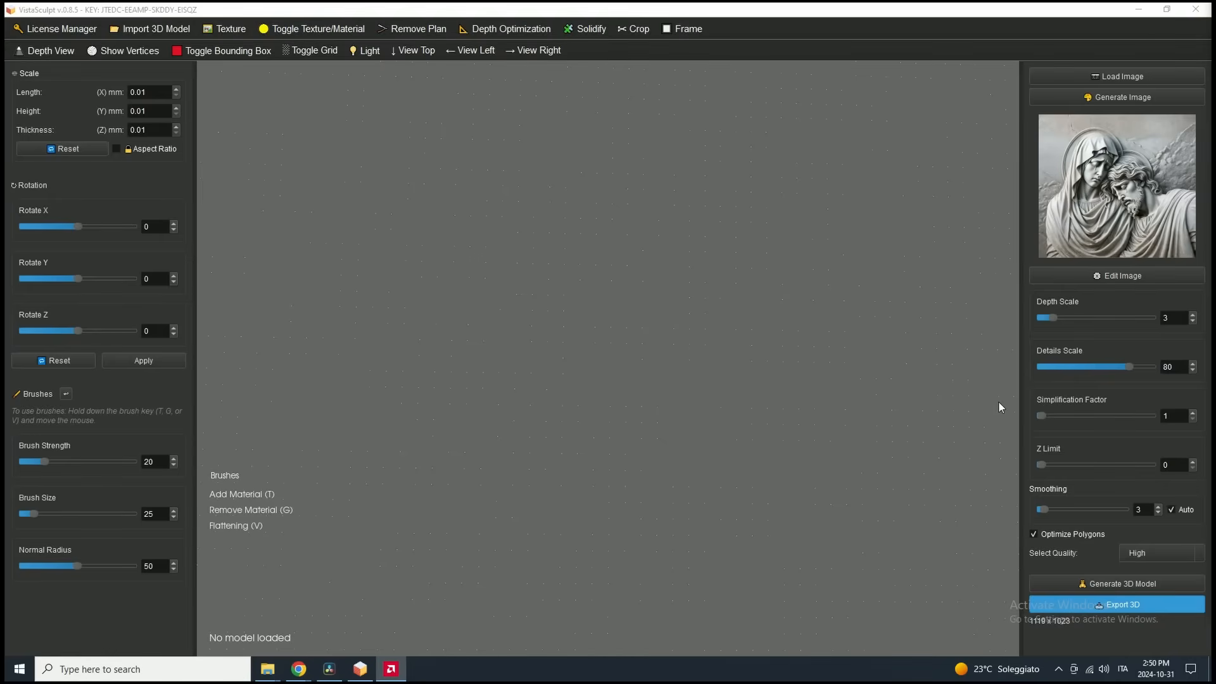
Set generation quality to High with automatic smoothing enabled.
click(1159, 552)
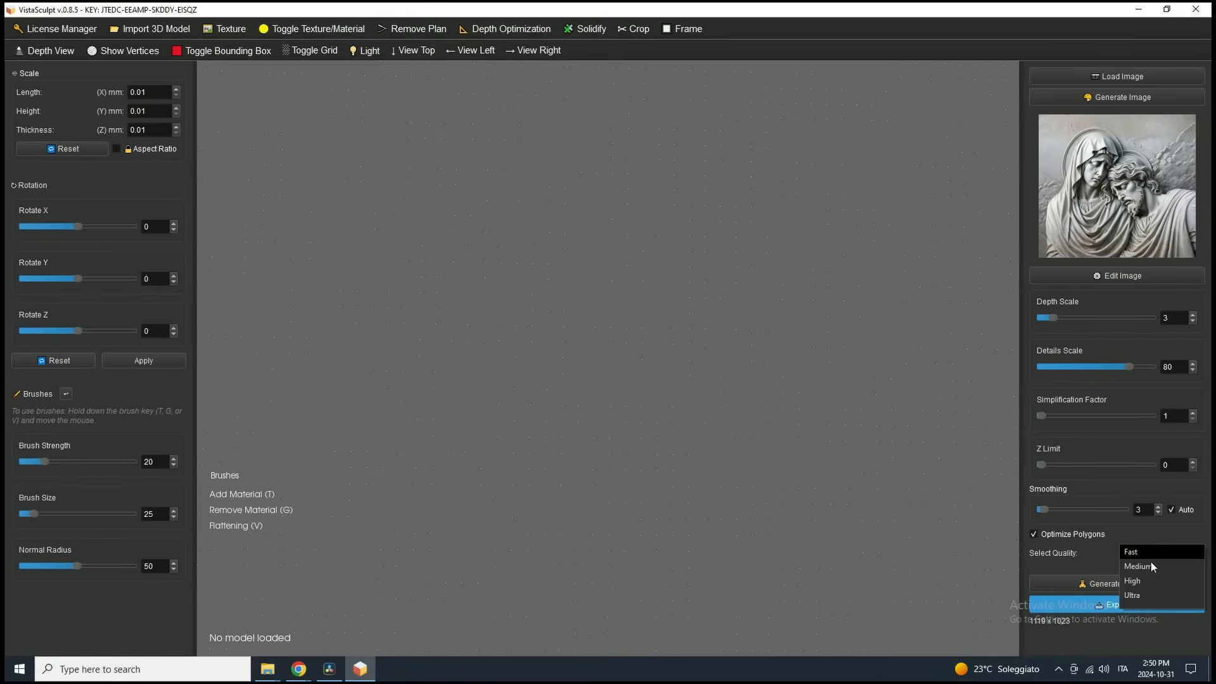
click(1131, 581)
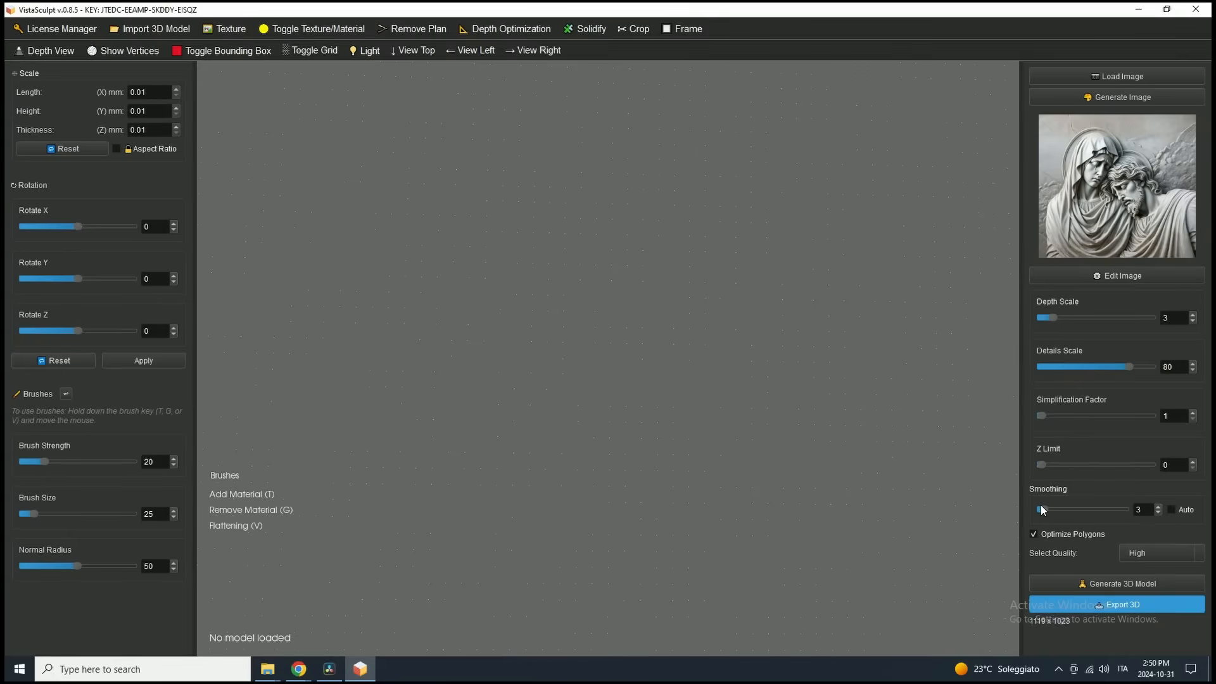
click(1172, 509)
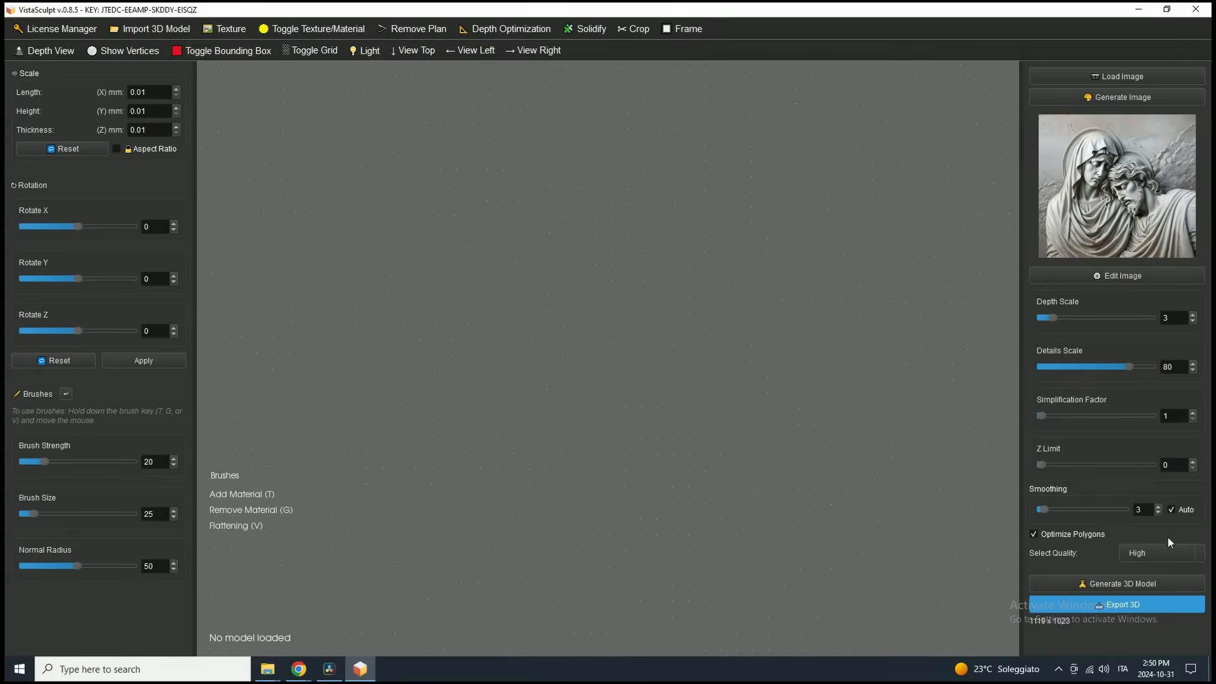
click(1159, 553)
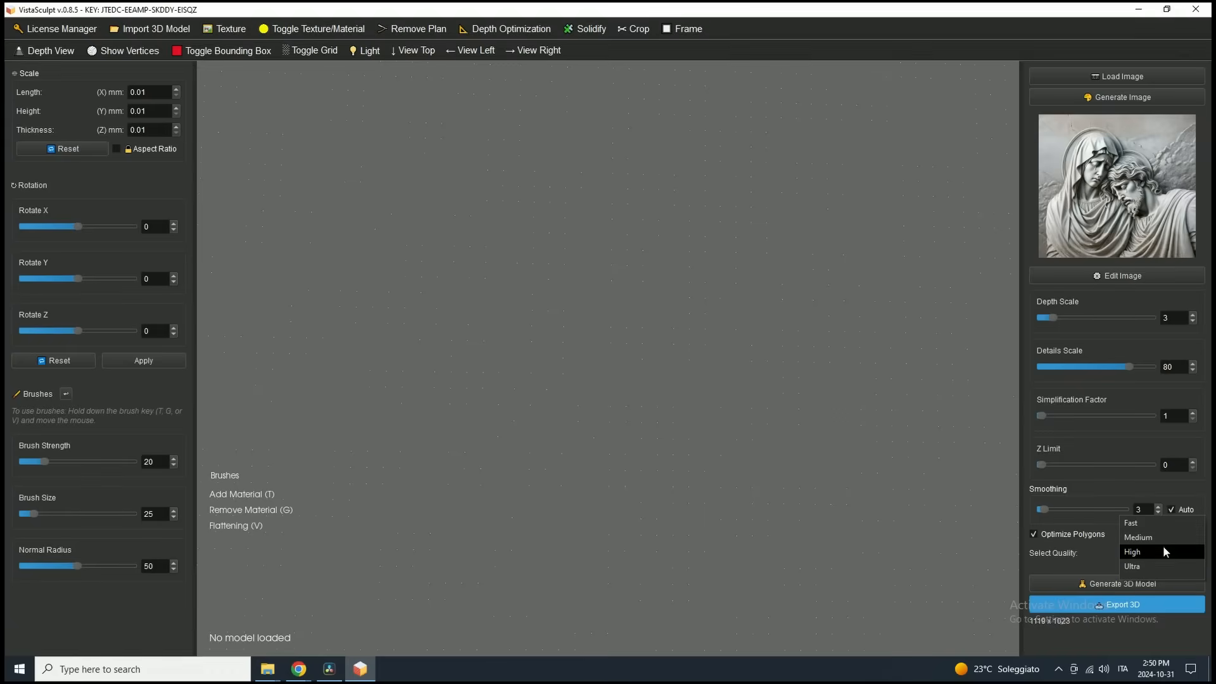
mouse_move(1173, 557)
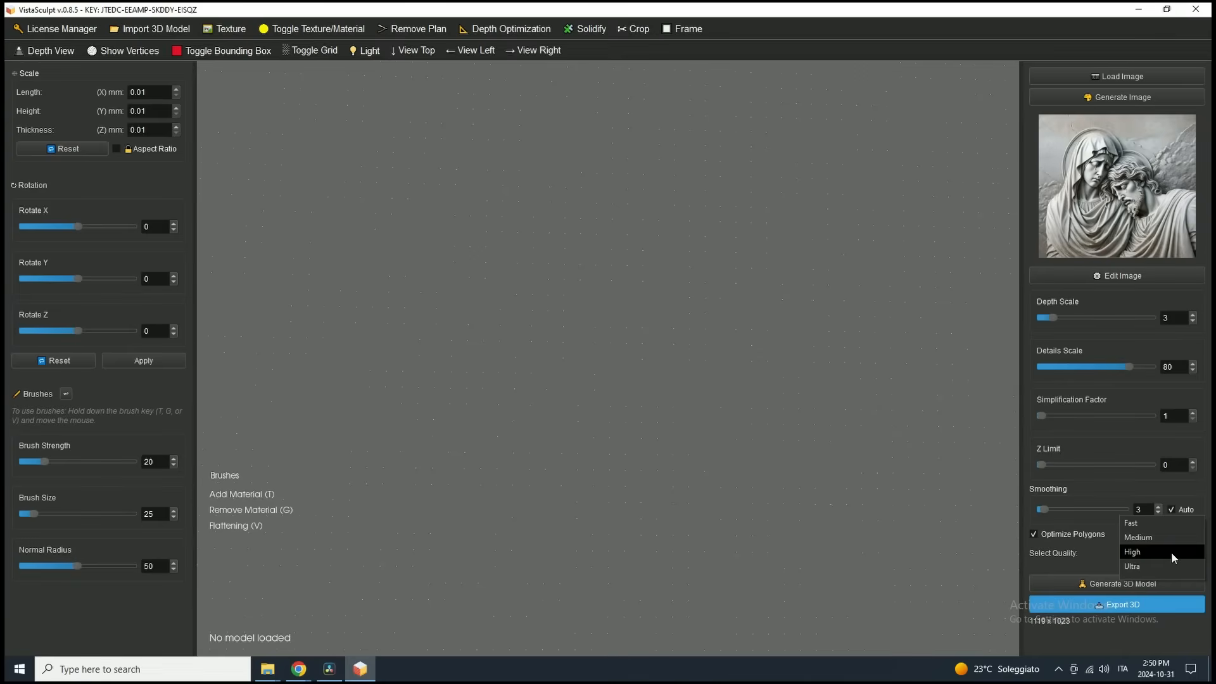
click(1131, 551)
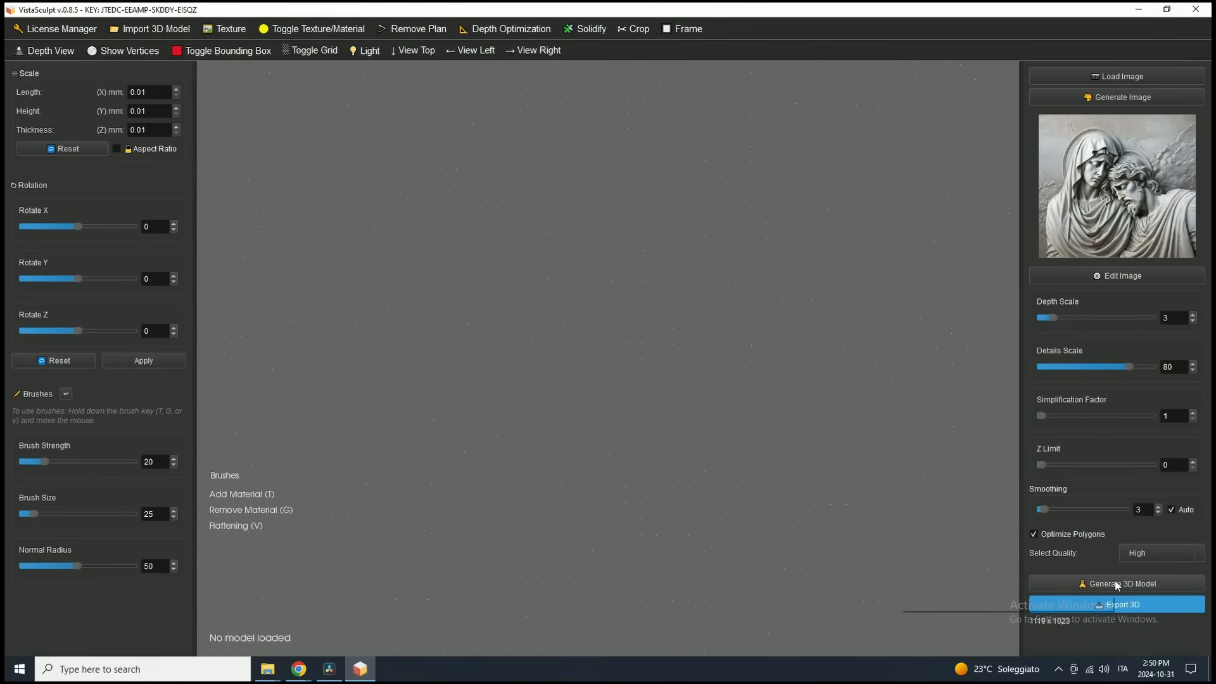
mouse_move(1118, 583)
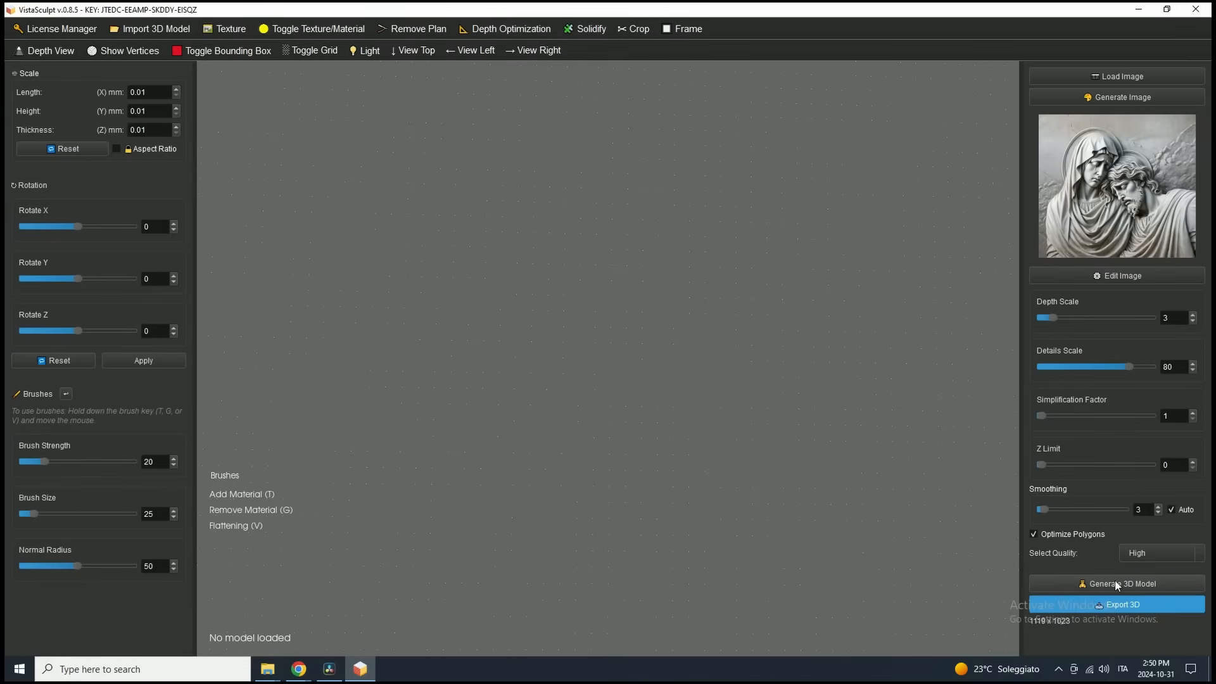
Generate the 3D relief model from the image, about 1116×1020×83 mm.
click(1115, 582)
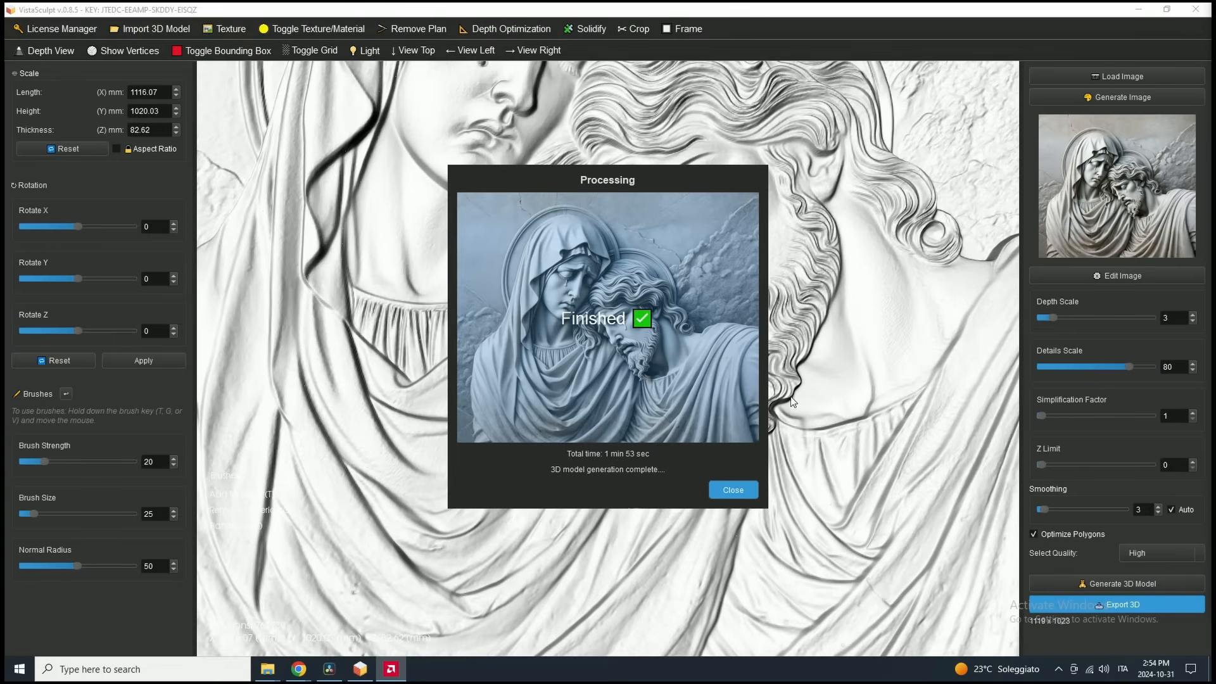
mouse_move(627, 463)
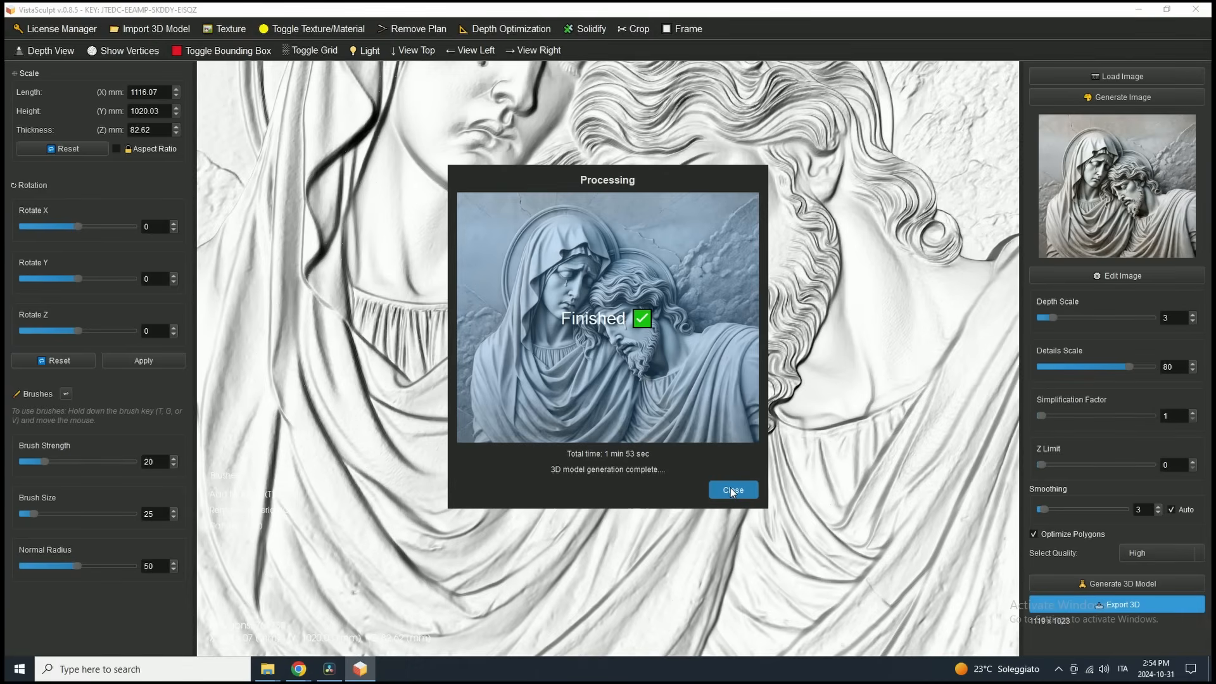
Close the Finished notice and orbit to see the 761,730-polygon relief at a low angle.
click(730, 489)
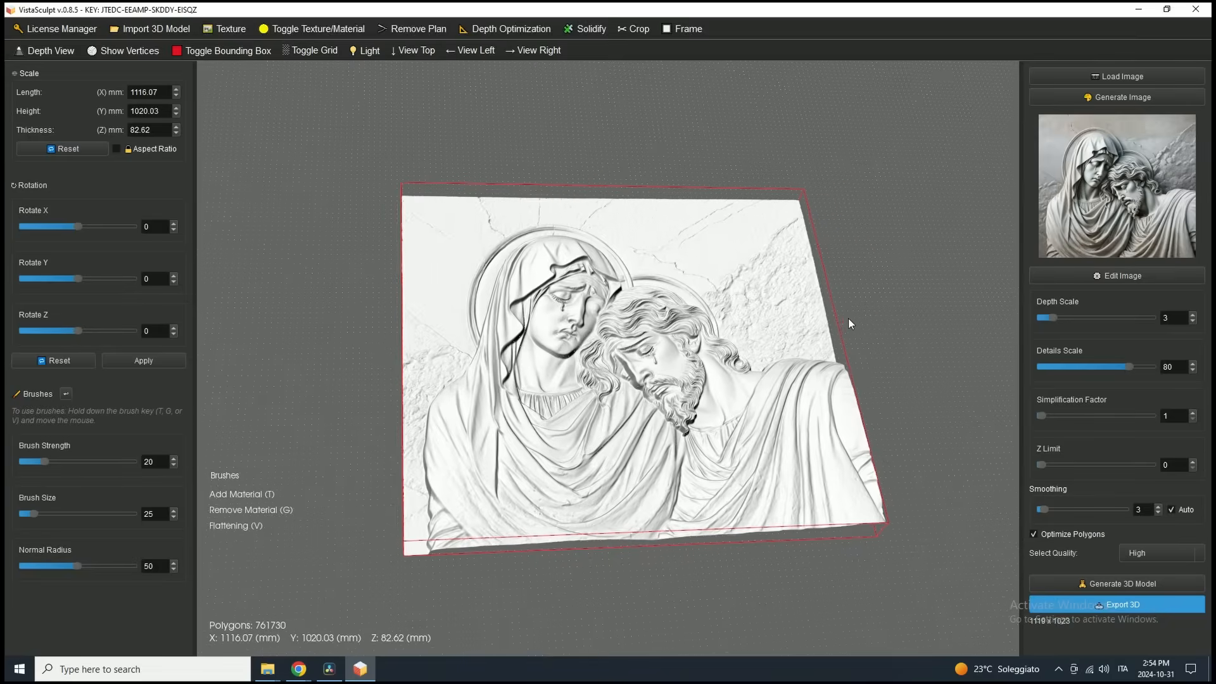
drag(849, 323, 562, 423)
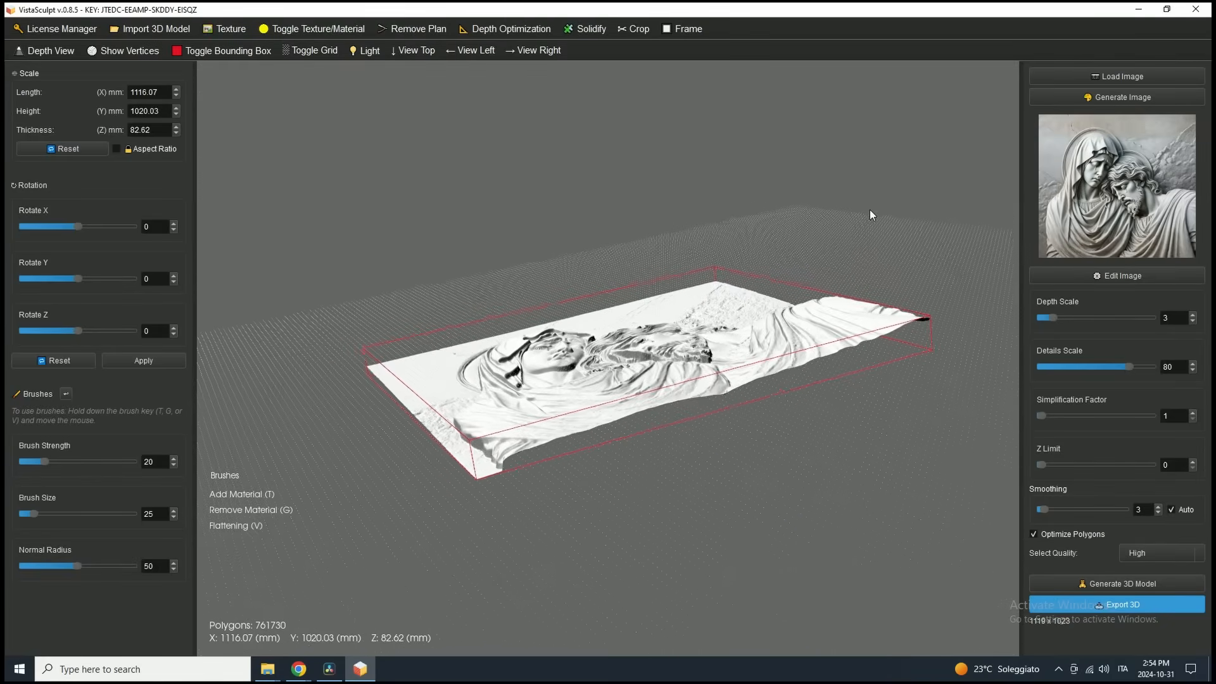
Inspect the relief from Top, Left and Right preset views, ending straight-on from above.
click(413, 51)
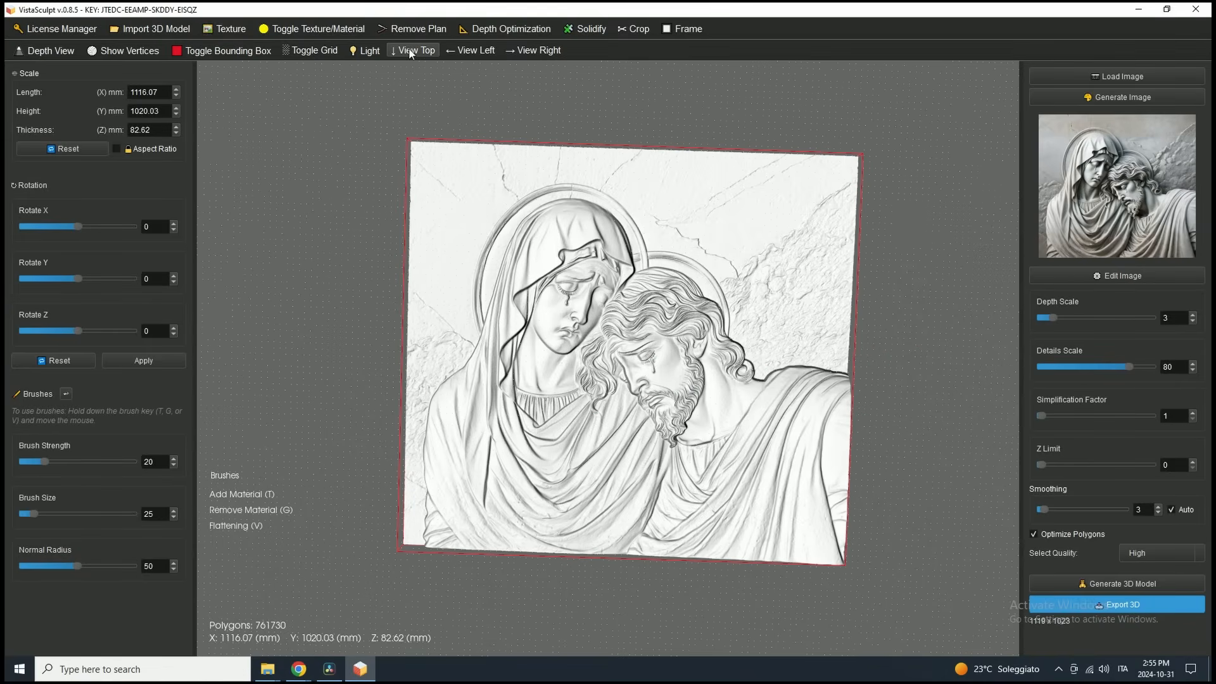
click(472, 49)
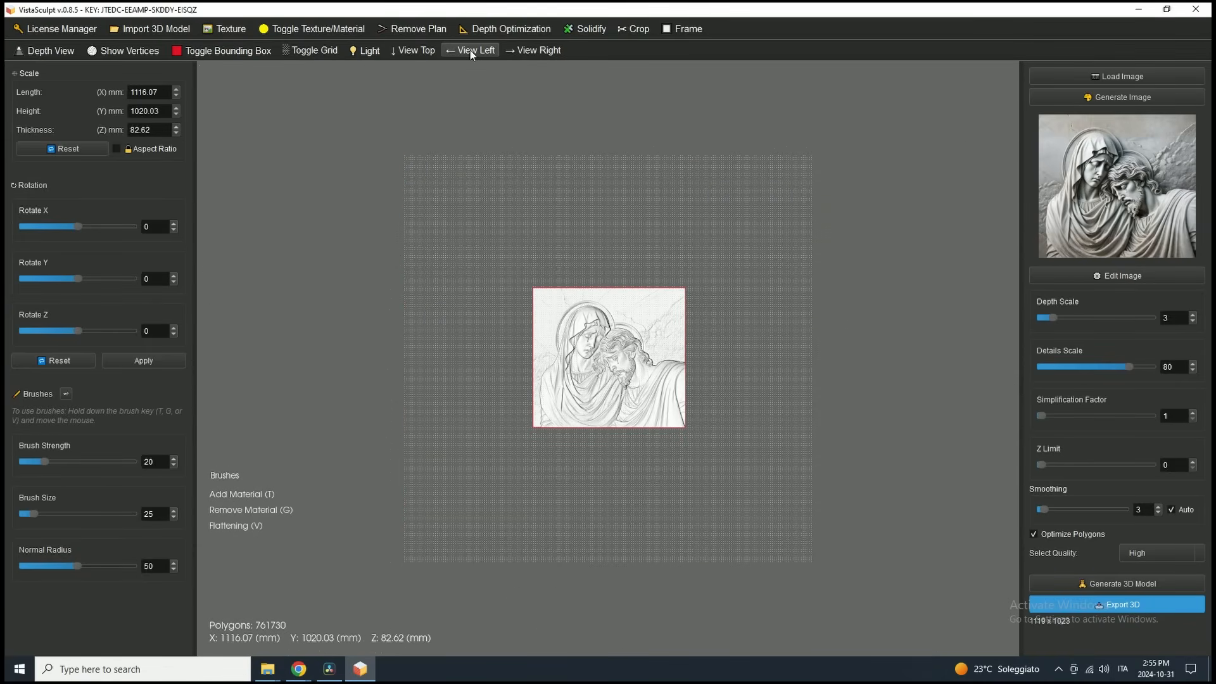
click(533, 49)
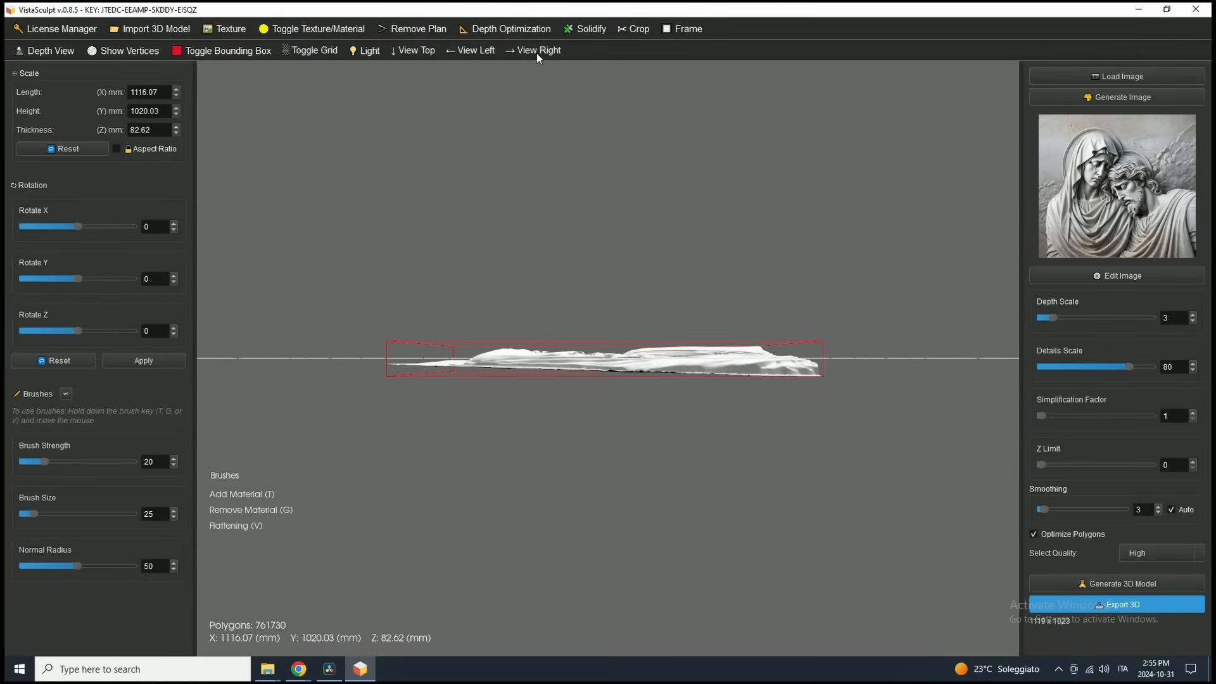
click(413, 49)
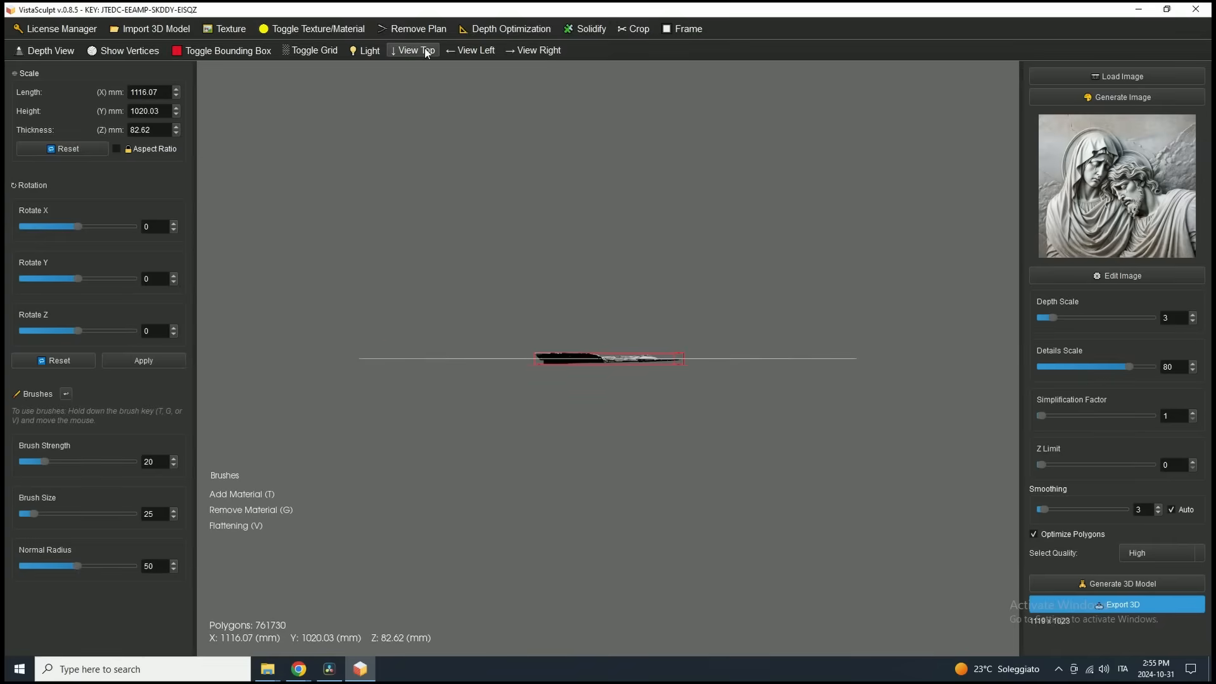
click(411, 50)
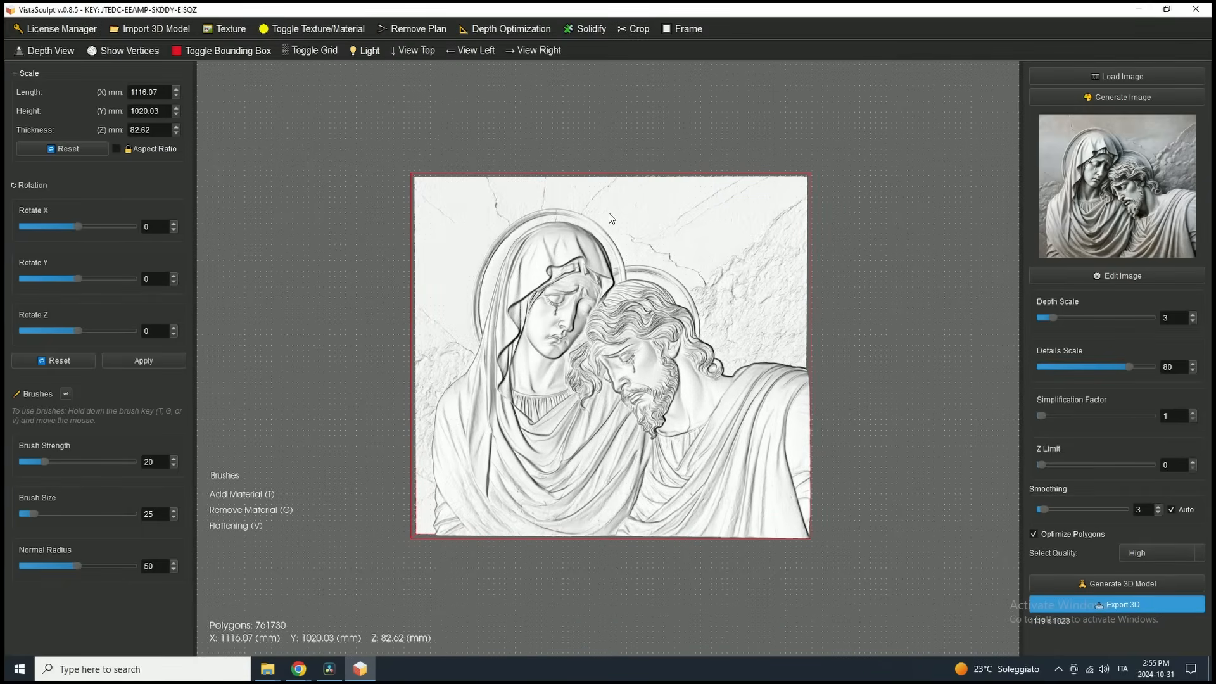
click(364, 51)
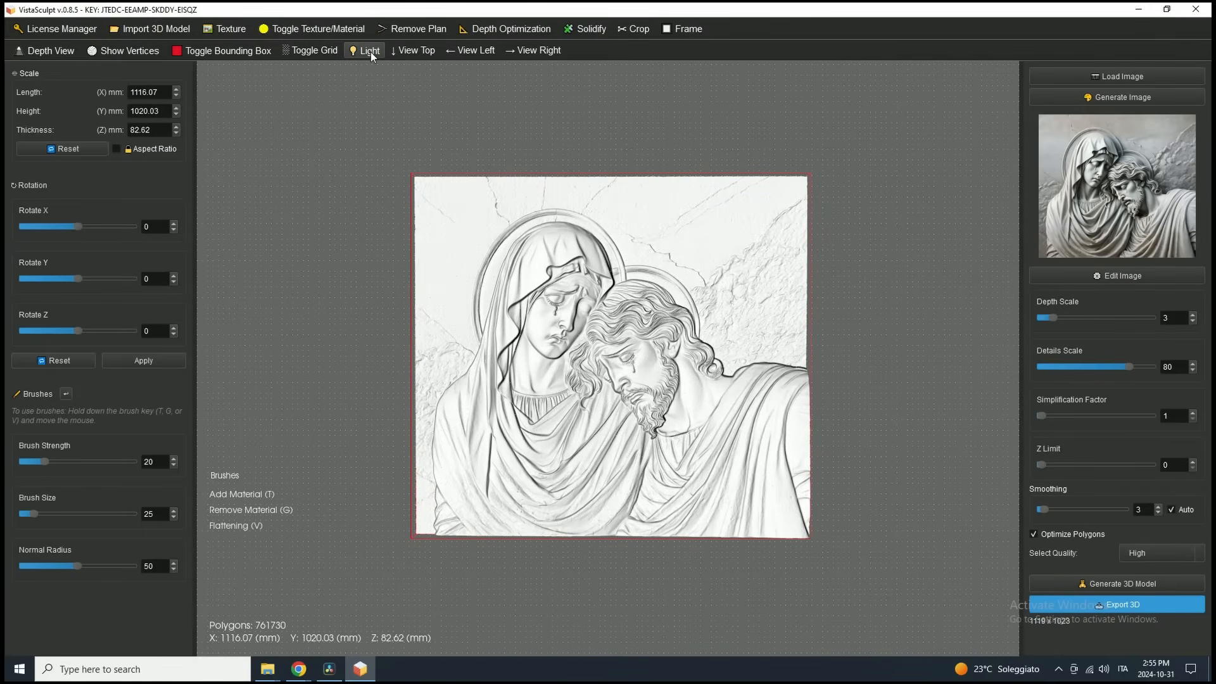
Shift the light Position slider to reshade the relief, then Solidify it into a closed block.
click(369, 50)
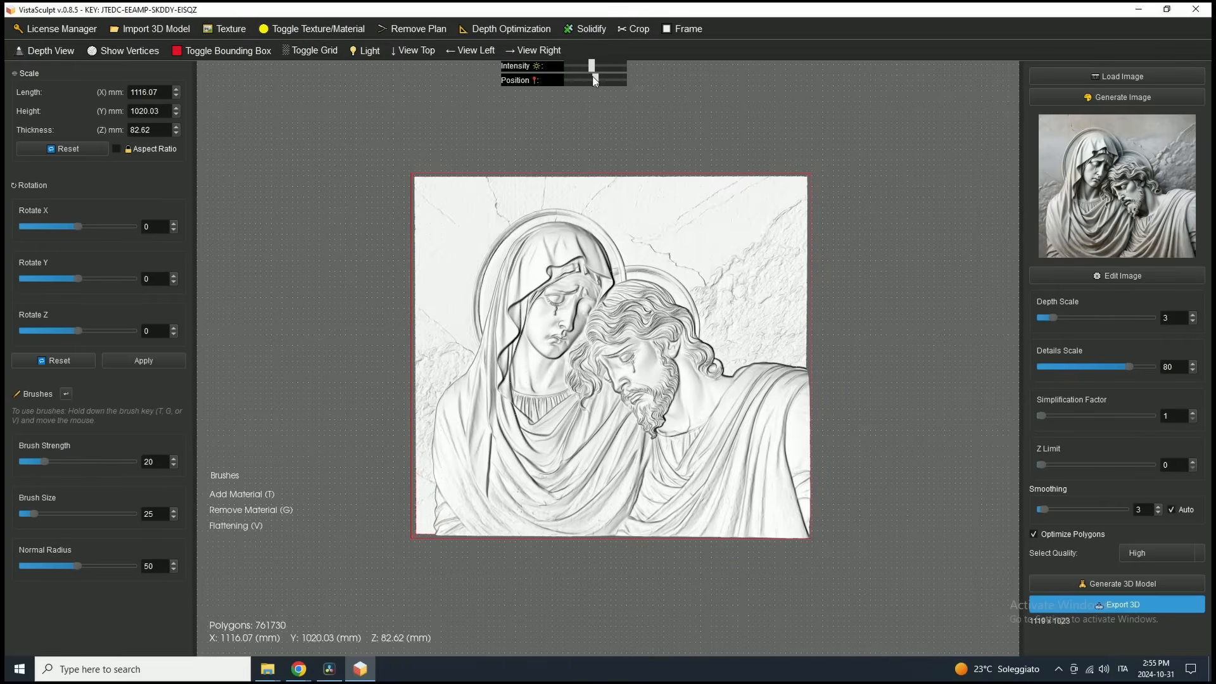
drag(583, 80, 606, 80)
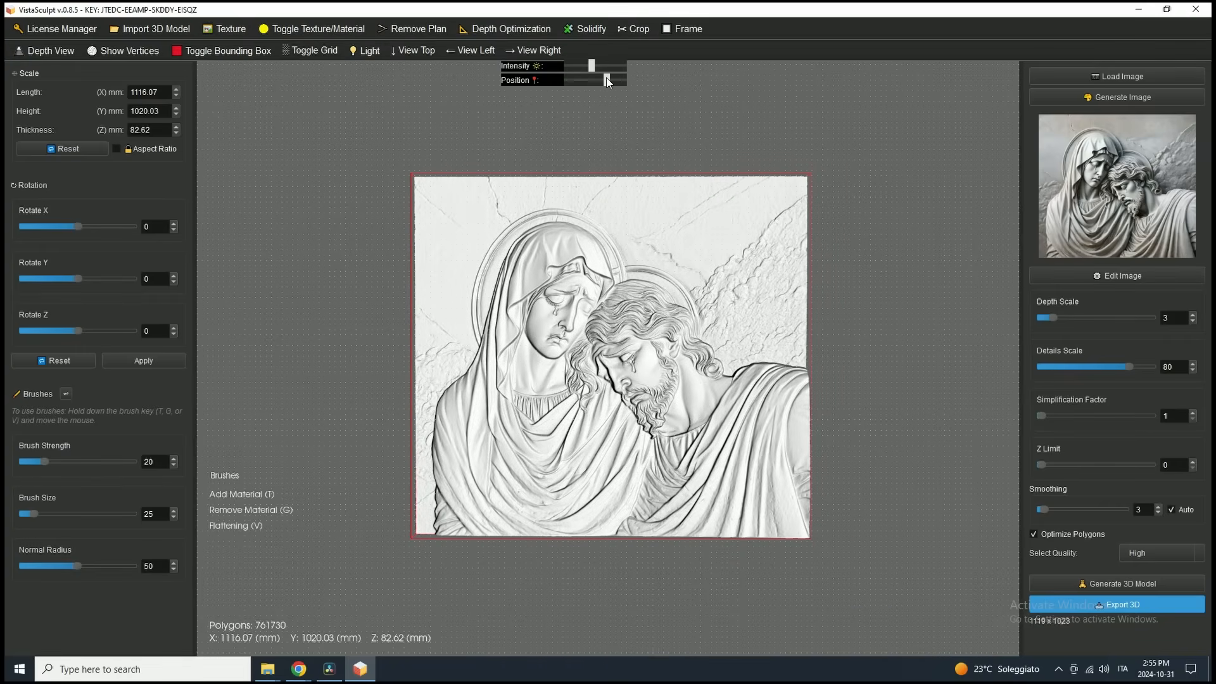
drag(606, 79, 589, 78)
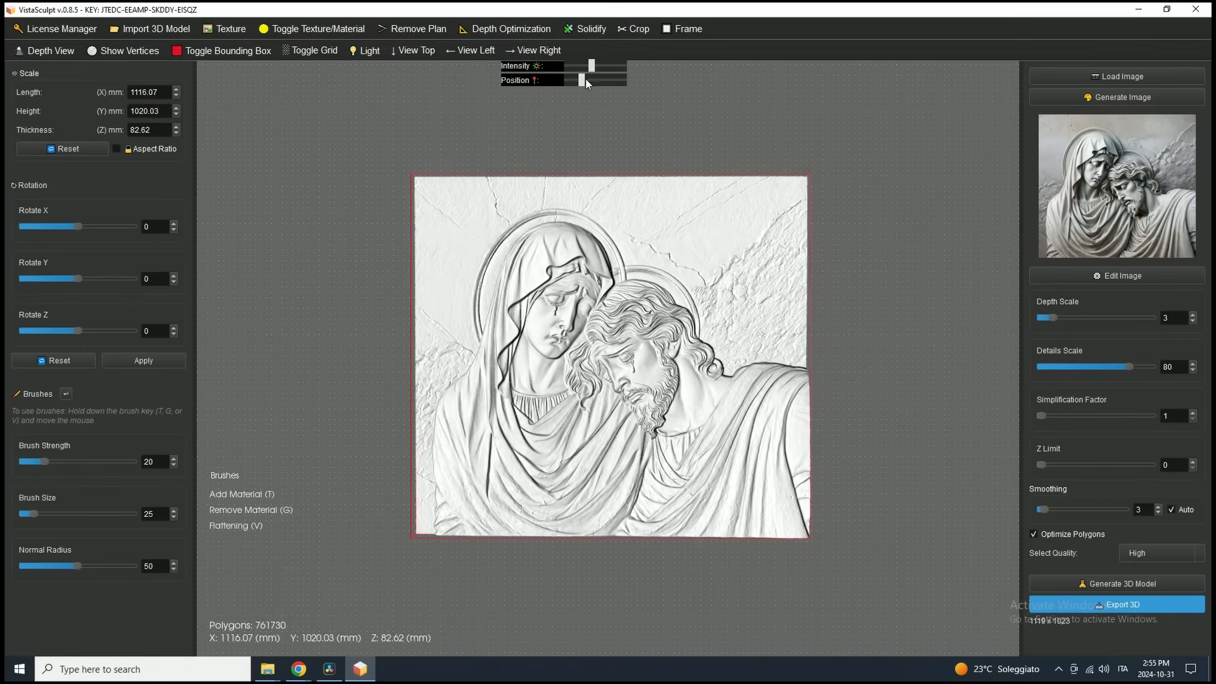
drag(580, 80, 610, 80)
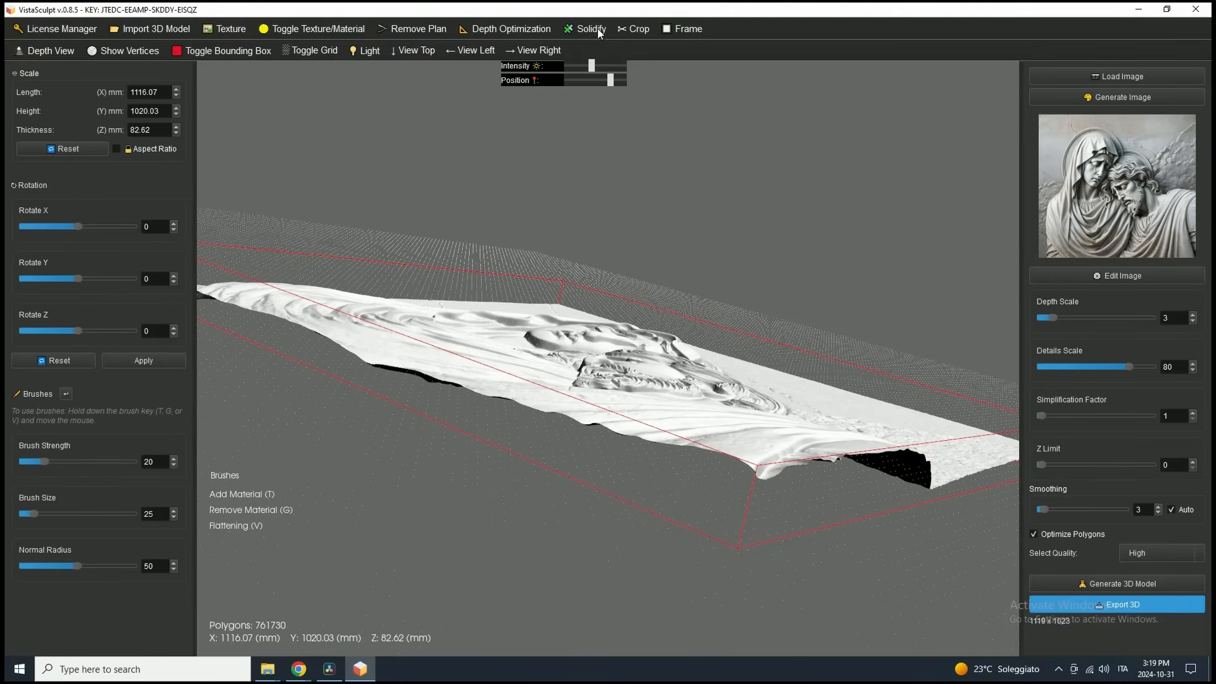
click(590, 30)
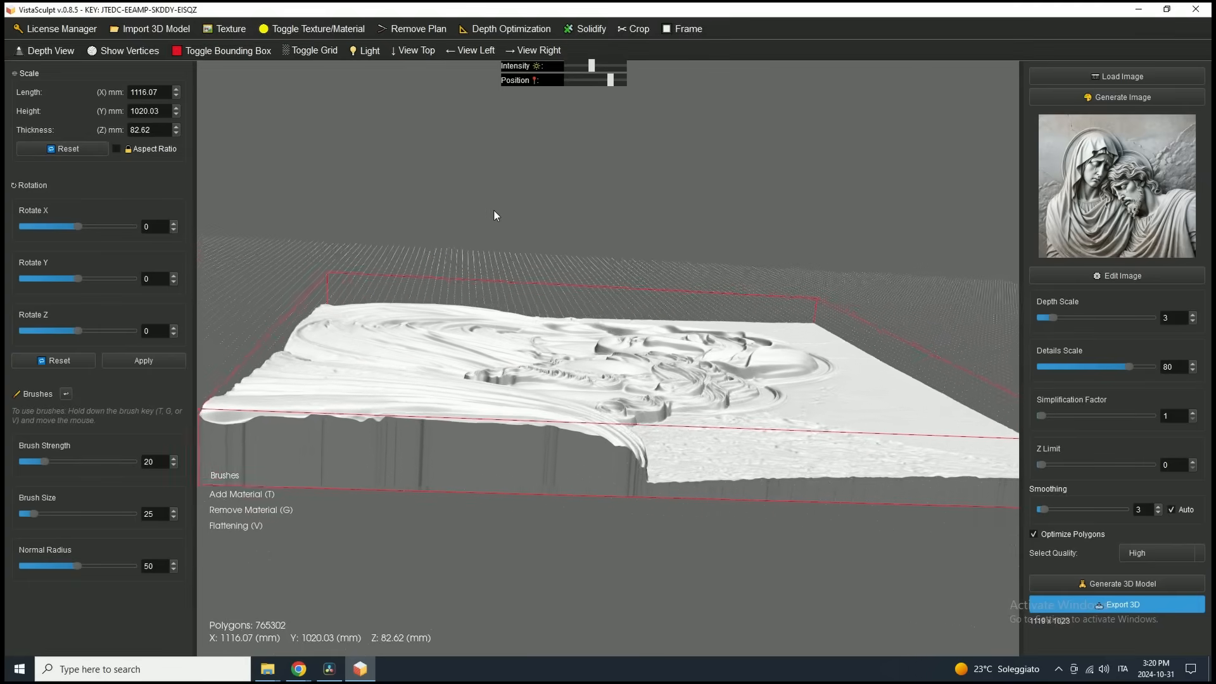
drag(495, 215, 303, 206)
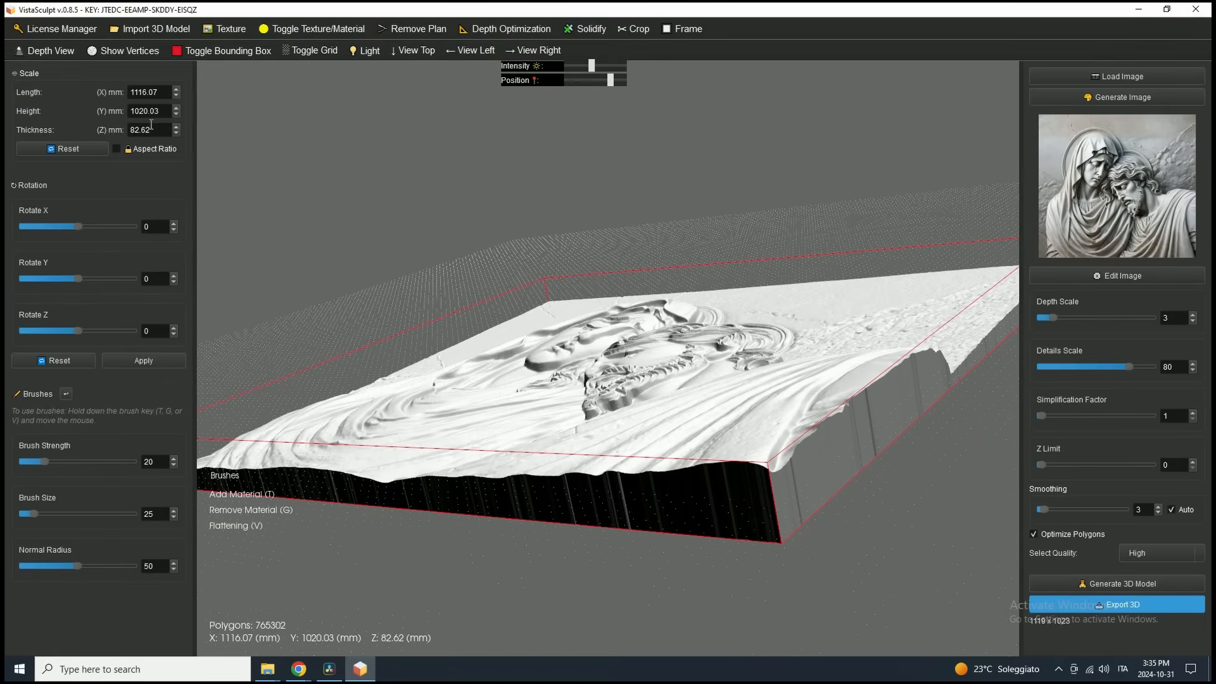
mouse_move(147, 92)
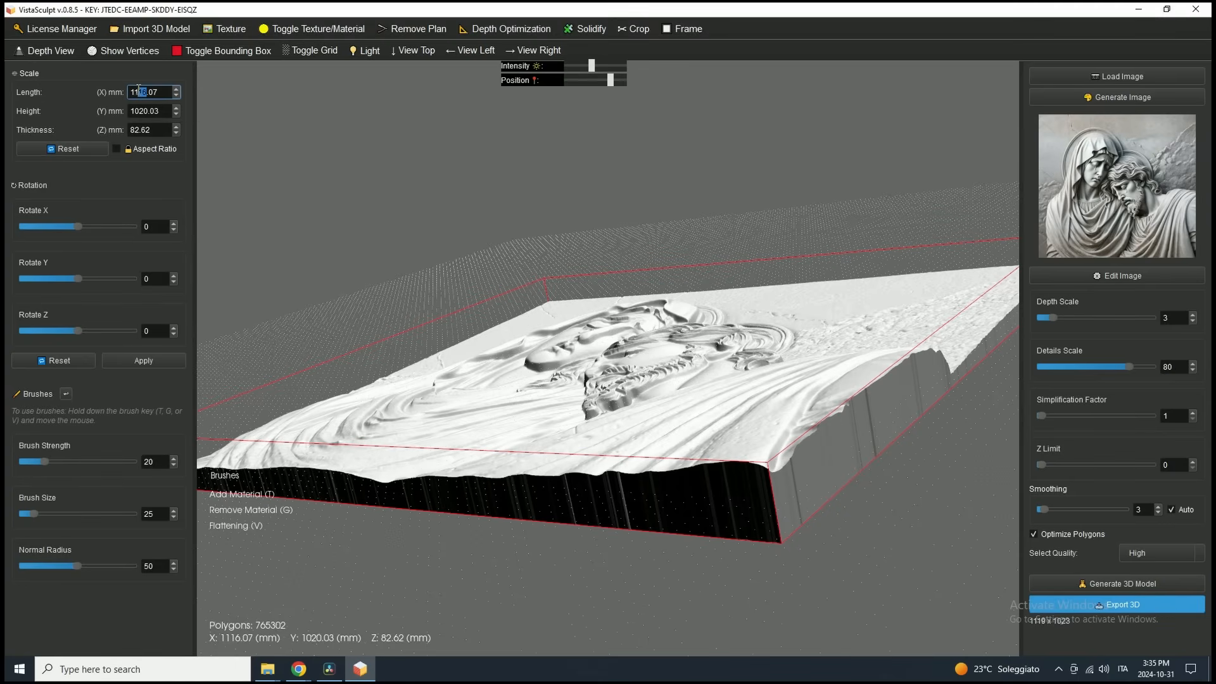
text(7.07)
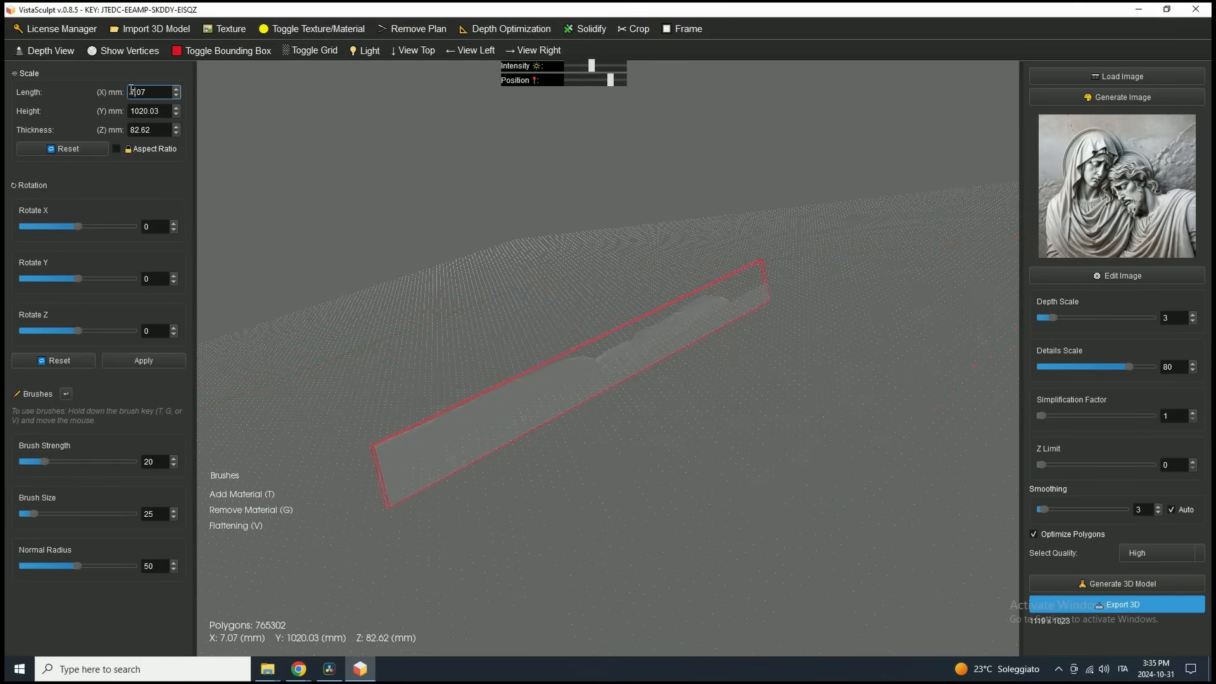
text(700.07)
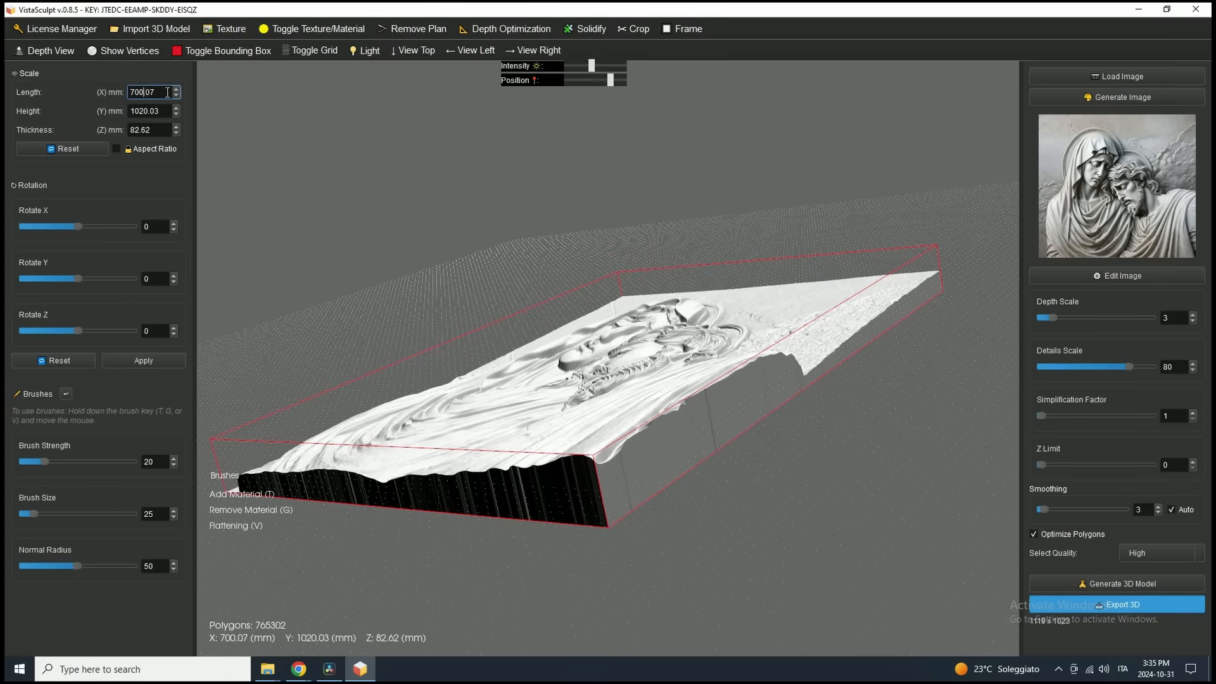
text(791.07)
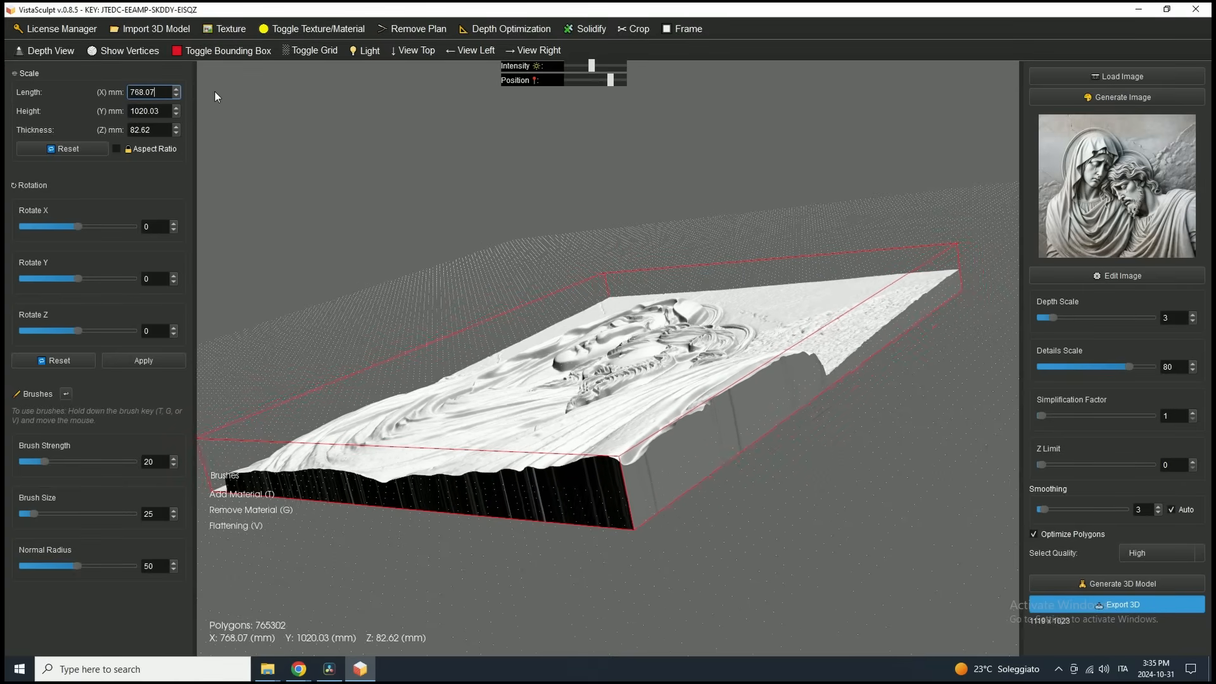
text(591.07)
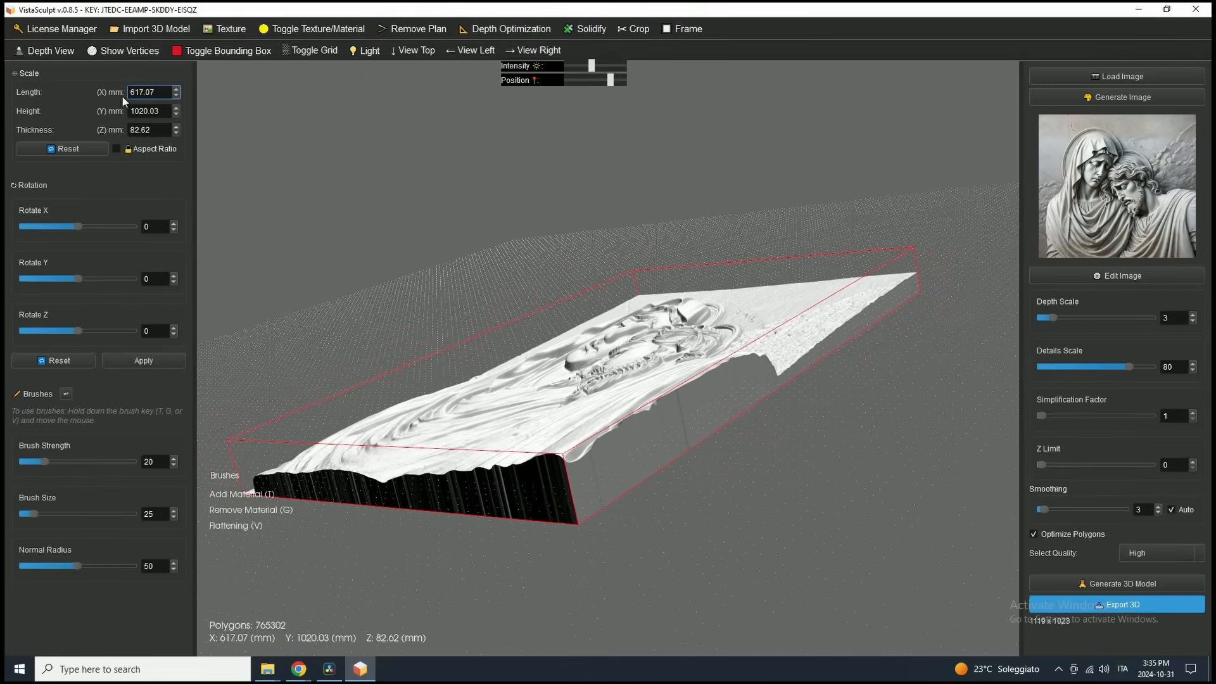
text(678.07)
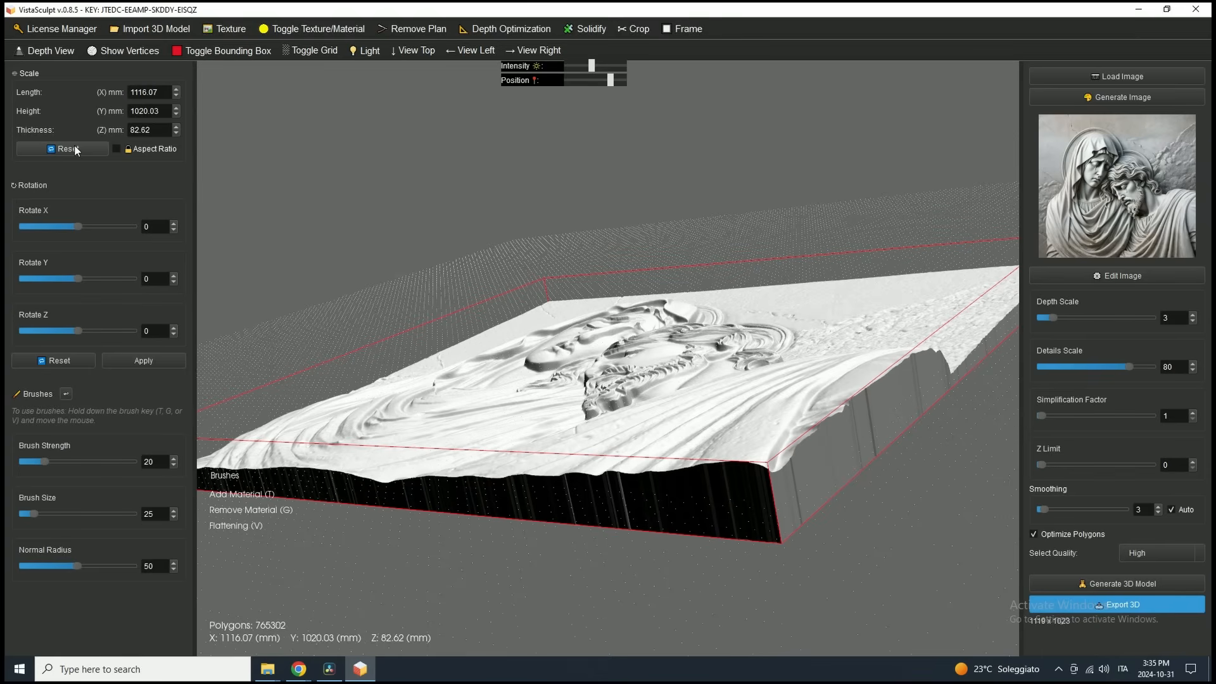
mouse_move(138, 147)
text(1032.03)
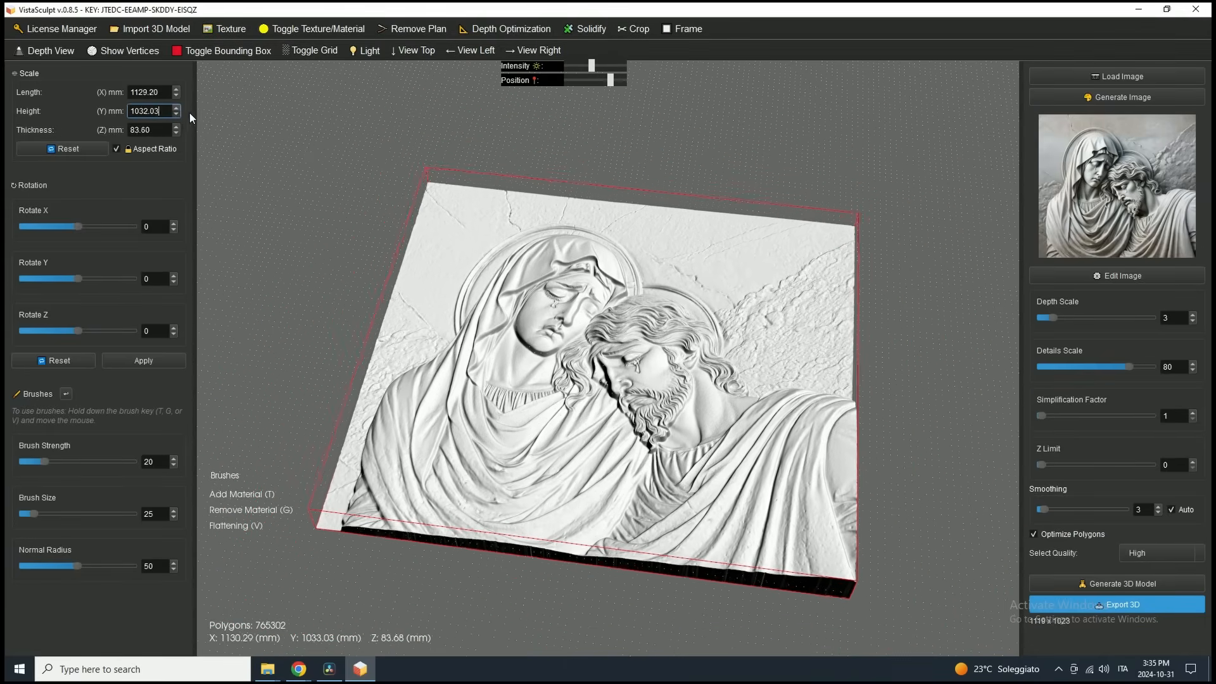
Enter 892.03 in Scale and preview Rotate X tilts before leaving rotation at 0.
text(892.03)
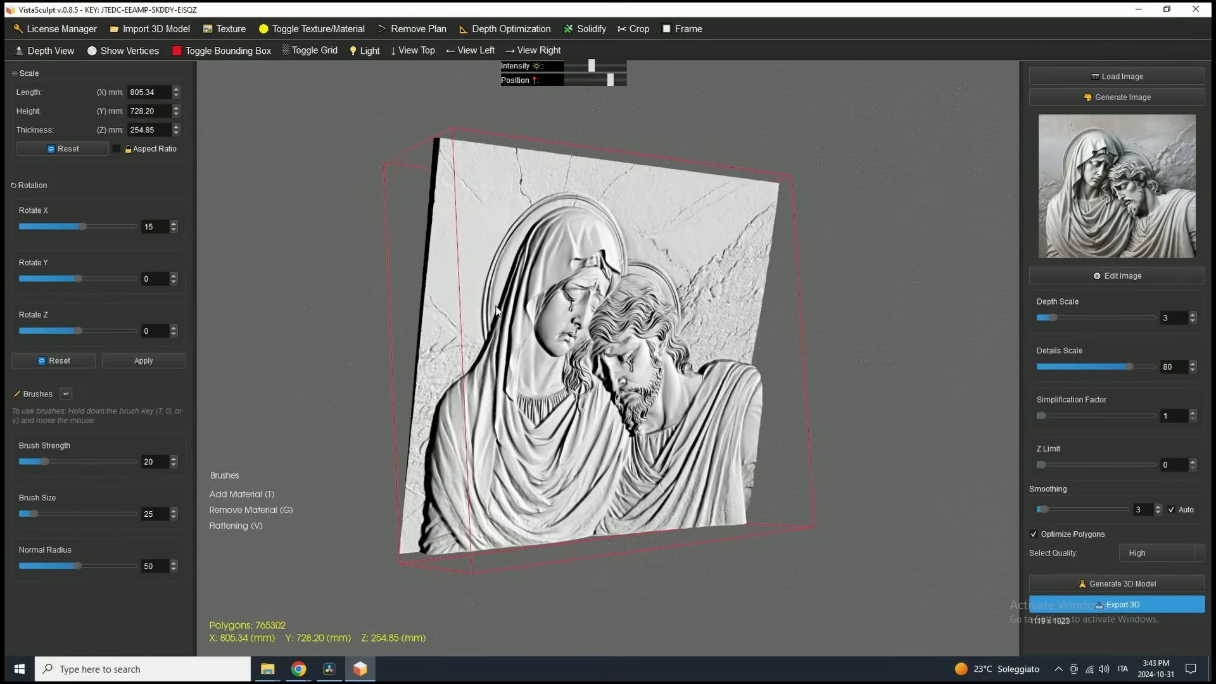
drag(77, 225, 76, 225)
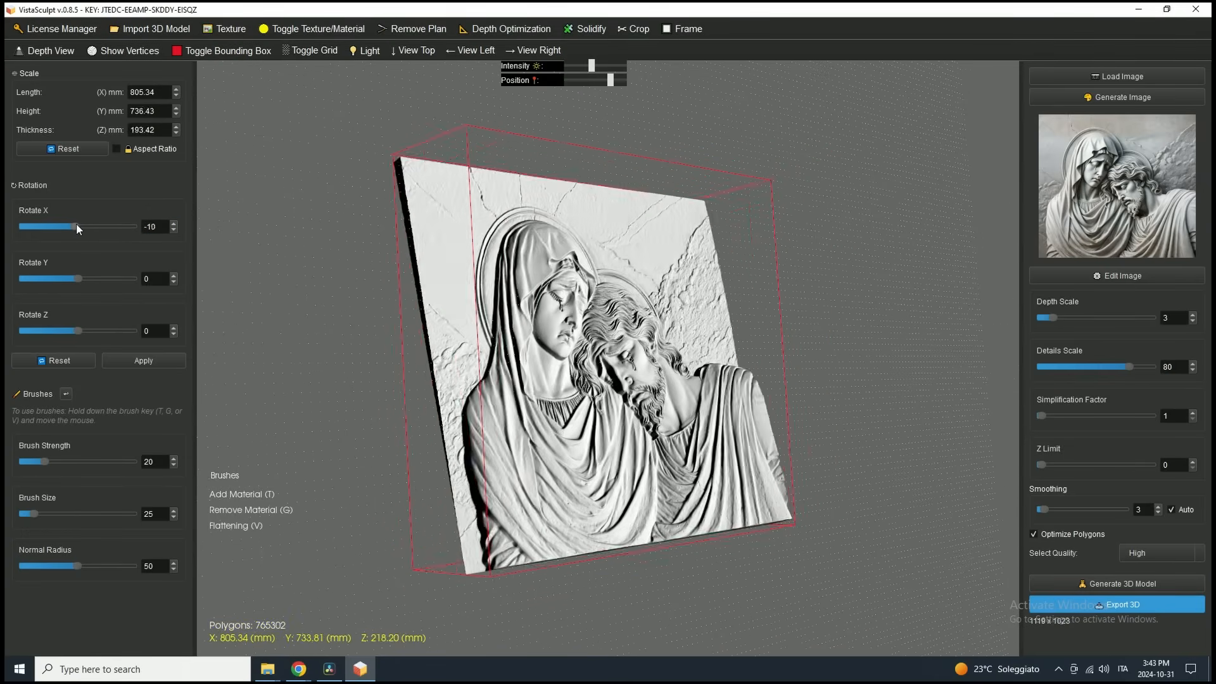
drag(55, 226, 78, 227)
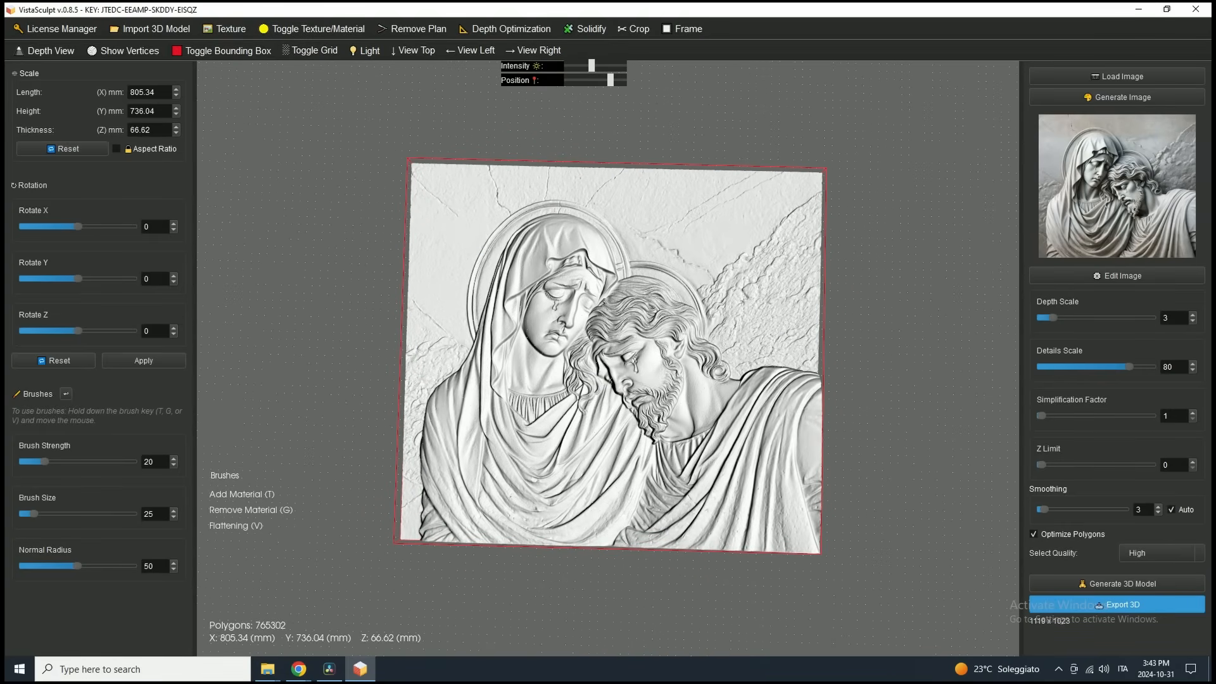
mouse_move(365, 492)
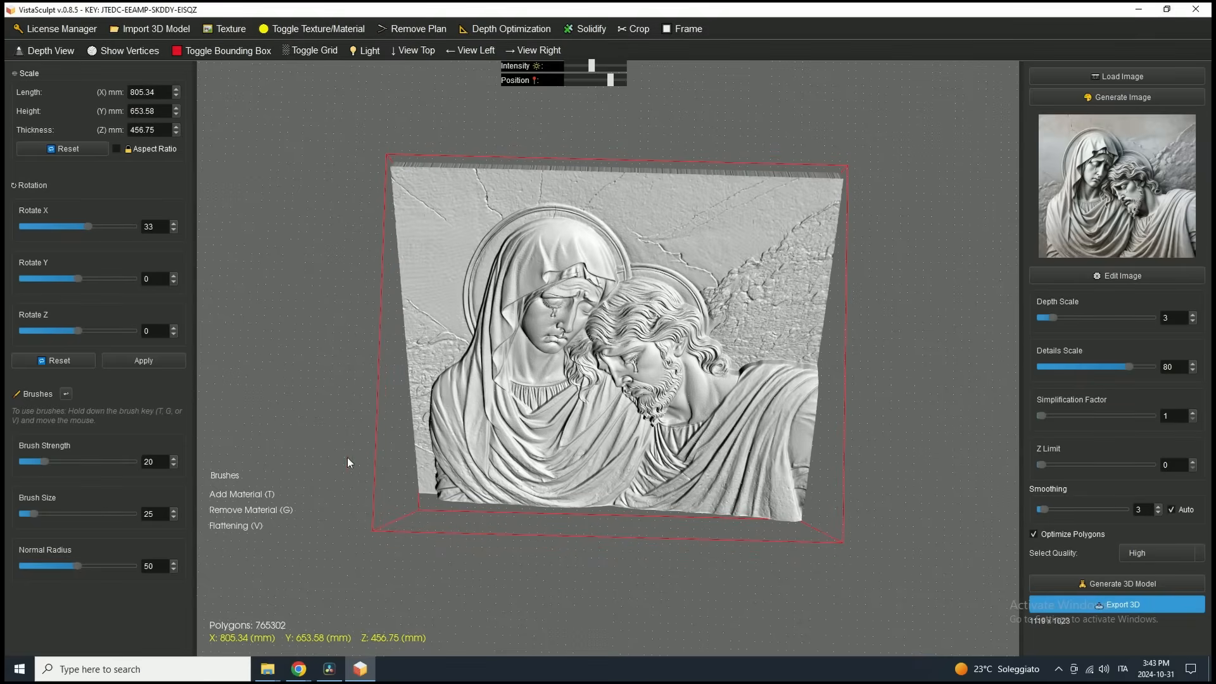
mouse_move(345, 652)
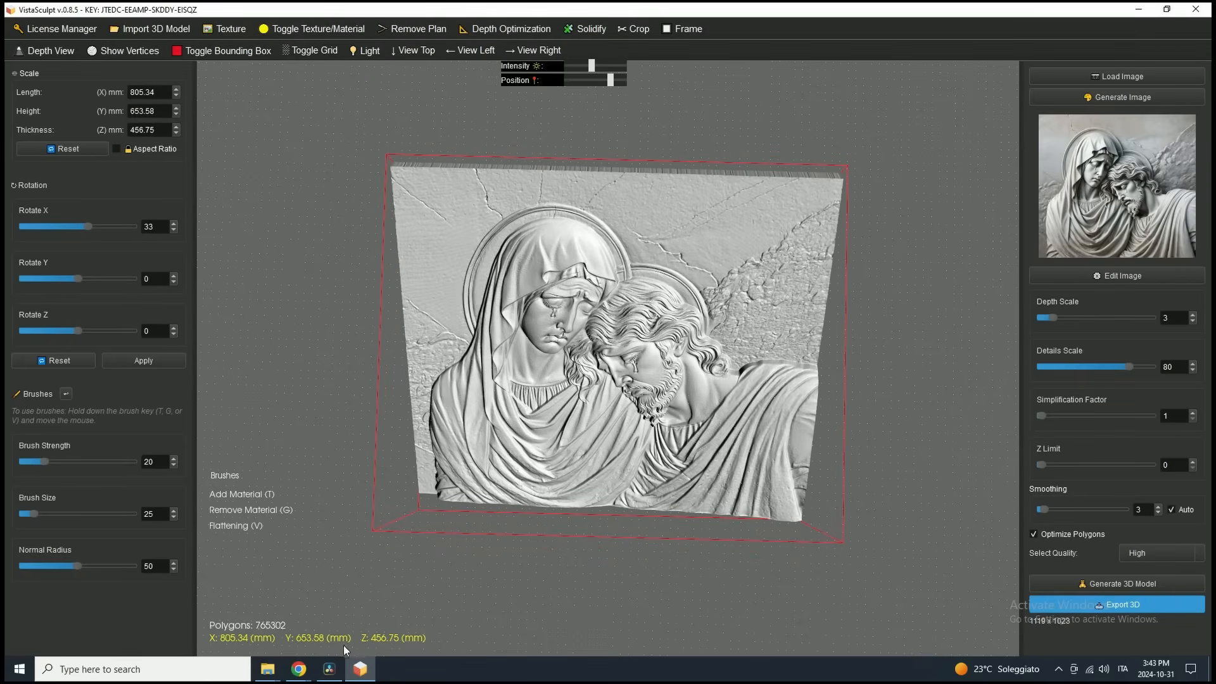
mouse_move(91, 403)
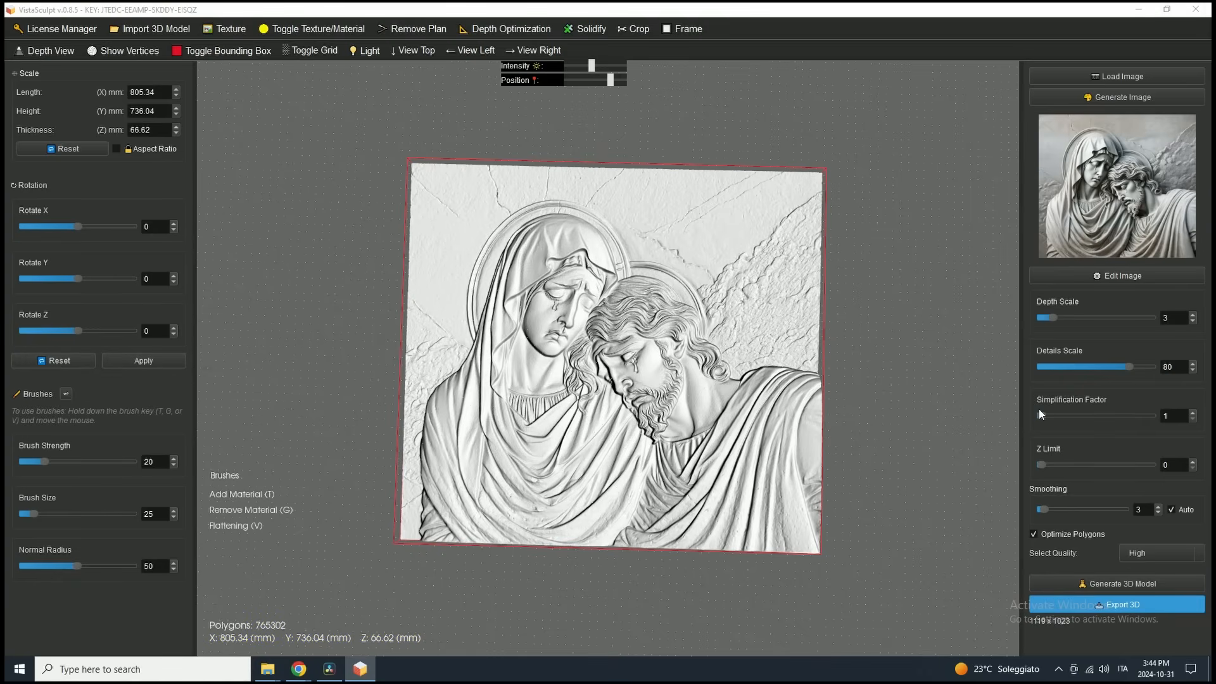
Show the relief's colour texture, hide the grid and raise the light Intensity.
click(318, 29)
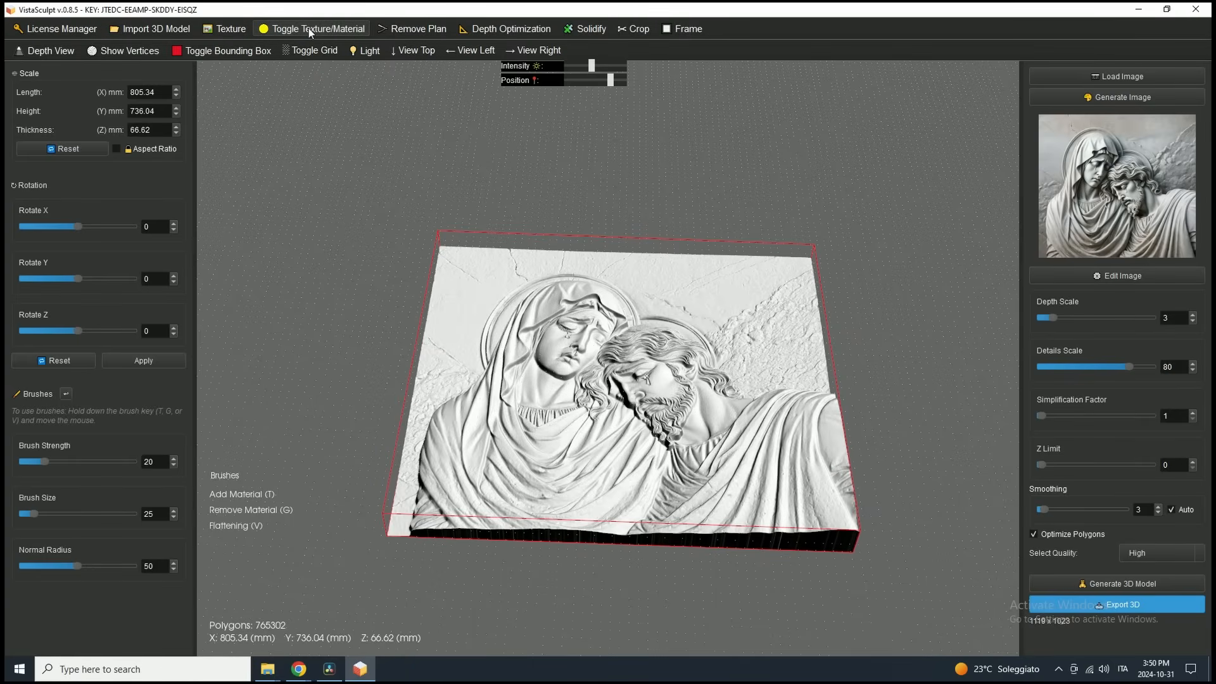
click(318, 29)
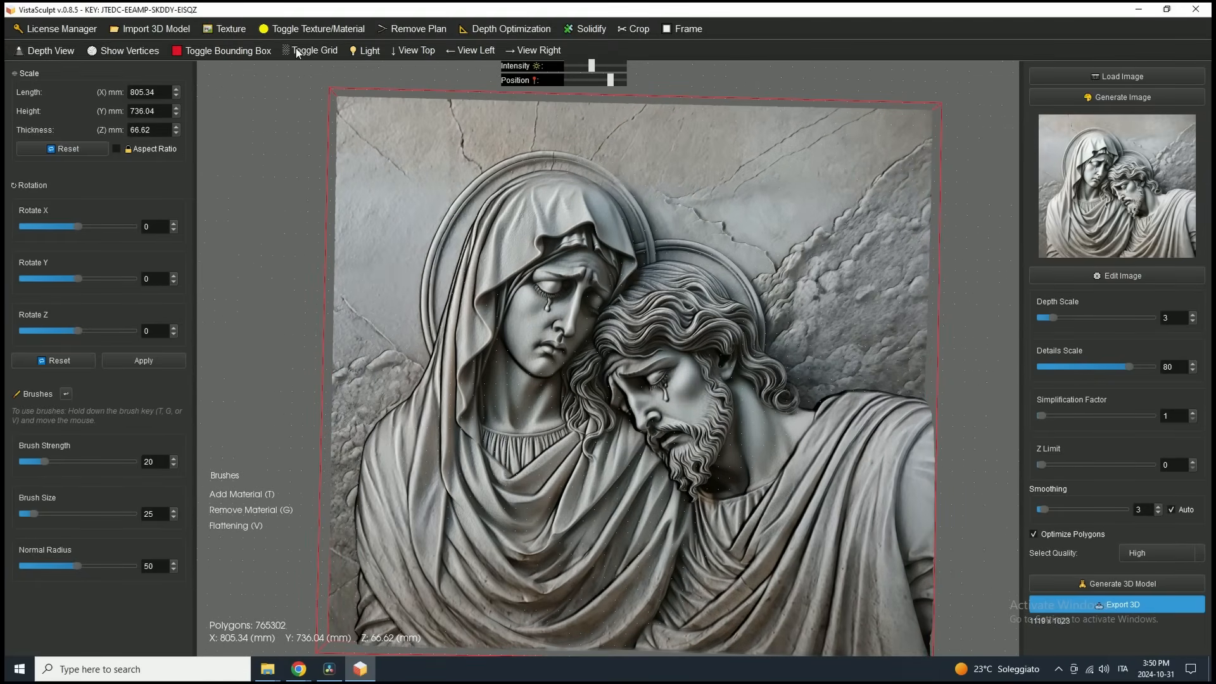
click(313, 49)
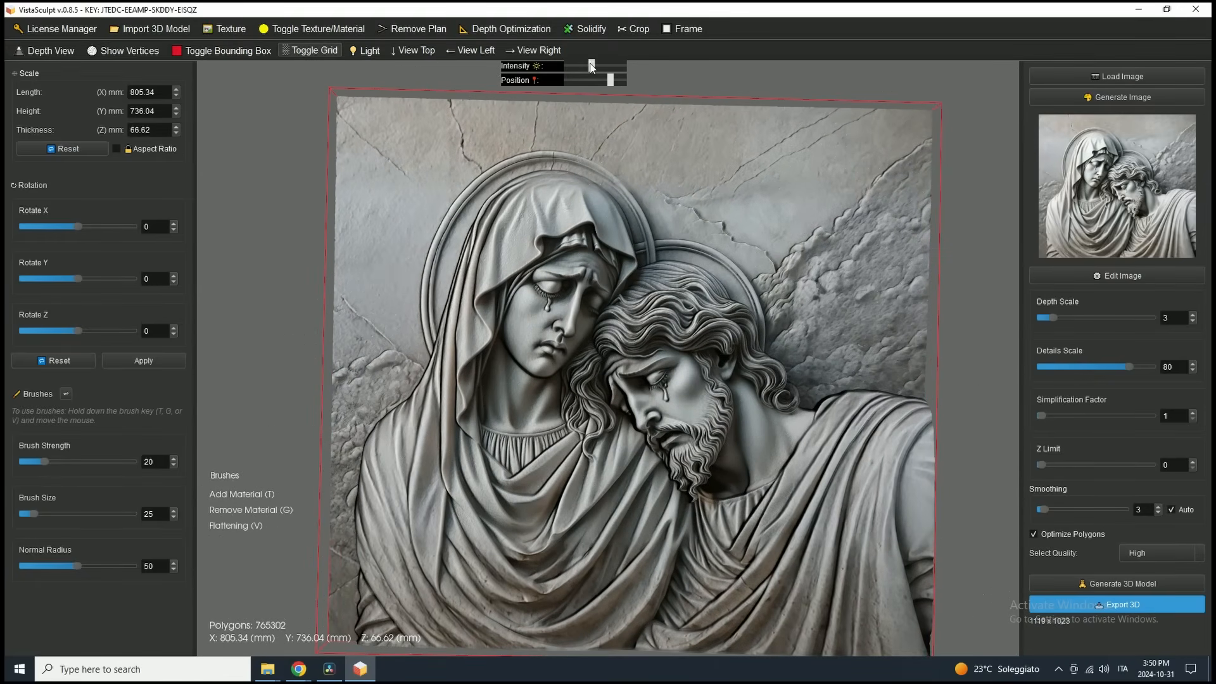
drag(589, 66, 607, 66)
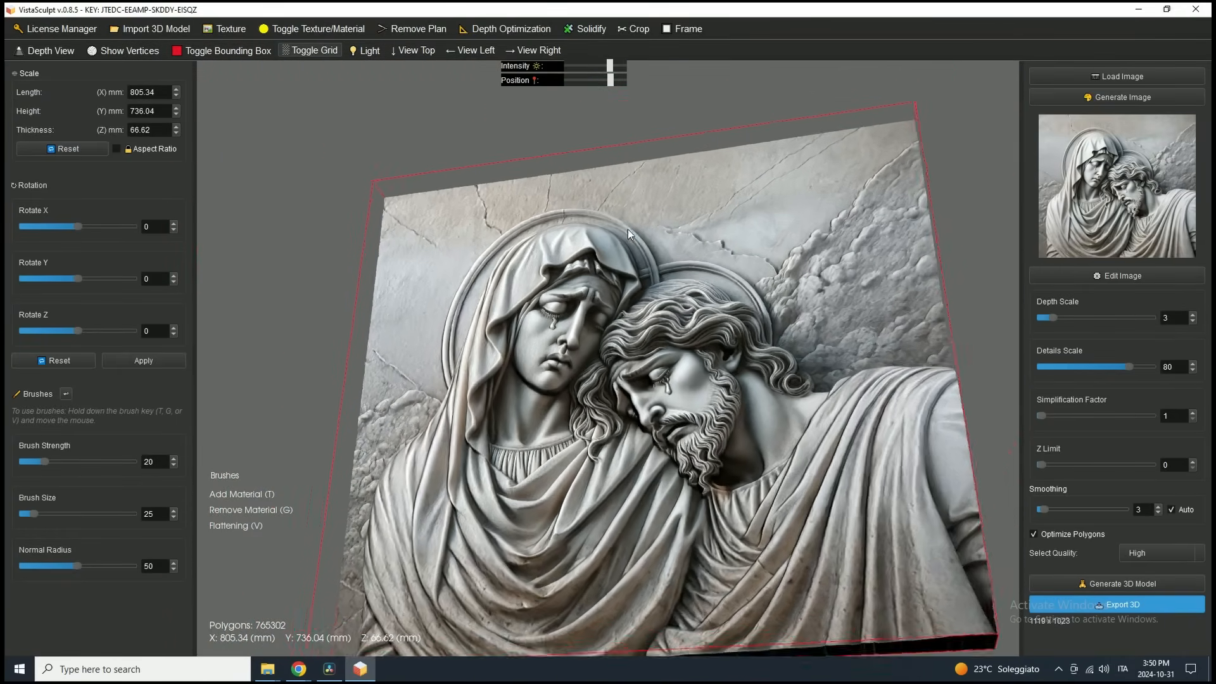
drag(628, 233, 555, 165)
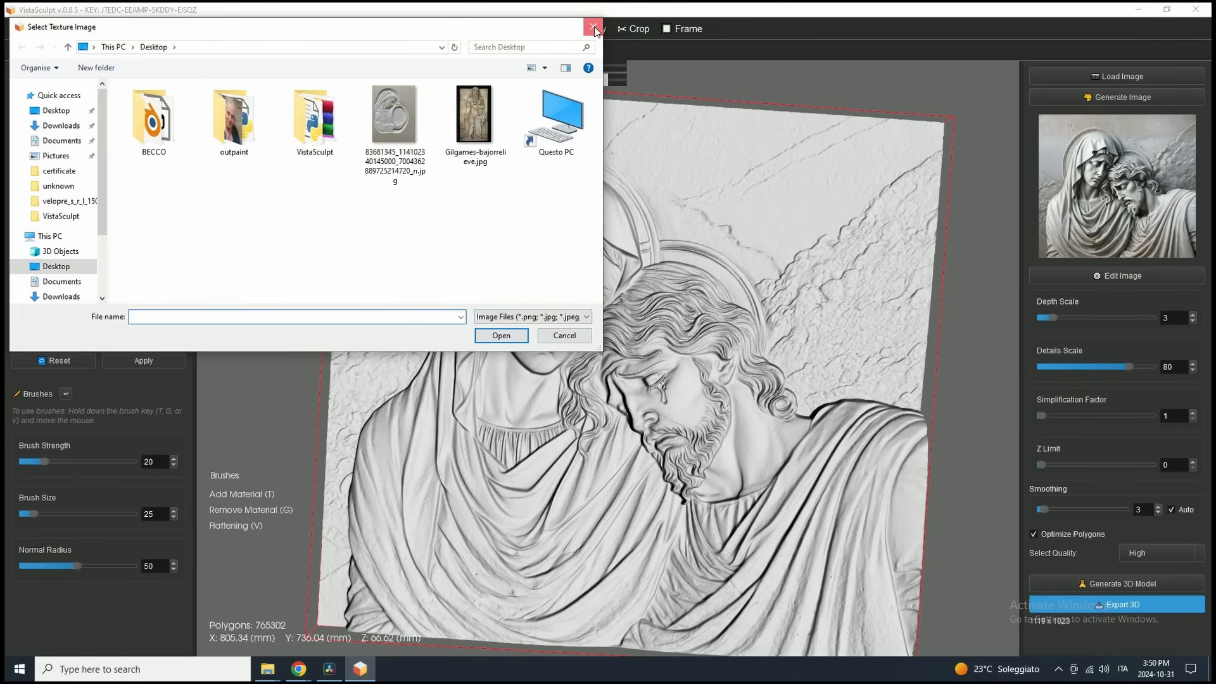
Cancel the Select Texture Image dialog so the relief stays untextured.
click(593, 26)
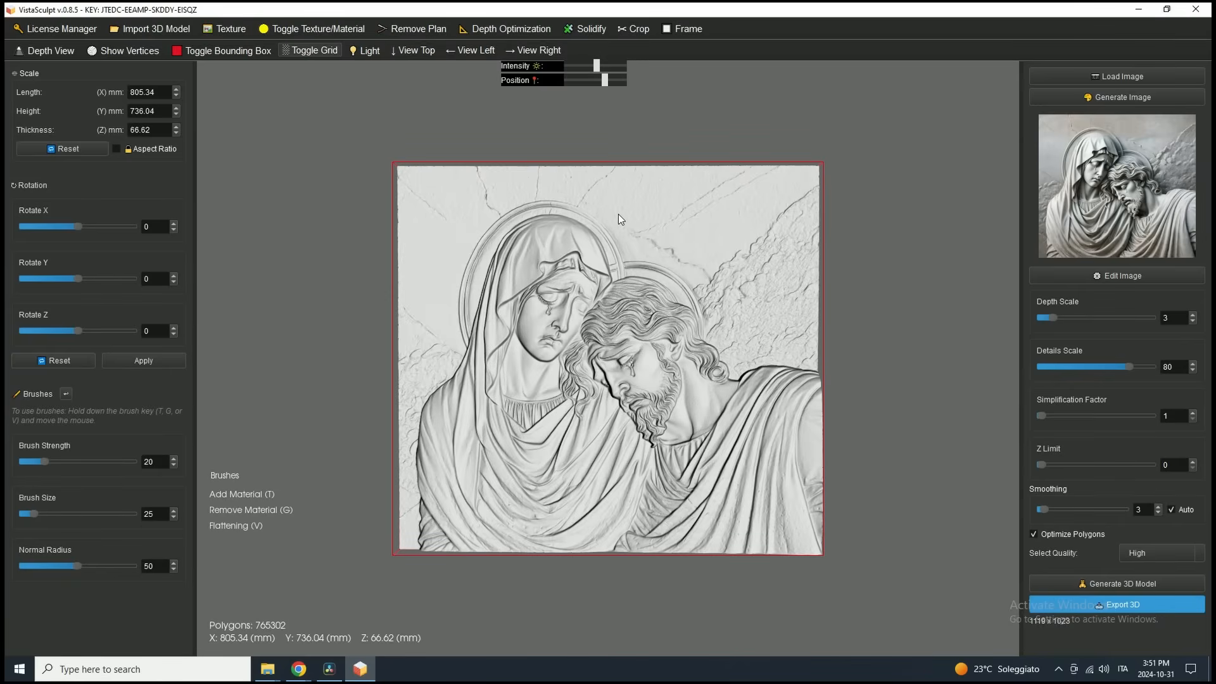
mouse_move(851, 212)
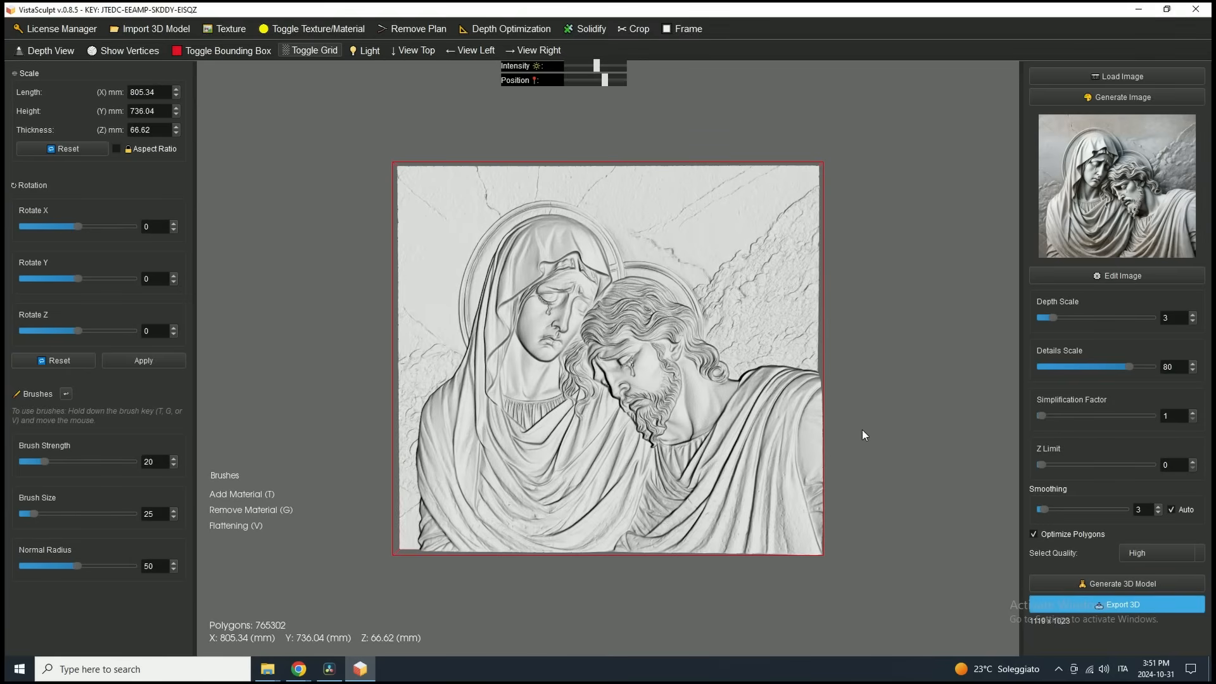
Export the relief as STL named 'test' to the Desktop and acknowledge the success message.
click(1120, 604)
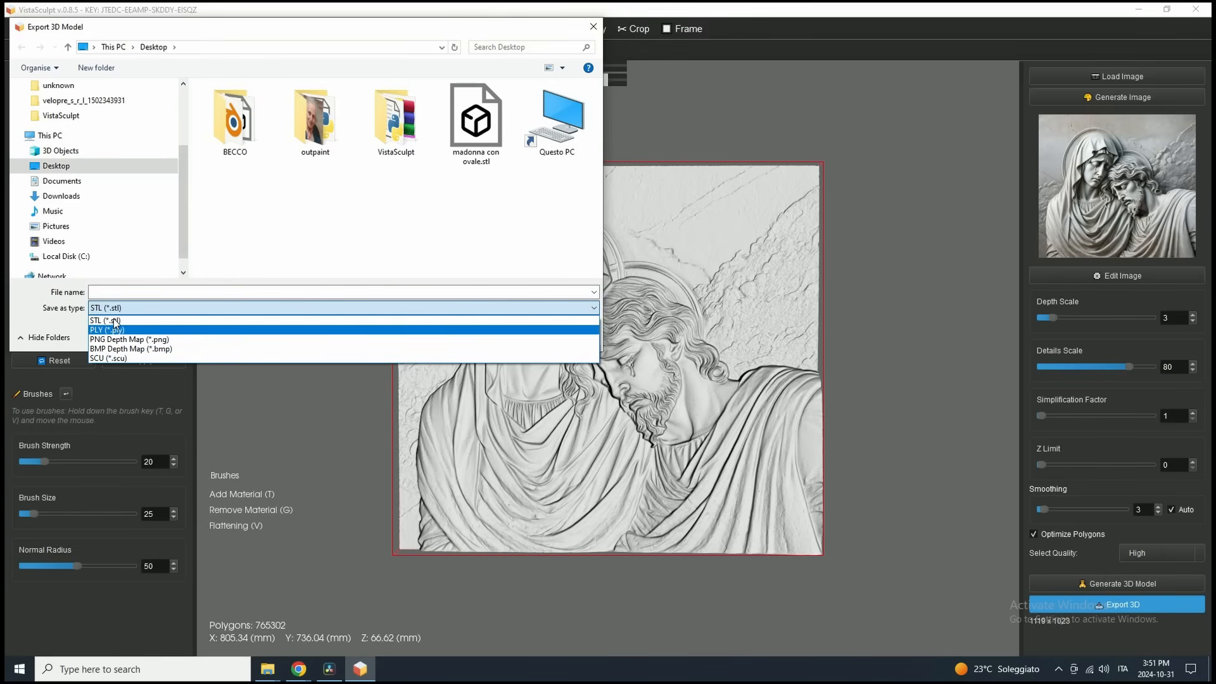
click(109, 307)
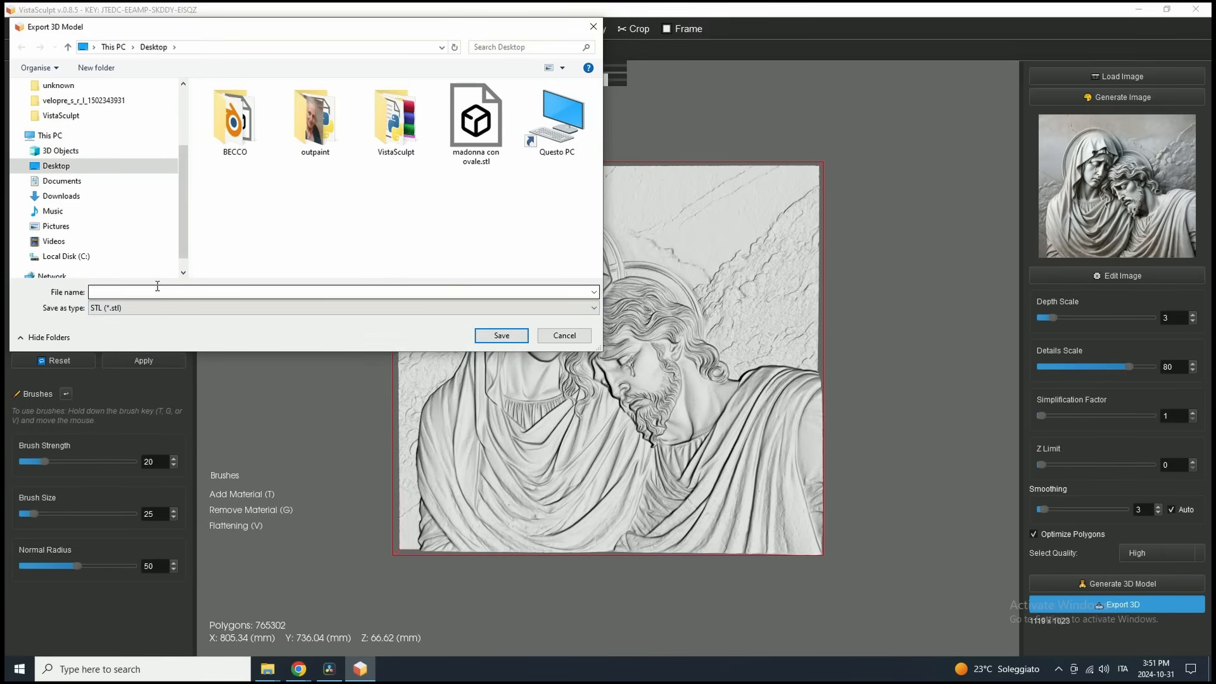
click(341, 291)
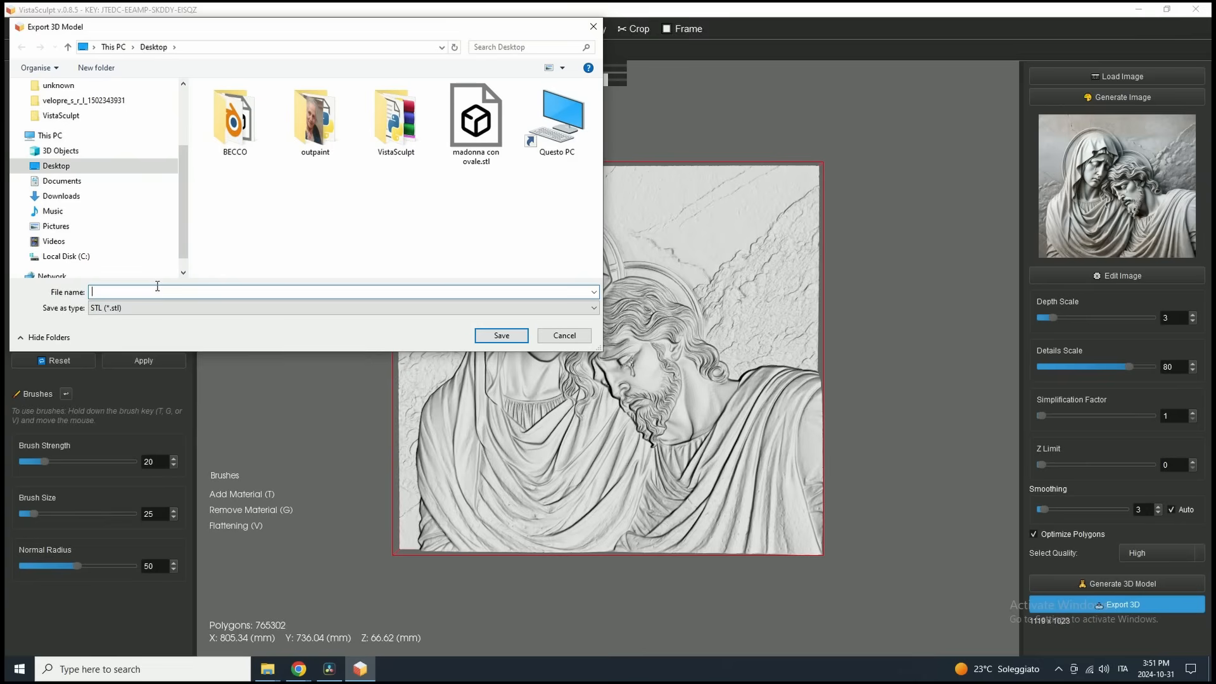
text(test)
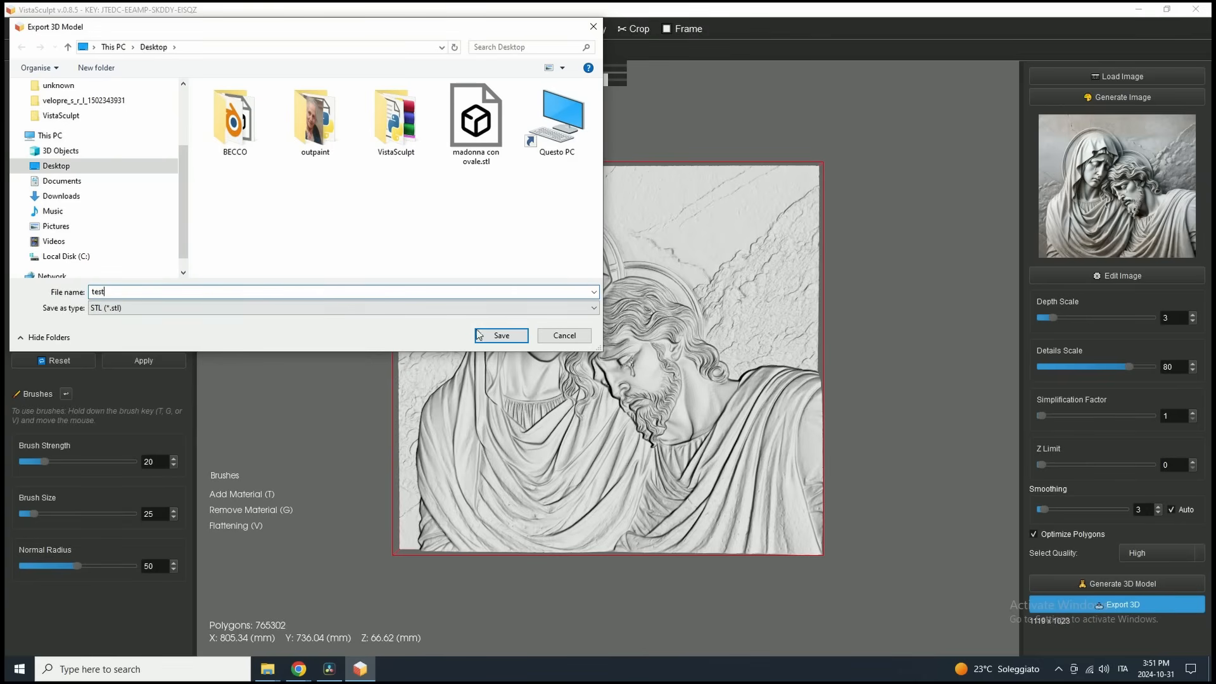
click(500, 334)
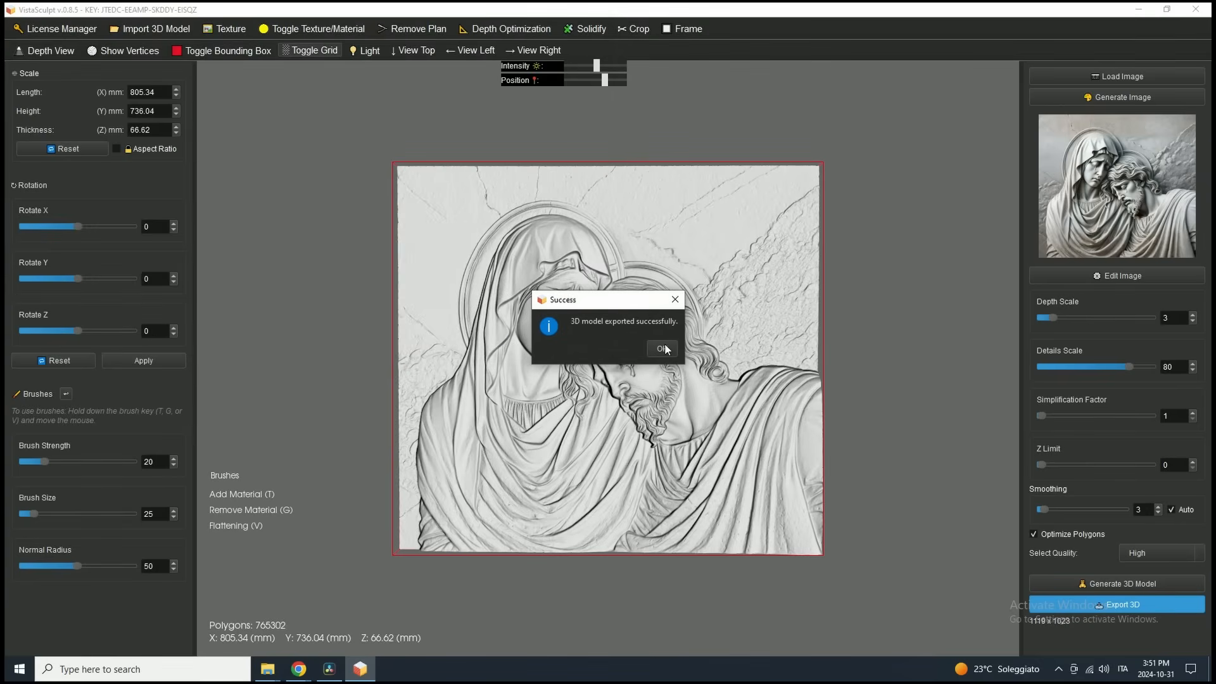
click(660, 349)
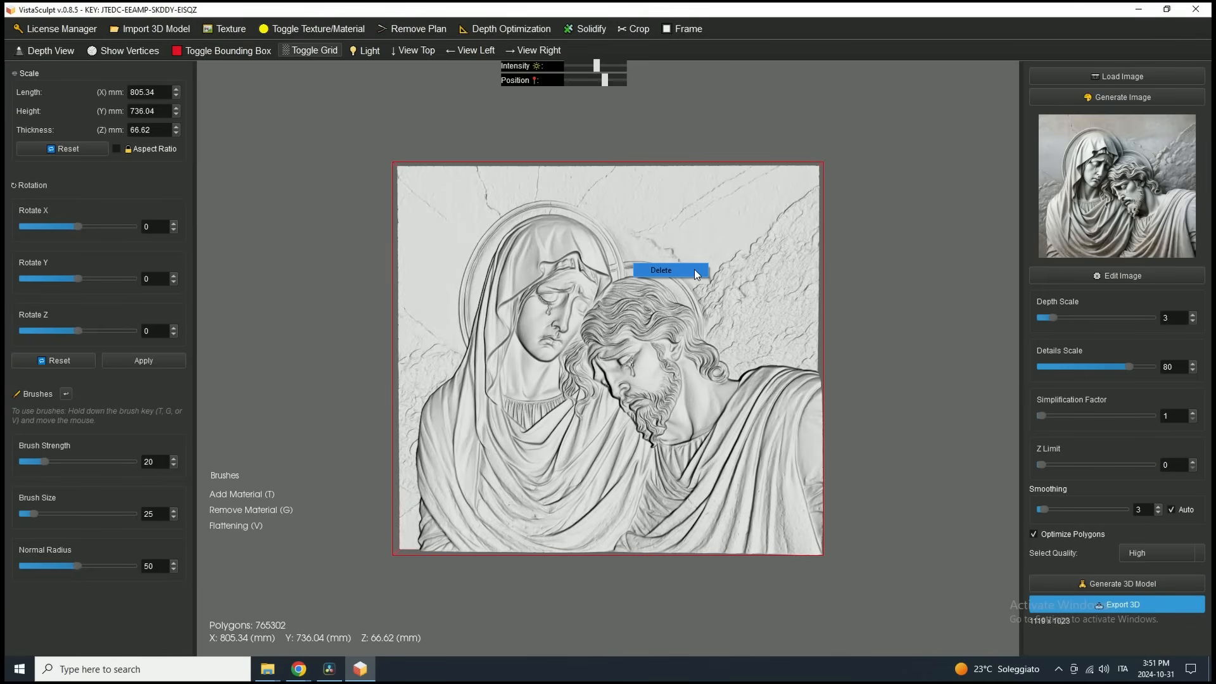
mouse_move(675, 278)
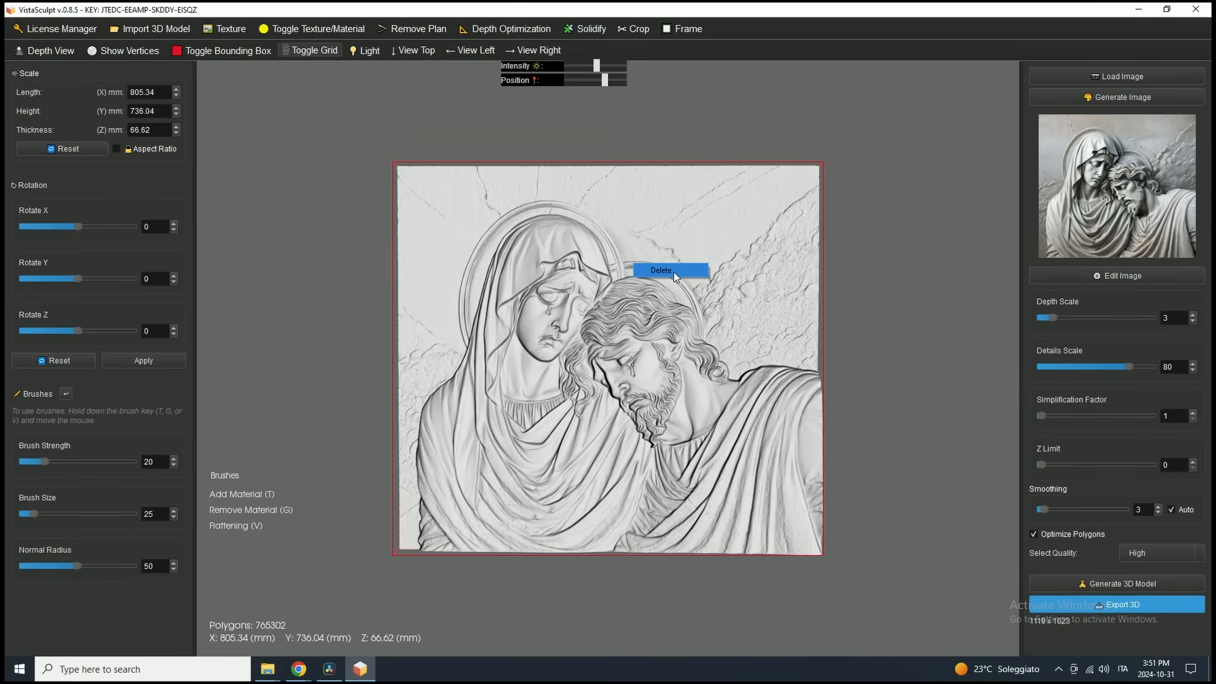
Delete the relief from the viewport, leaving no model loaded.
click(661, 269)
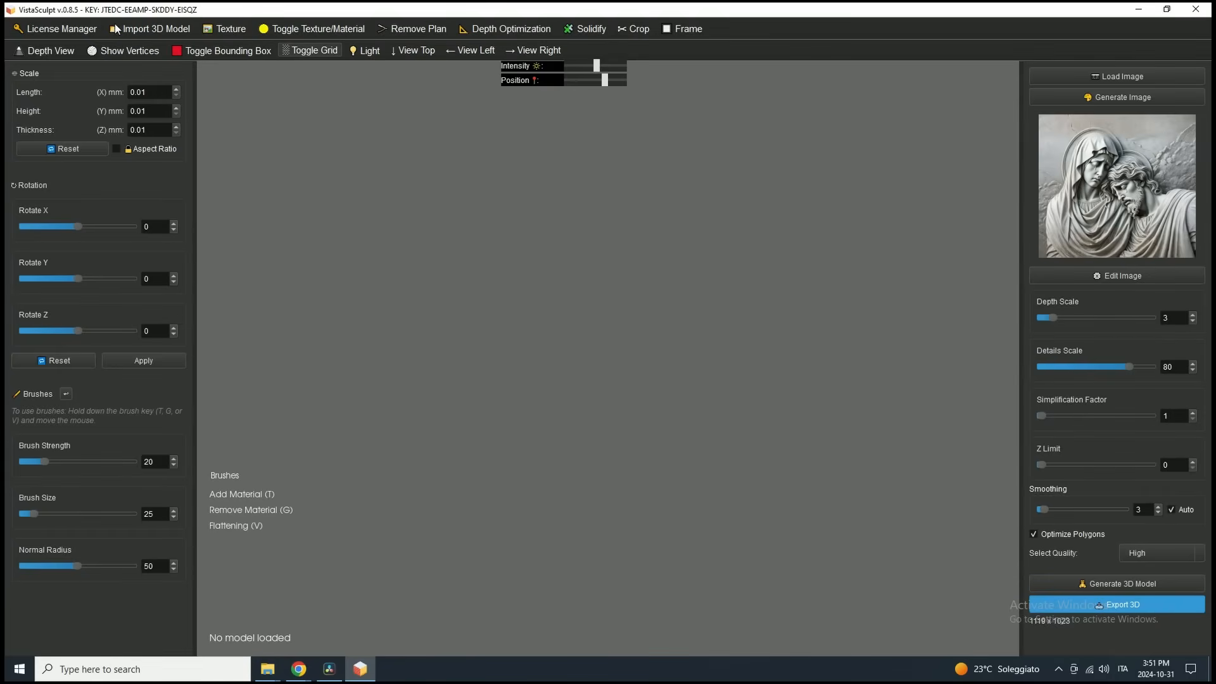
Import test.stl from the Desktop and confirm, restoring the 805×736×67 mm relief.
click(155, 29)
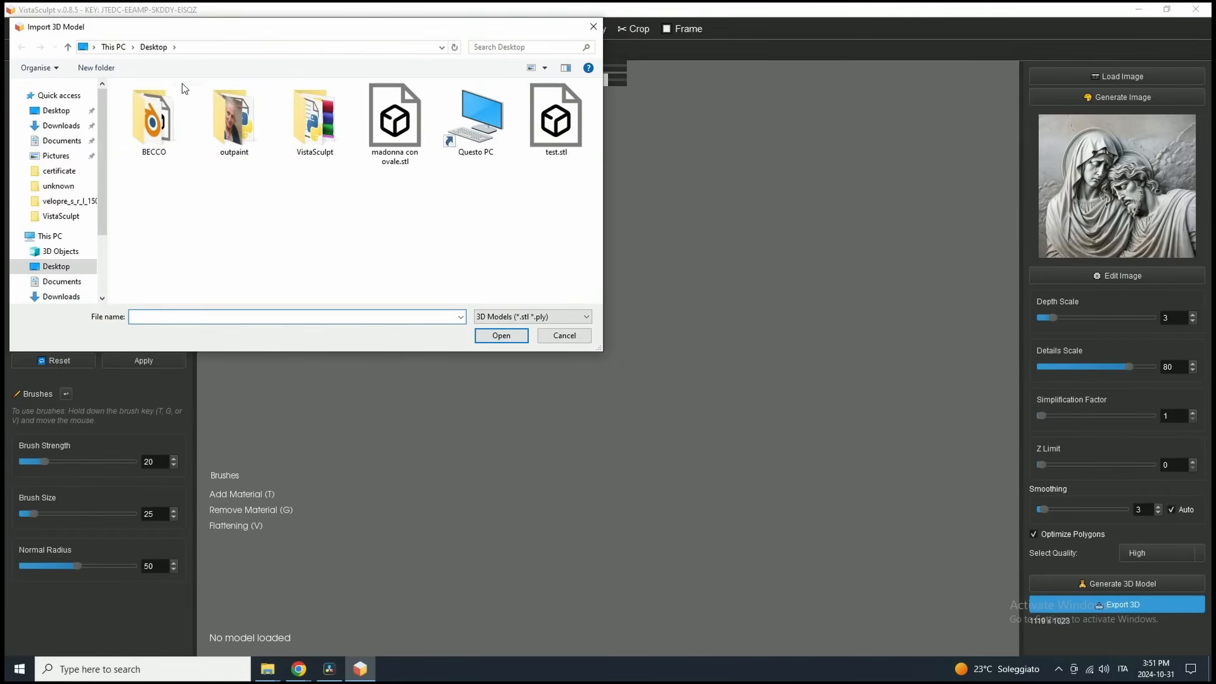
click(555, 117)
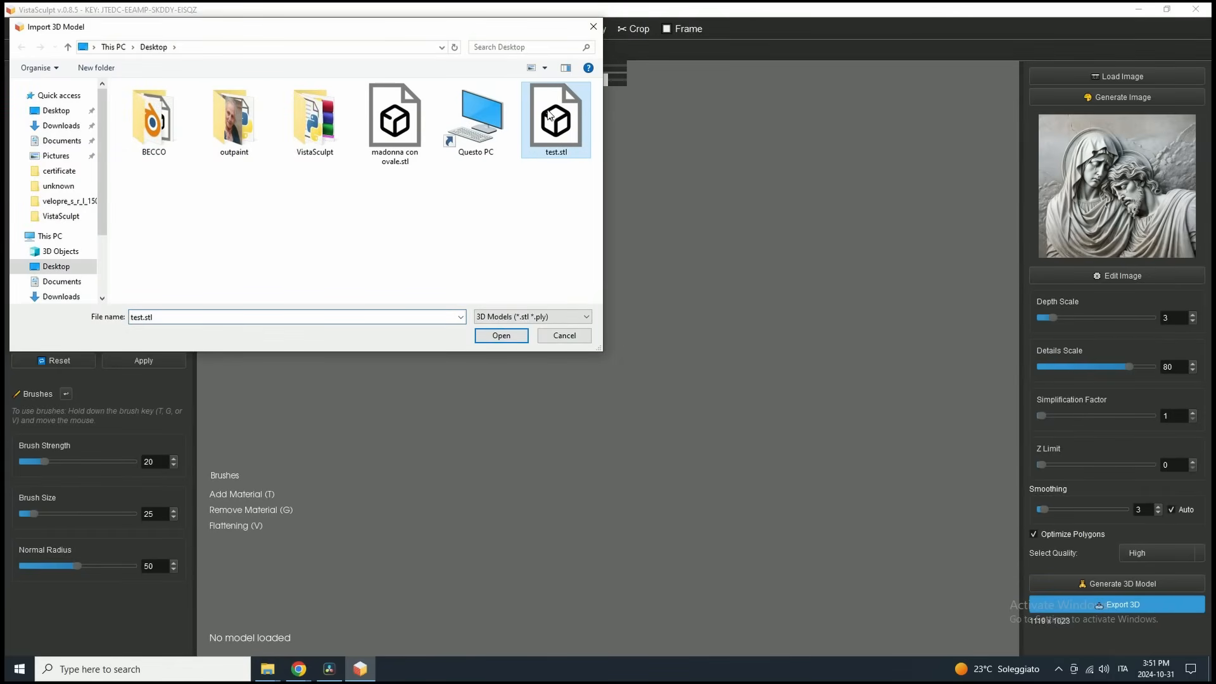
click(501, 334)
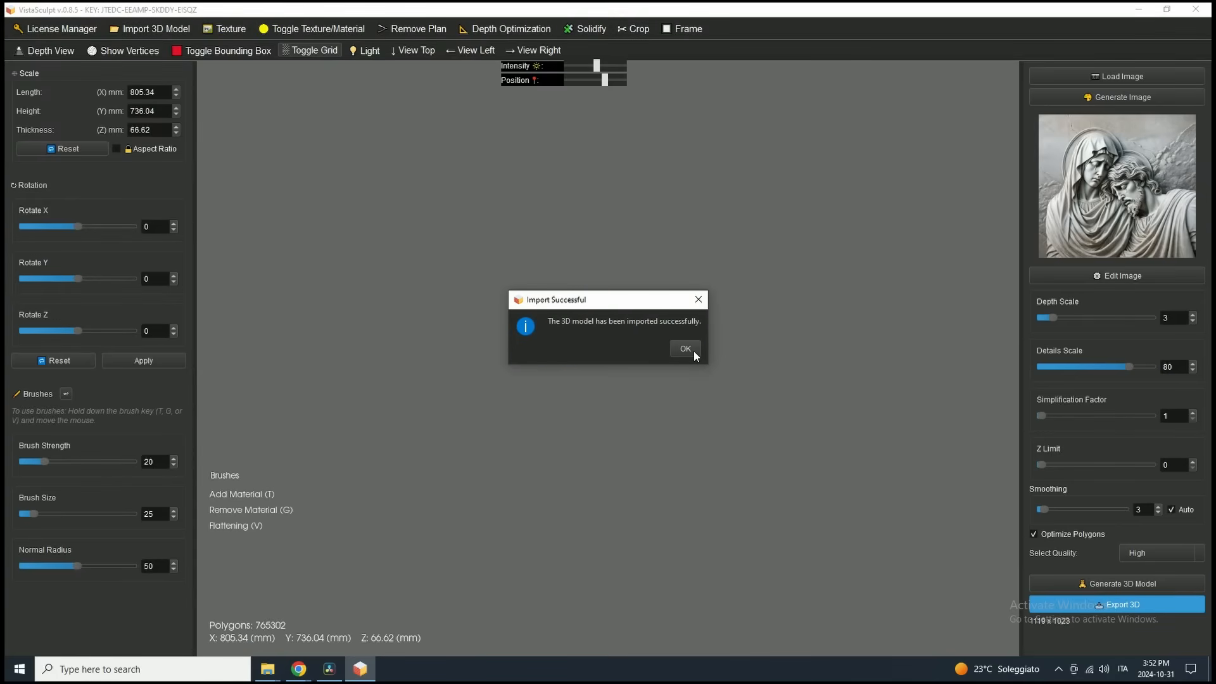
click(684, 348)
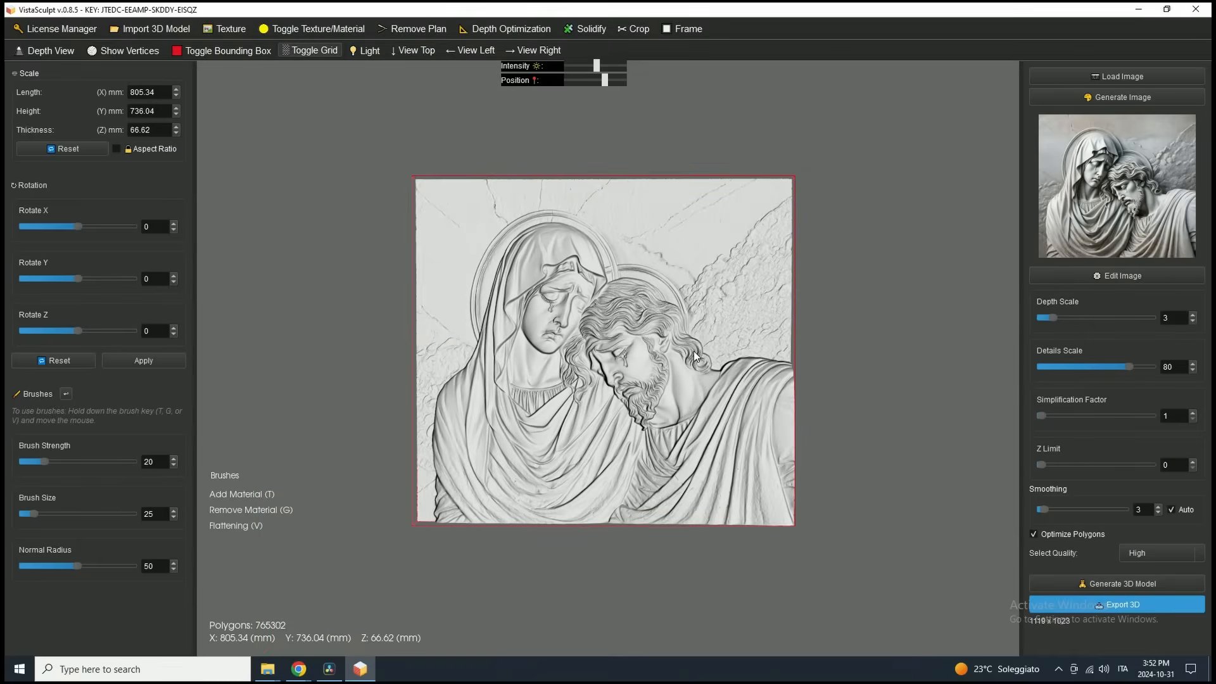